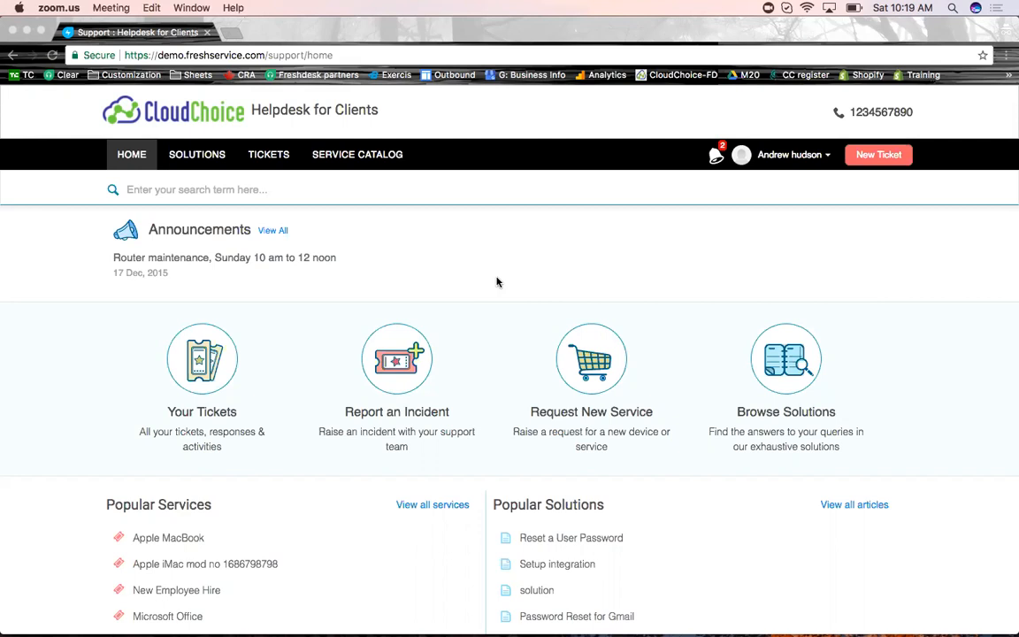
{"action": "mouse_move", "coordinate": [460, 215]}
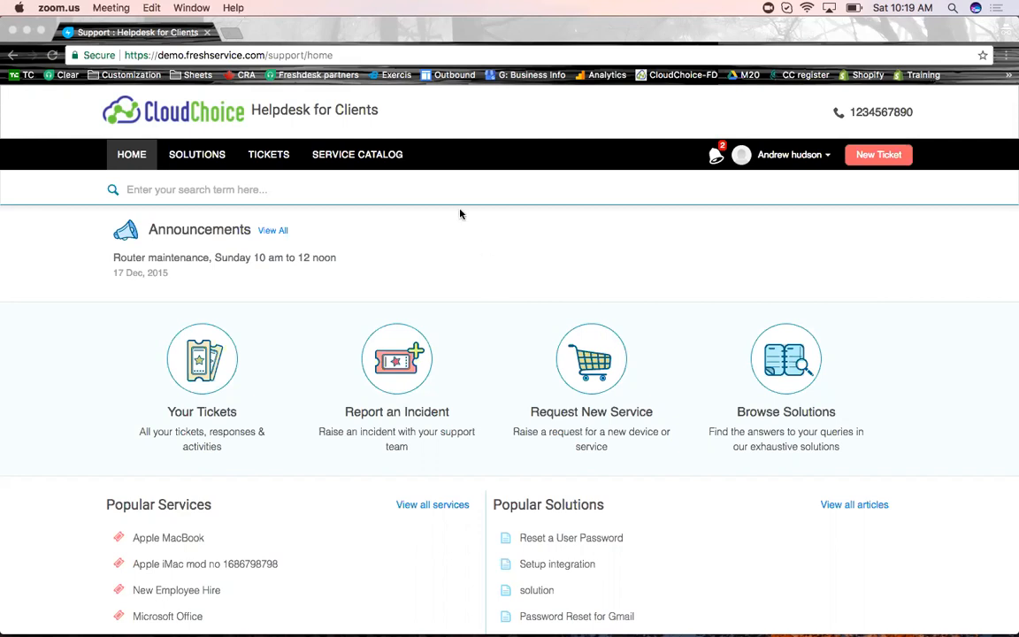
{"action": "mouse_move", "coordinate": [410, 212]}
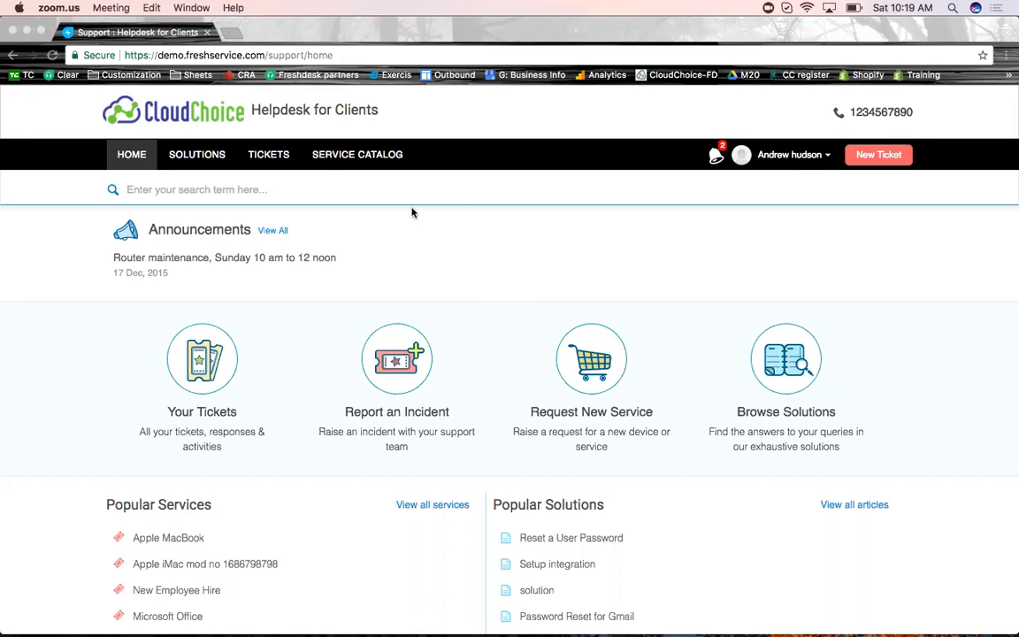
Scroll down through the blank Submit a ticket form in the support portal.
{"action": "scroll", "scroll_direction": "down", "scroll_amount": 3}
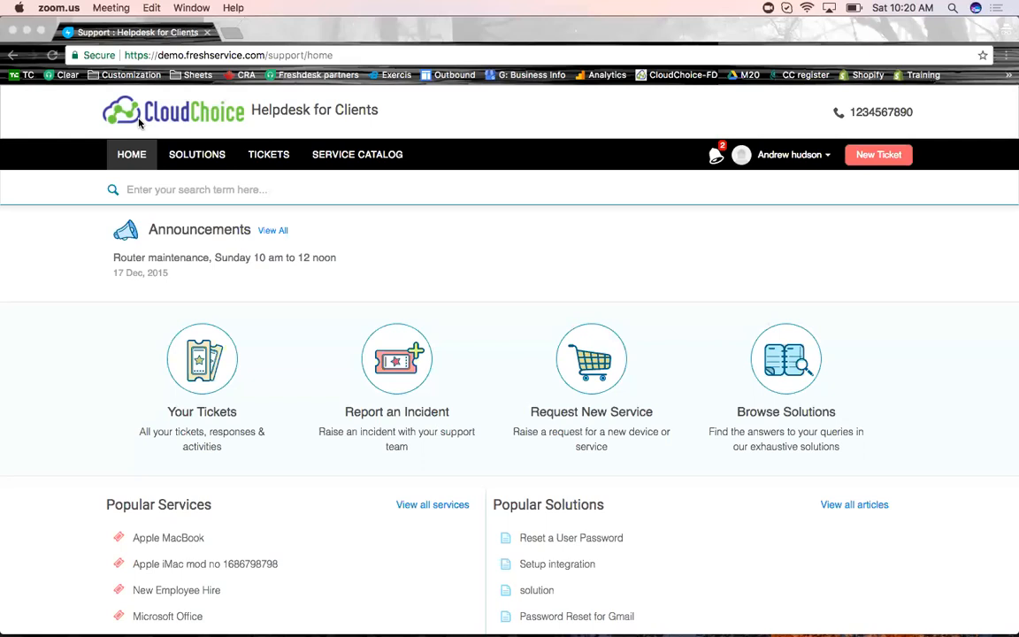
{"action": "mouse_move", "coordinate": [362, 357]}
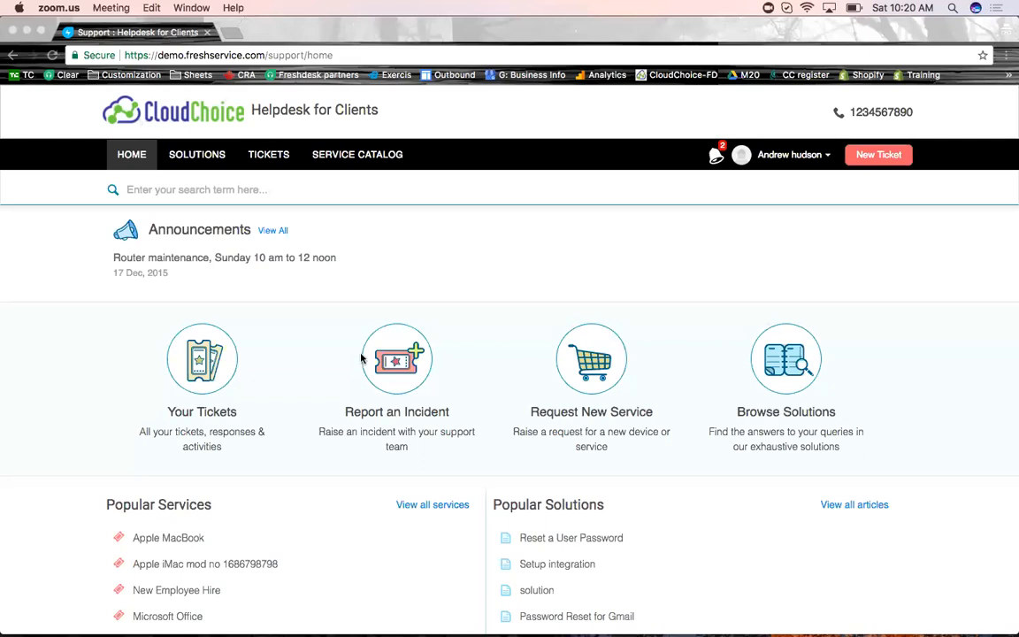
{"action": "mouse_move", "coordinate": [517, 389]}
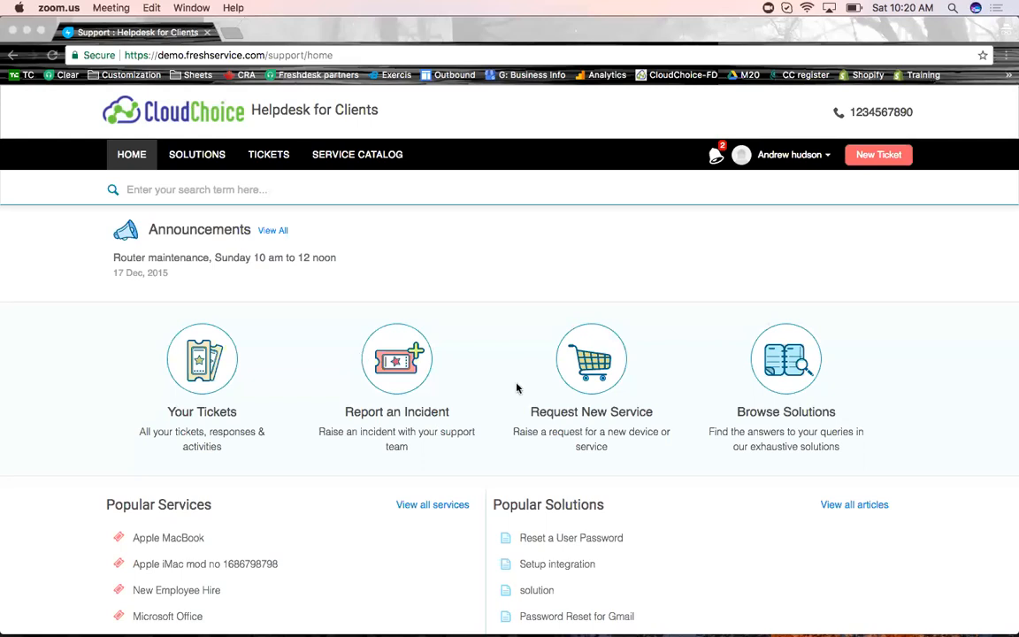
{"action": "mouse_move", "coordinate": [407, 338]}
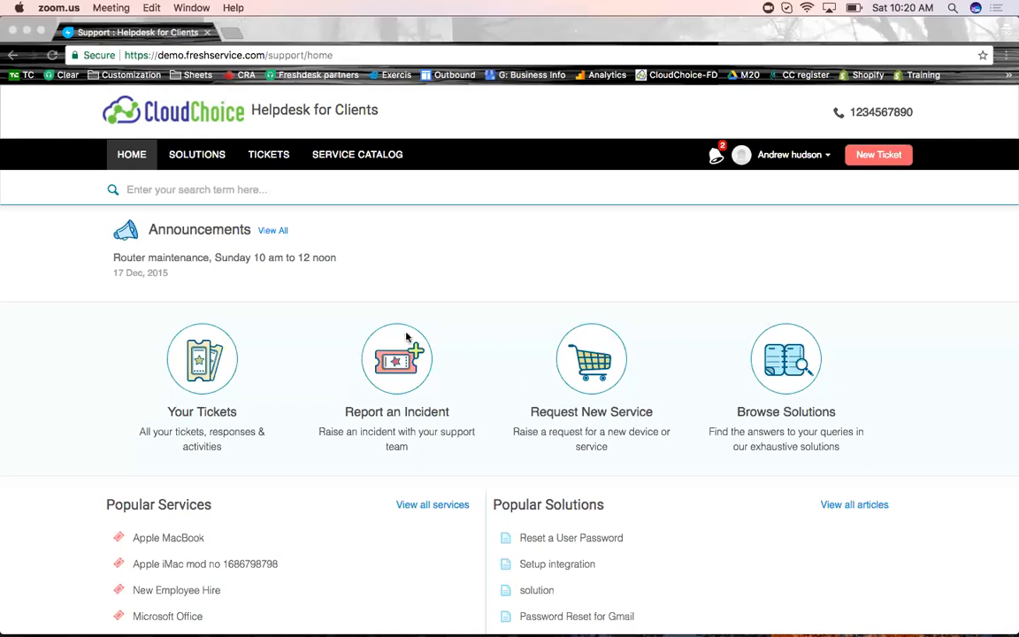
{"action": "mouse_move", "coordinate": [103, 257]}
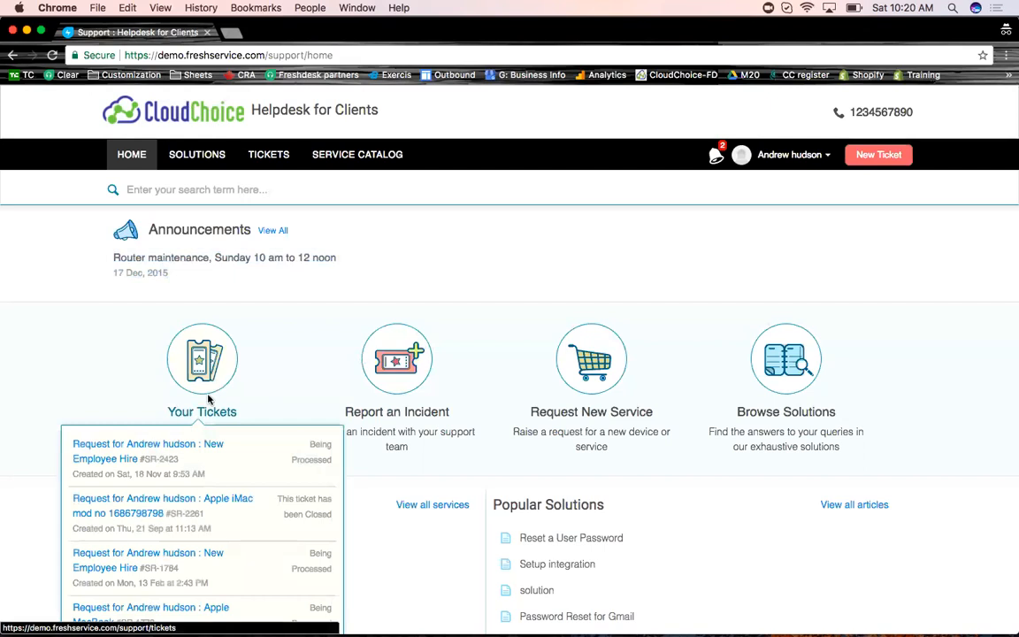
{"action": "scroll", "scroll_direction": "down", "scroll_amount": 3}
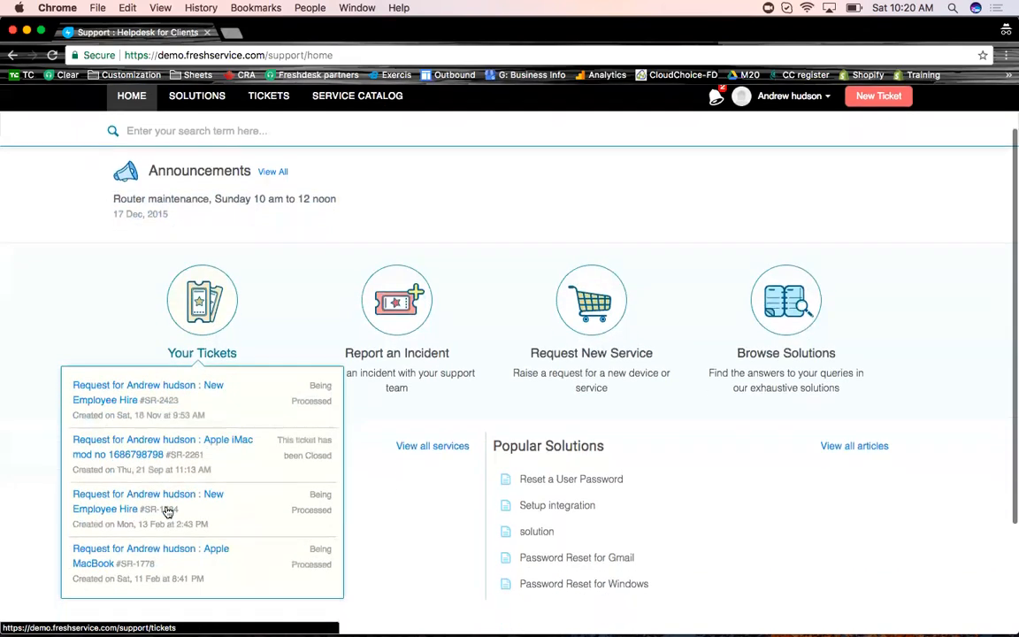
{"action": "scroll", "scroll_direction": "down", "scroll_amount": 3}
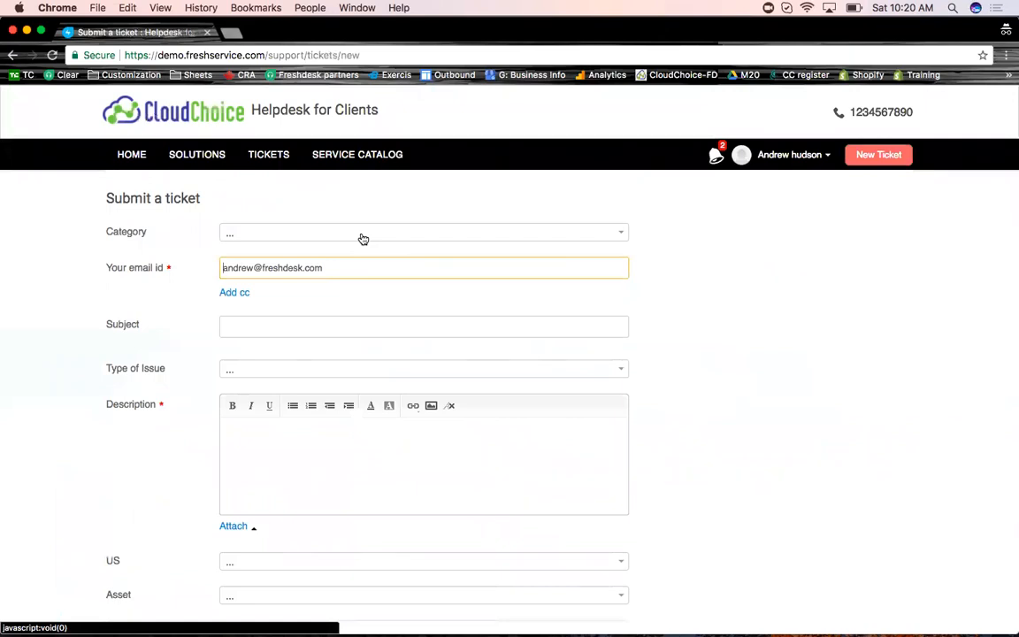
Set the ticket's Category to Network and its Sub-Category to Access.
{"action": "left_click", "coordinate": [422, 230]}
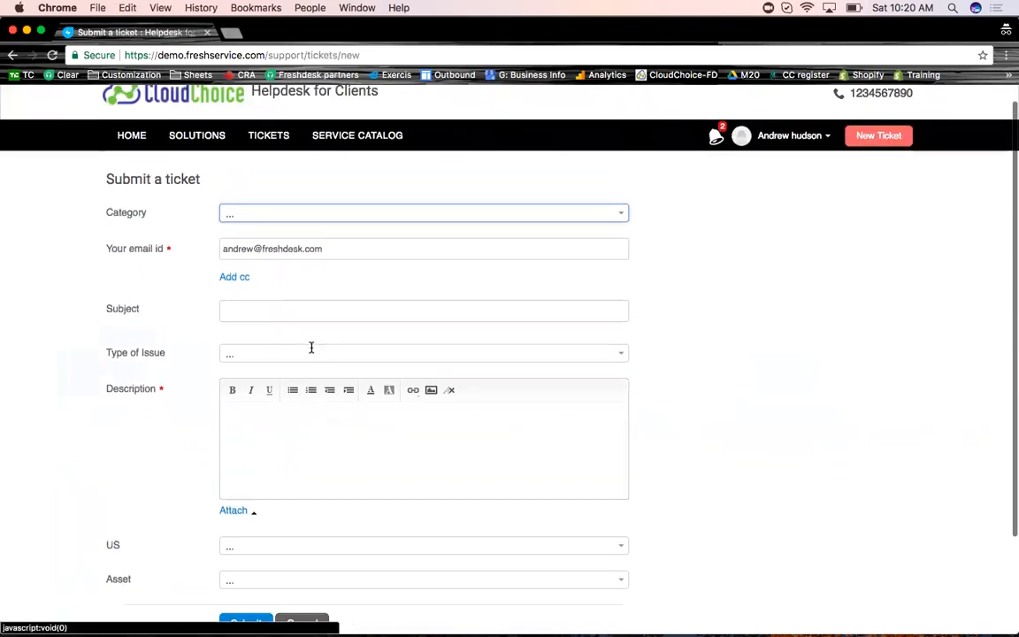
{"action": "left_click", "coordinate": [423, 213]}
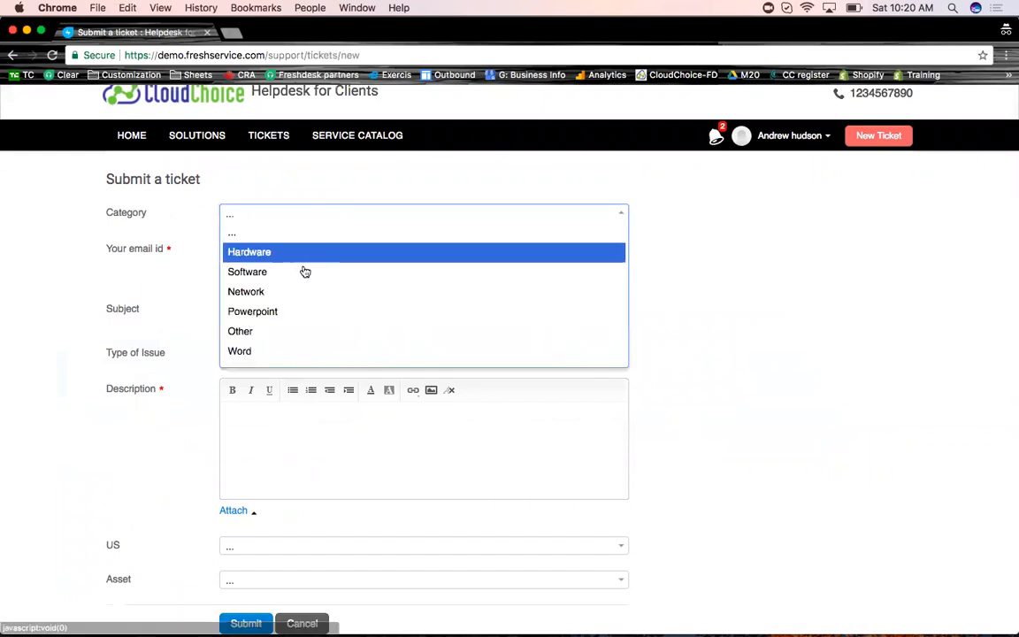
{"action": "left_click", "coordinate": [246, 290]}
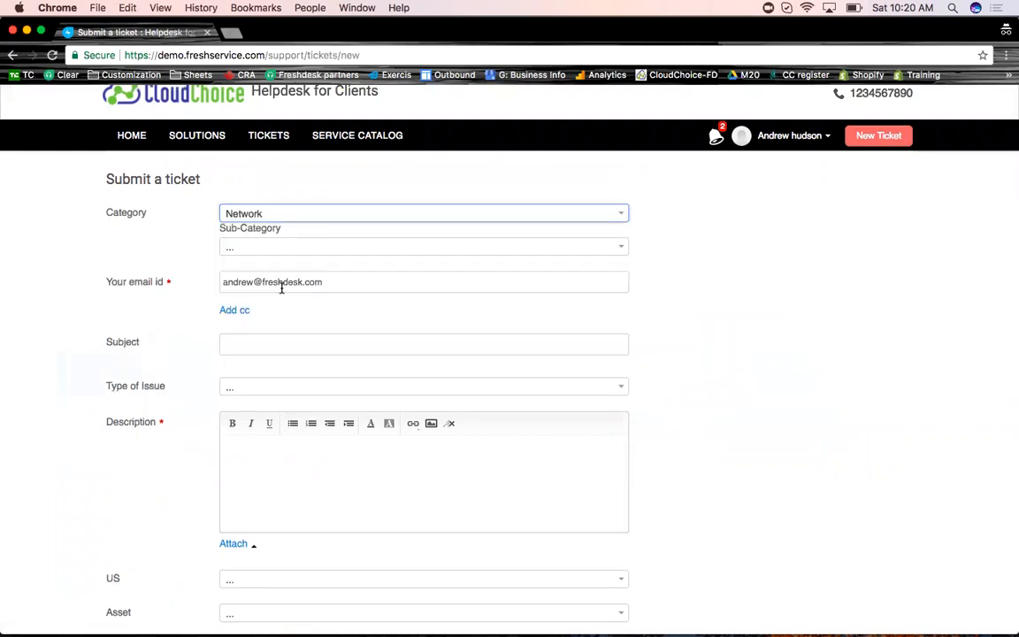
{"action": "left_click", "coordinate": [425, 246]}
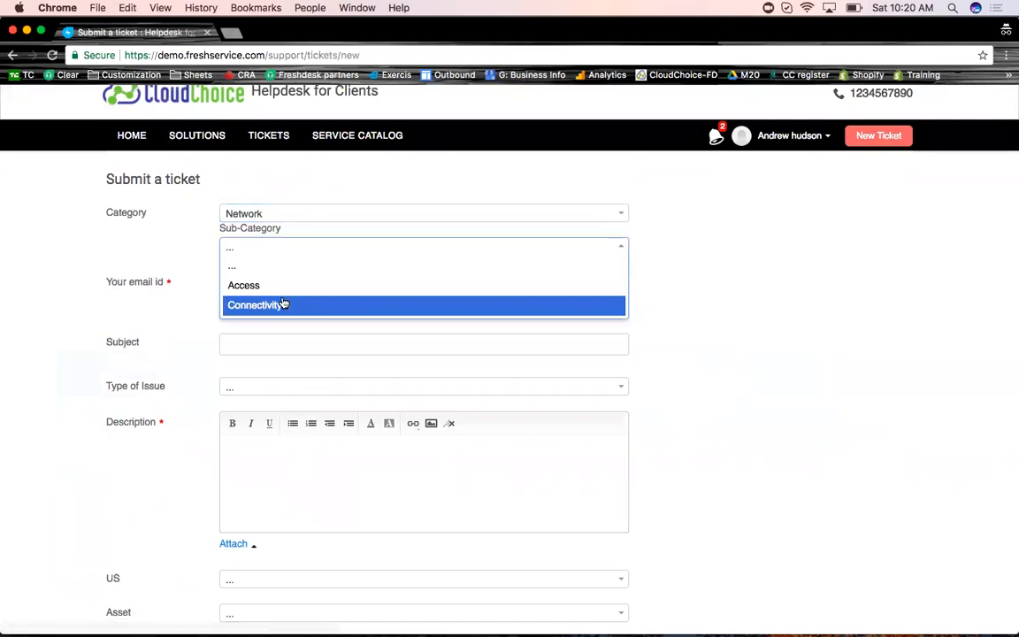
{"action": "left_click", "coordinate": [244, 285]}
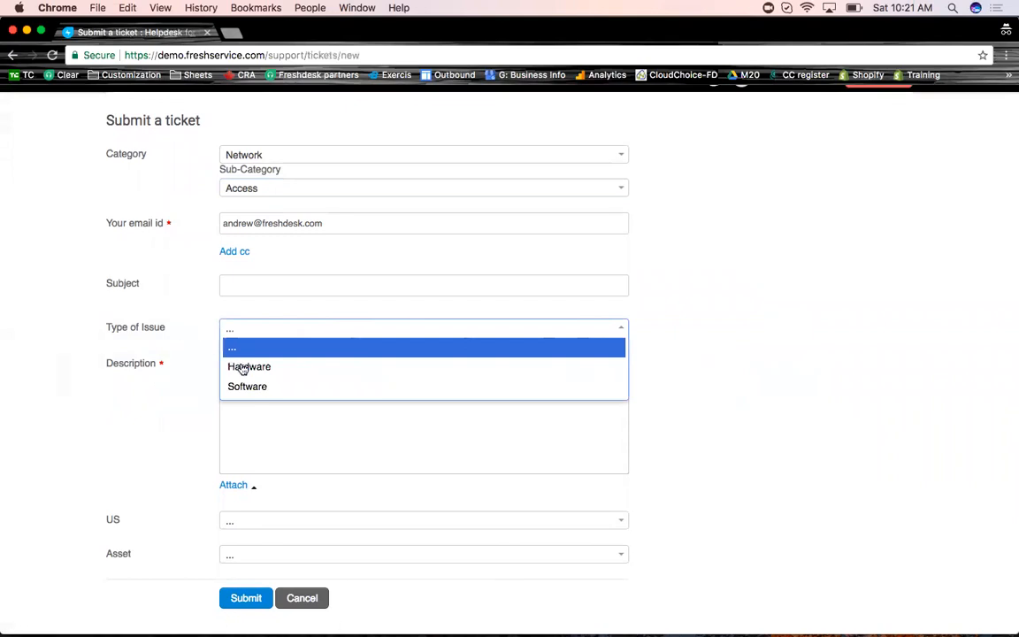
{"action": "mouse_move", "coordinate": [248, 367]}
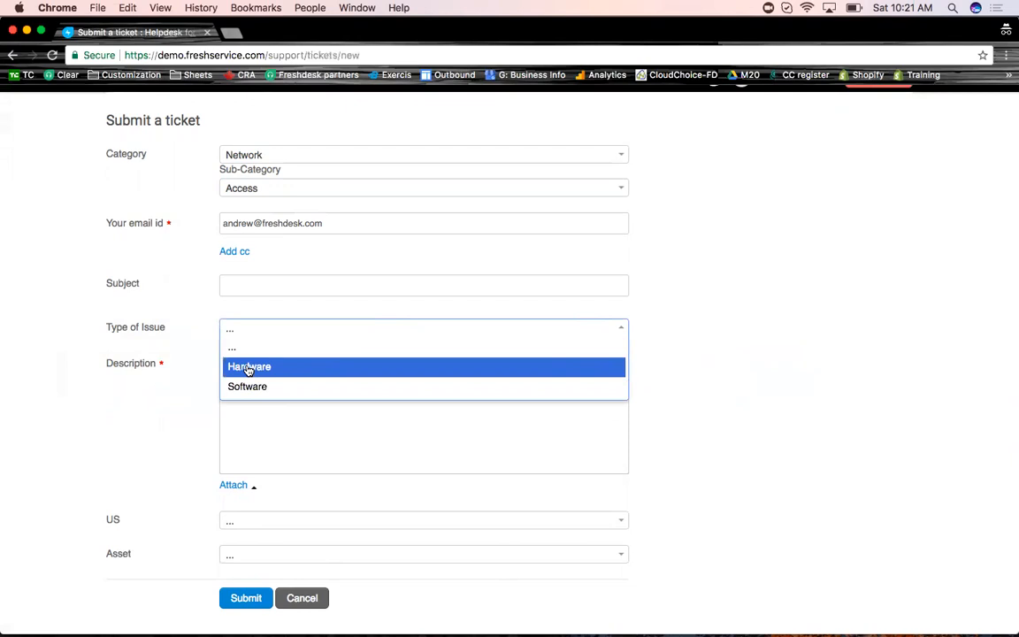
Set Type of Issue to Hardware with OS Windows, then change it to Software.
{"action": "left_click", "coordinate": [248, 366]}
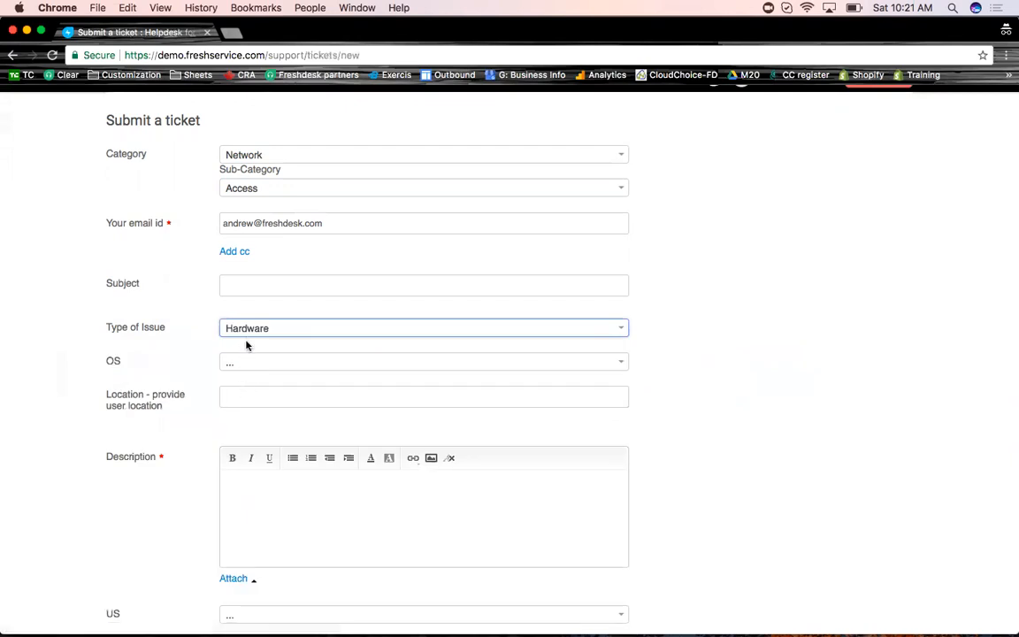
{"action": "left_click", "coordinate": [424, 361]}
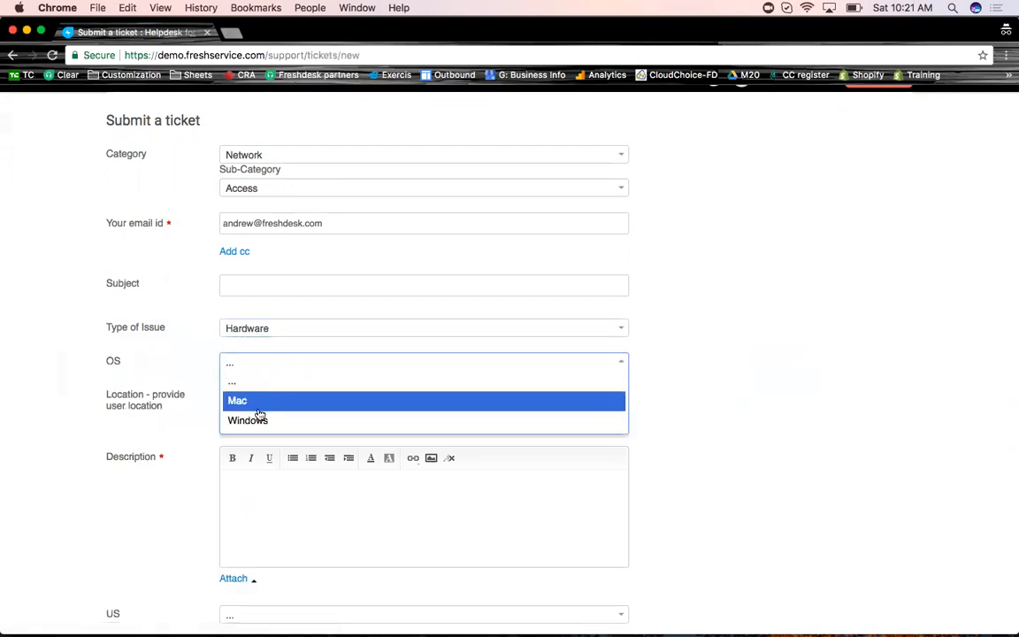
{"action": "left_click", "coordinate": [248, 419]}
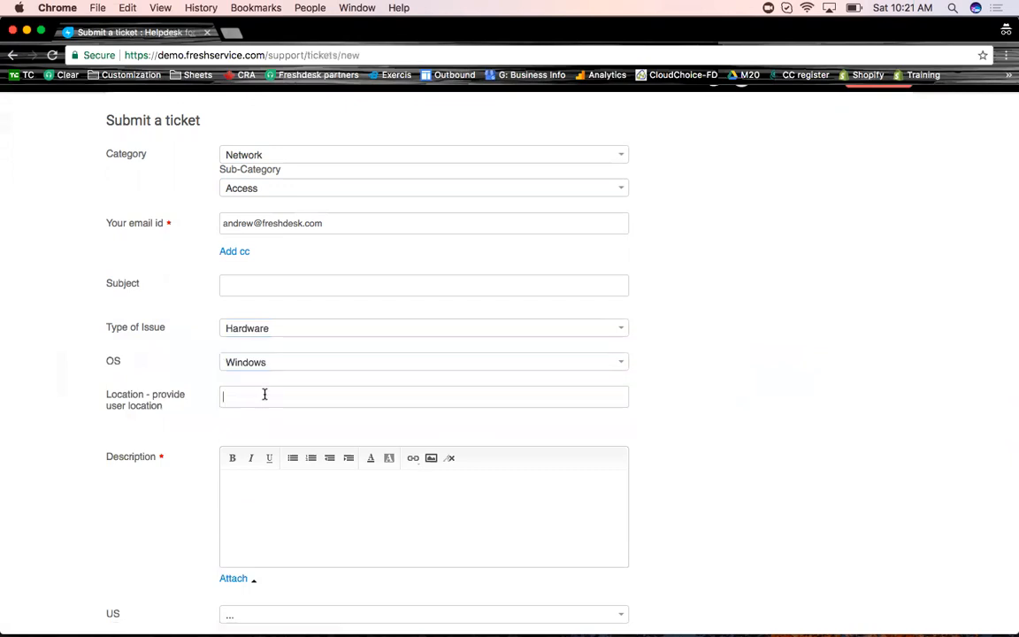
{"action": "left_click", "coordinate": [424, 397]}
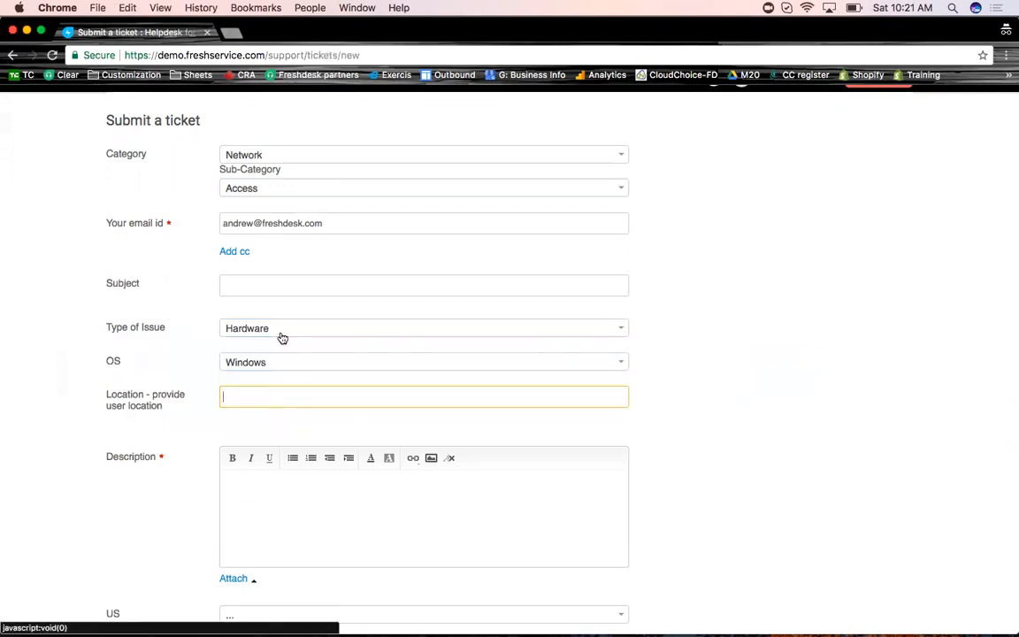
{"action": "left_click", "coordinate": [423, 327]}
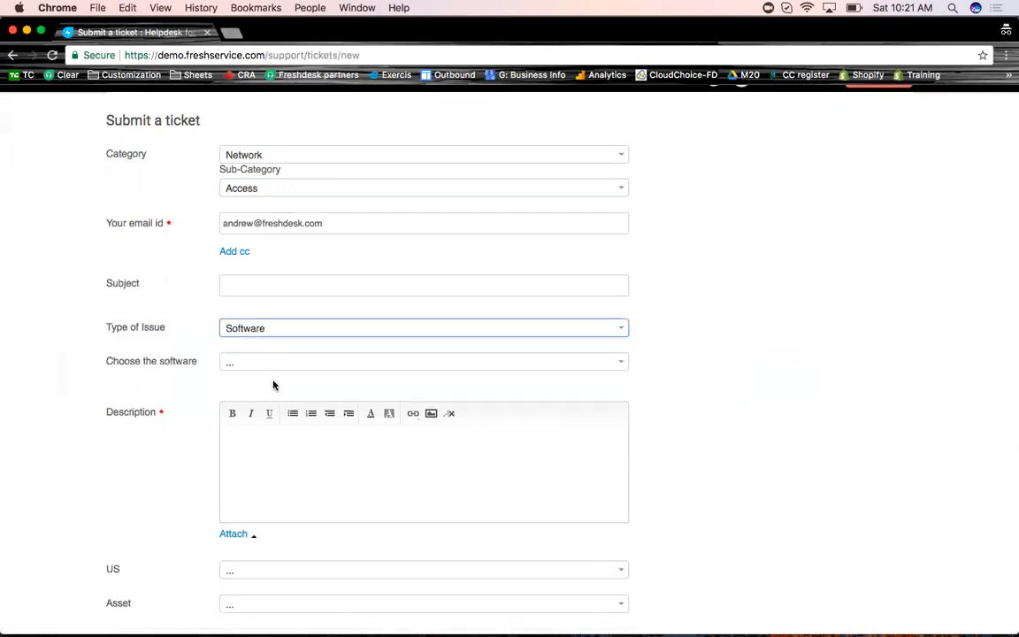
{"action": "left_click", "coordinate": [424, 361]}
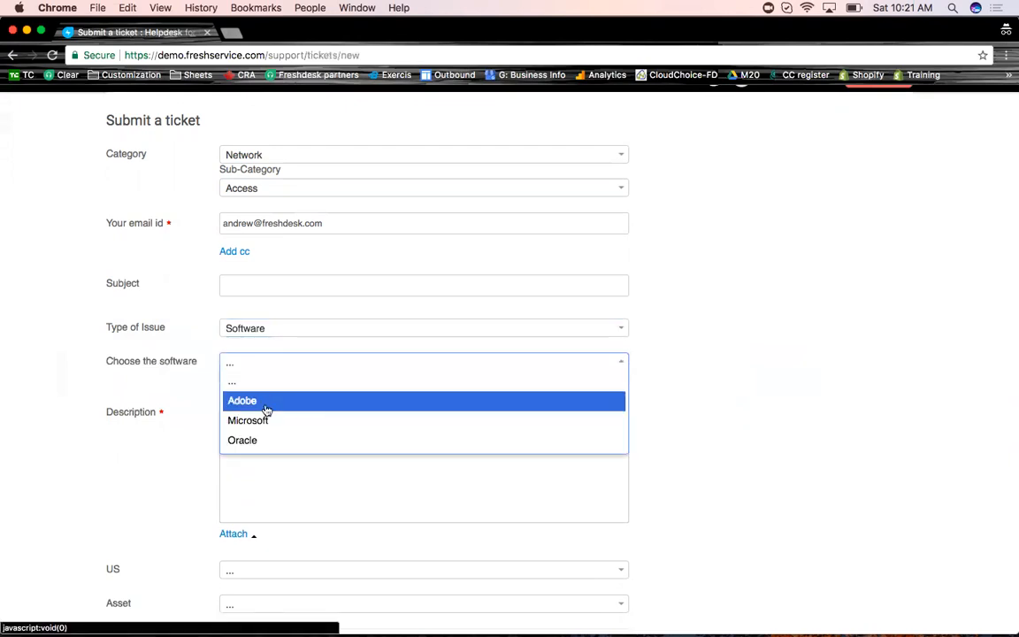
{"action": "mouse_move", "coordinate": [265, 421]}
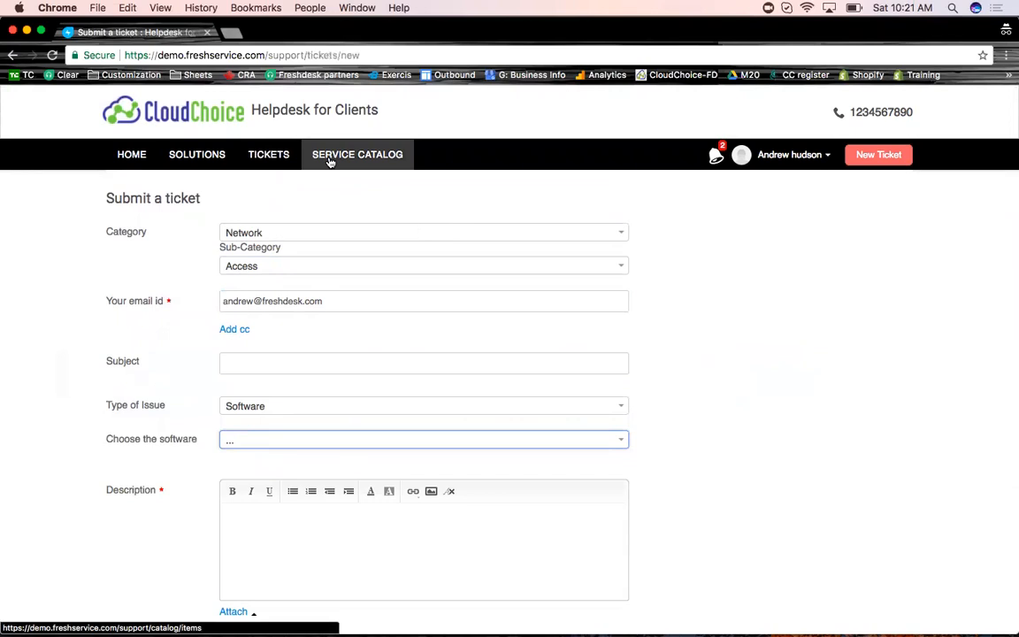
Browse the Service Catalog items down to the New Employee Hire entry.
{"action": "left_click", "coordinate": [357, 154]}
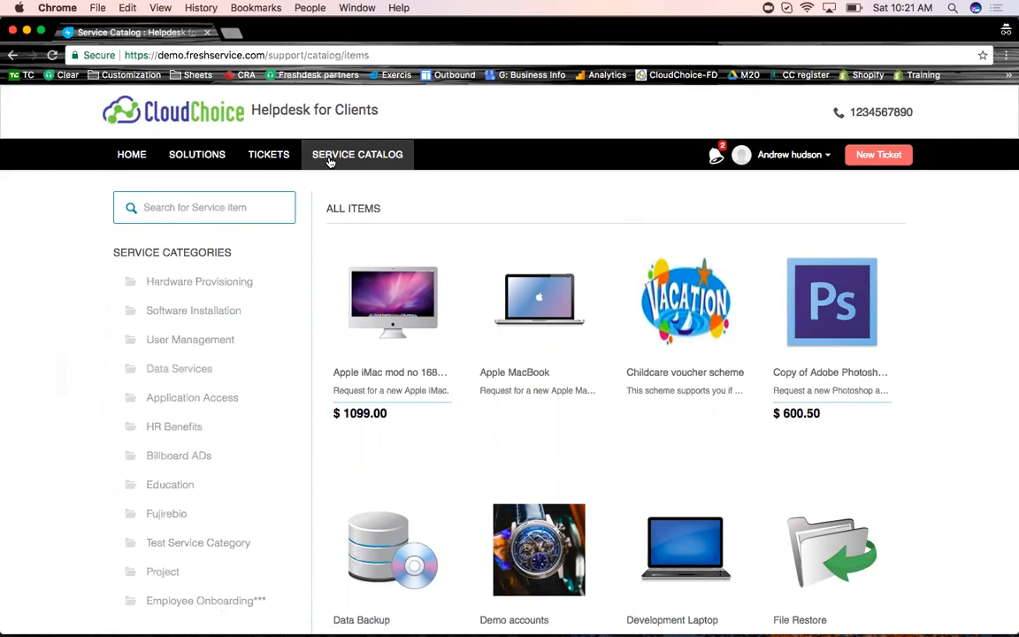
{"action": "scroll", "scroll_direction": "down", "scroll_amount": 3}
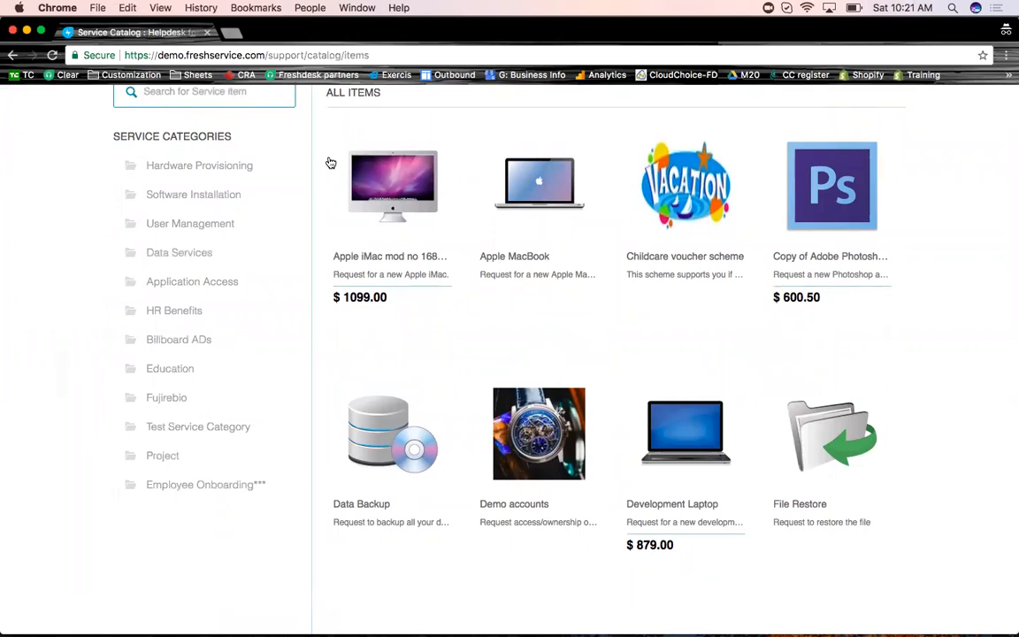
{"action": "mouse_move", "coordinate": [691, 397]}
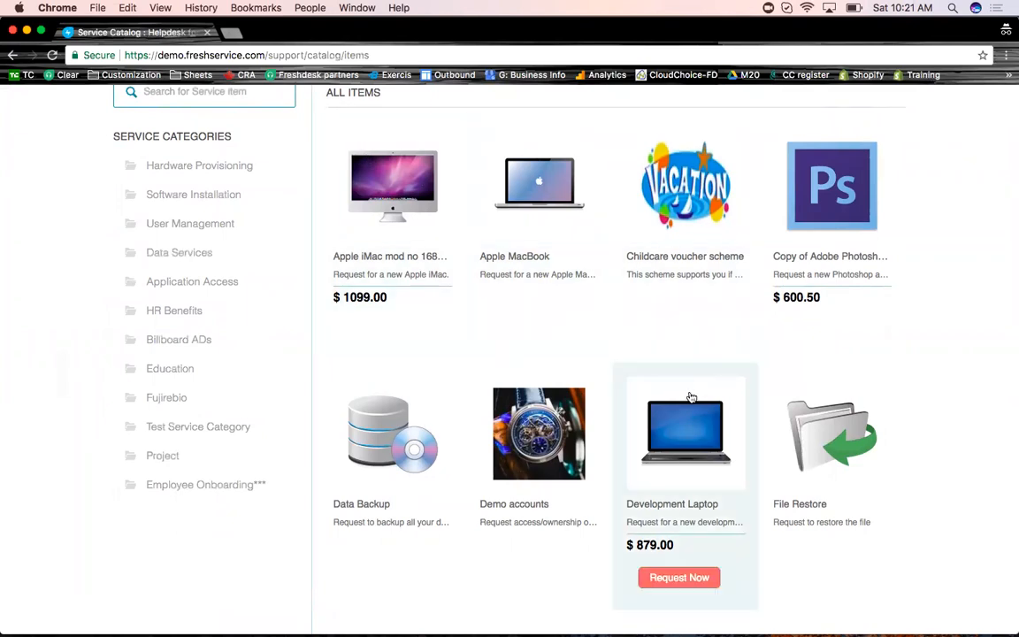
{"action": "scroll", "scroll_direction": "down", "scroll_amount": 3}
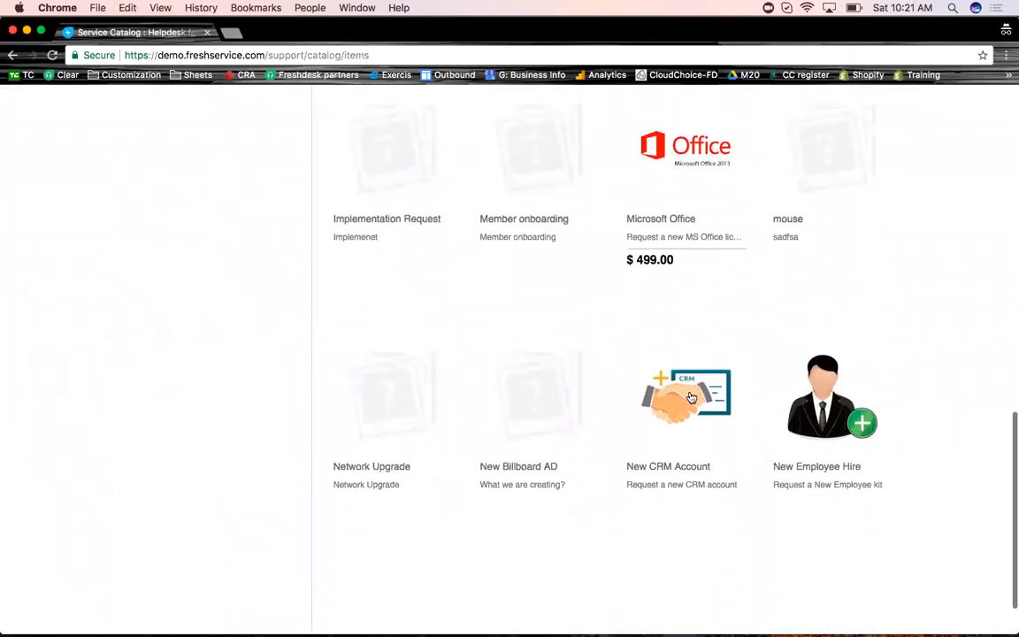
{"action": "scroll", "scroll_direction": "down", "scroll_amount": 3}
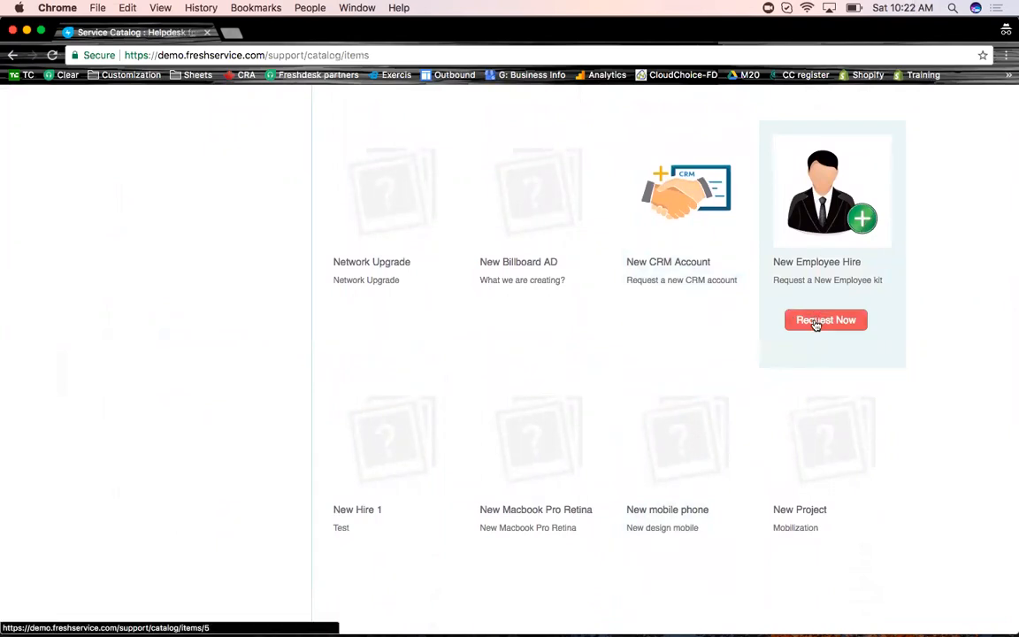
Start a New Employee Hire request for Andy, Full Time, job title Helpdesk manager.
{"action": "left_click", "coordinate": [825, 318]}
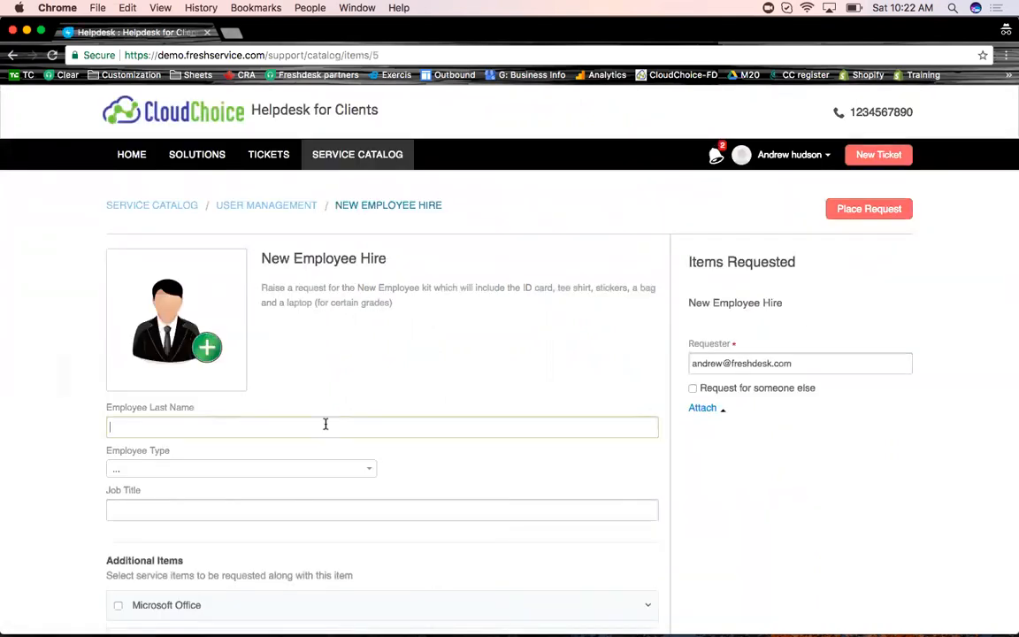
{"action": "type", "text": "Andy"}
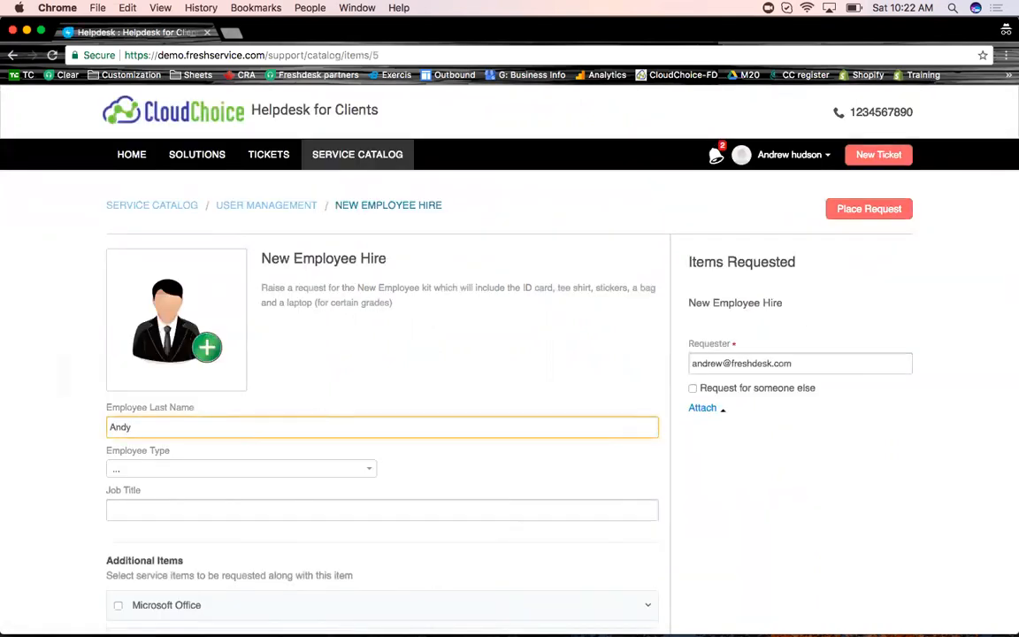
{"action": "left_click", "coordinate": [241, 467]}
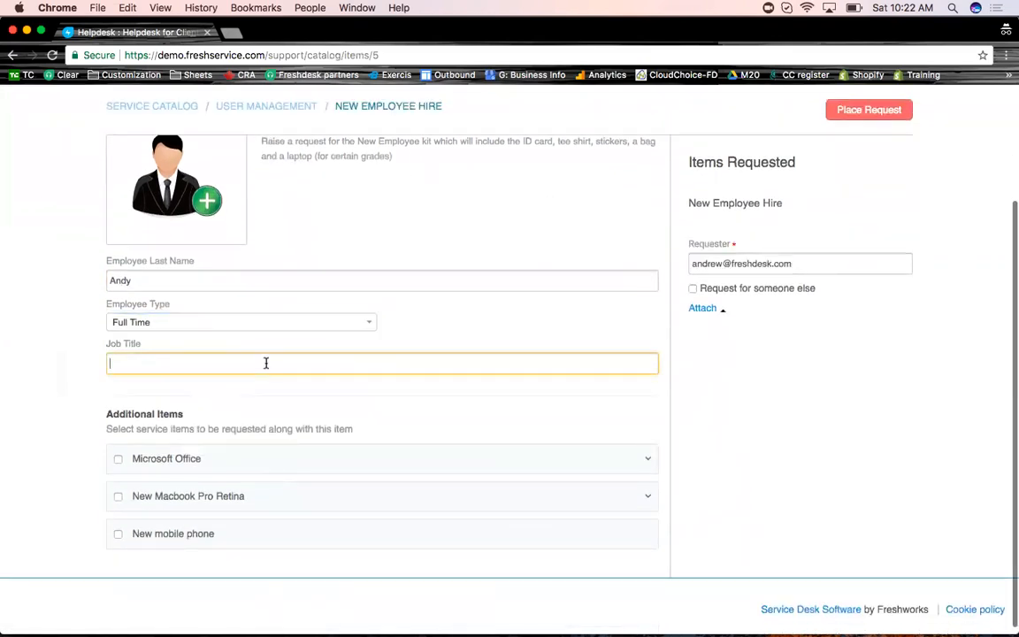
{"action": "type", "text": "Helpdesk maan"}
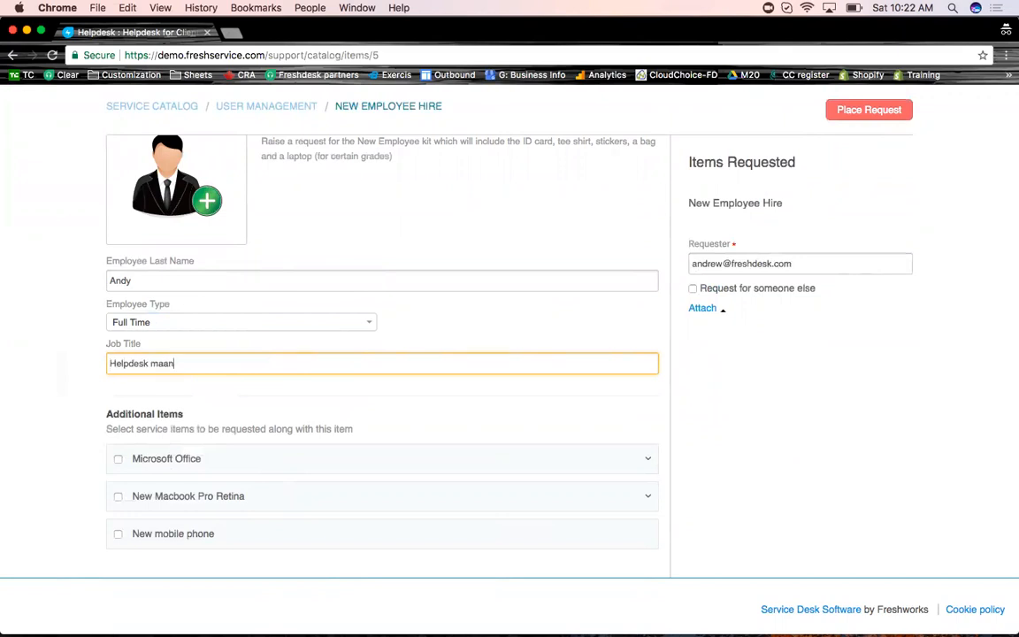
{"action": "key", "text": "Backspace"}
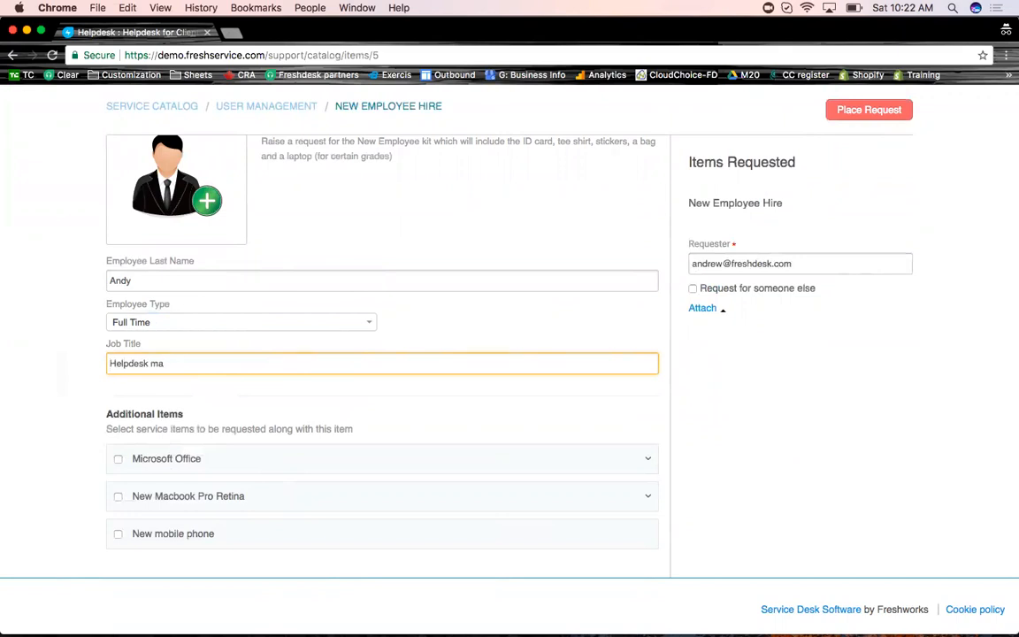
{"action": "type", "text": "nager"}
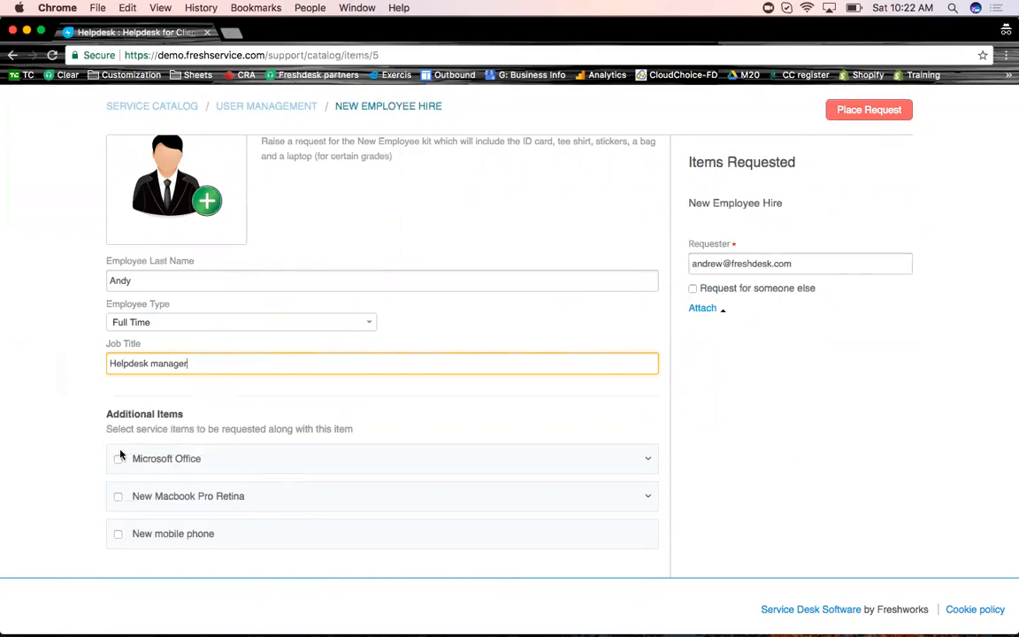
Add Microsoft Office 2010, place the request as SR-2424 and return to portal home.
{"action": "left_click", "coordinate": [119, 459]}
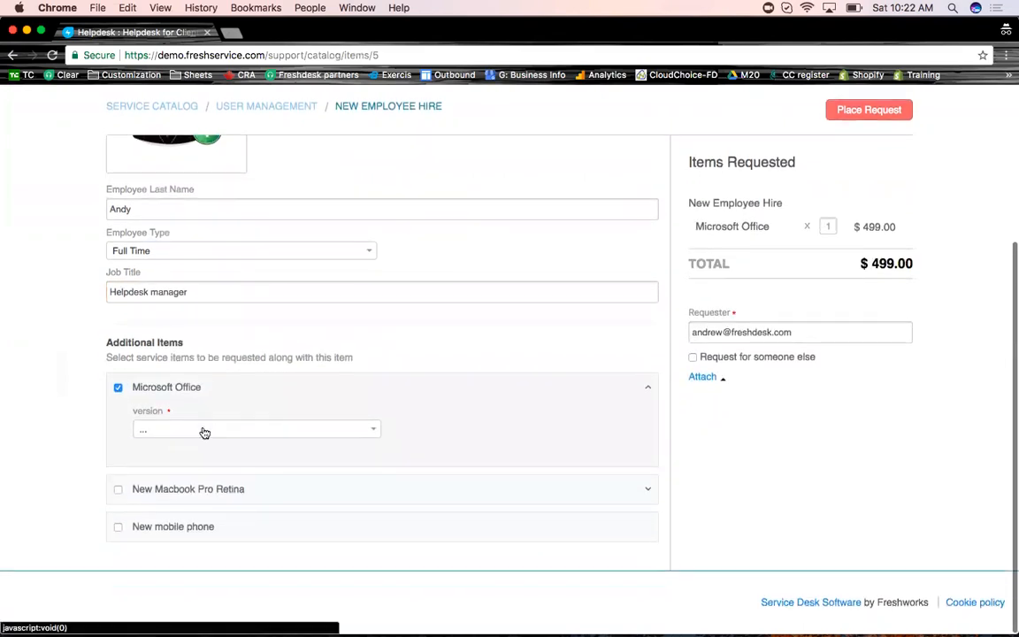
{"action": "left_click", "coordinate": [257, 430]}
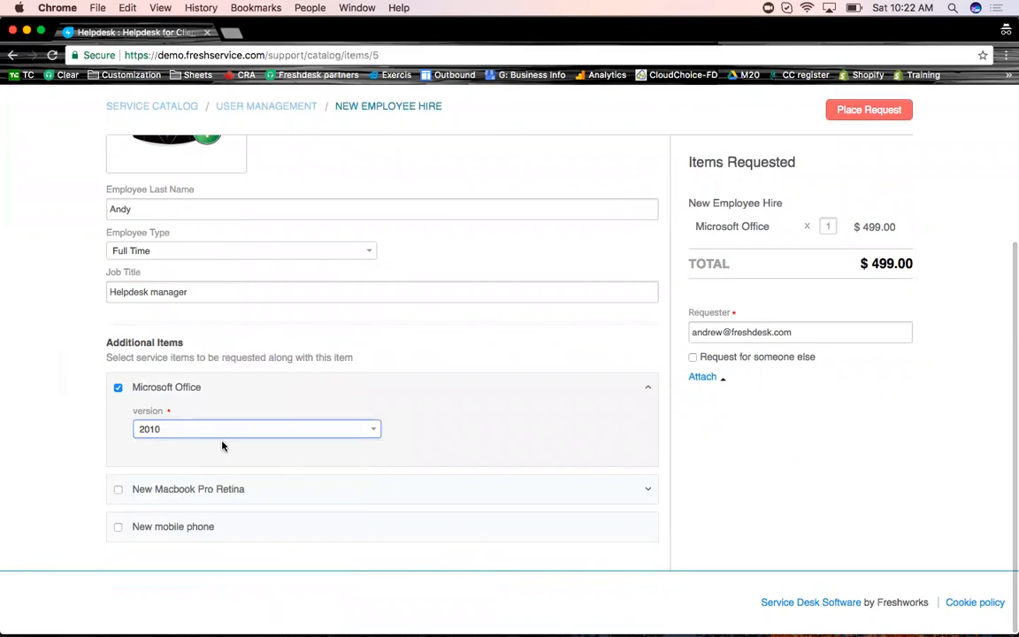
{"action": "mouse_move", "coordinate": [869, 110]}
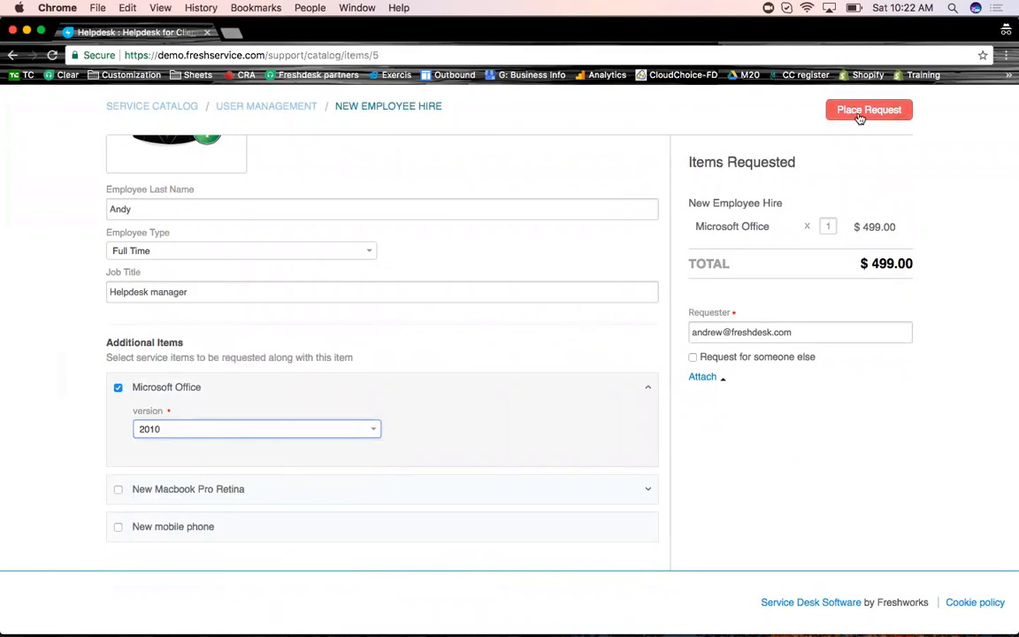
{"action": "left_click", "coordinate": [867, 110]}
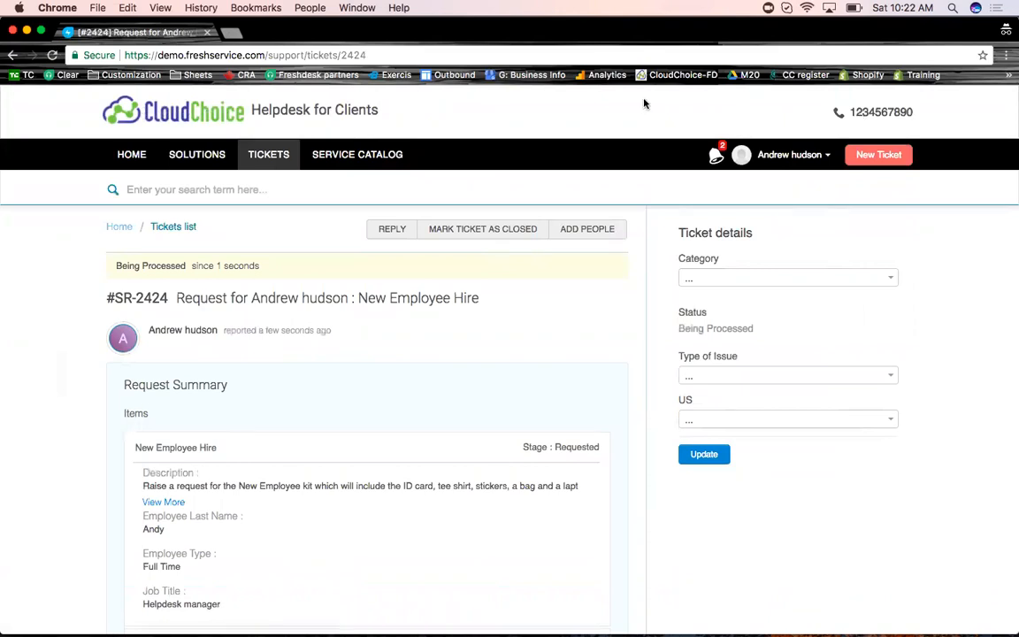
{"action": "left_click", "coordinate": [131, 154]}
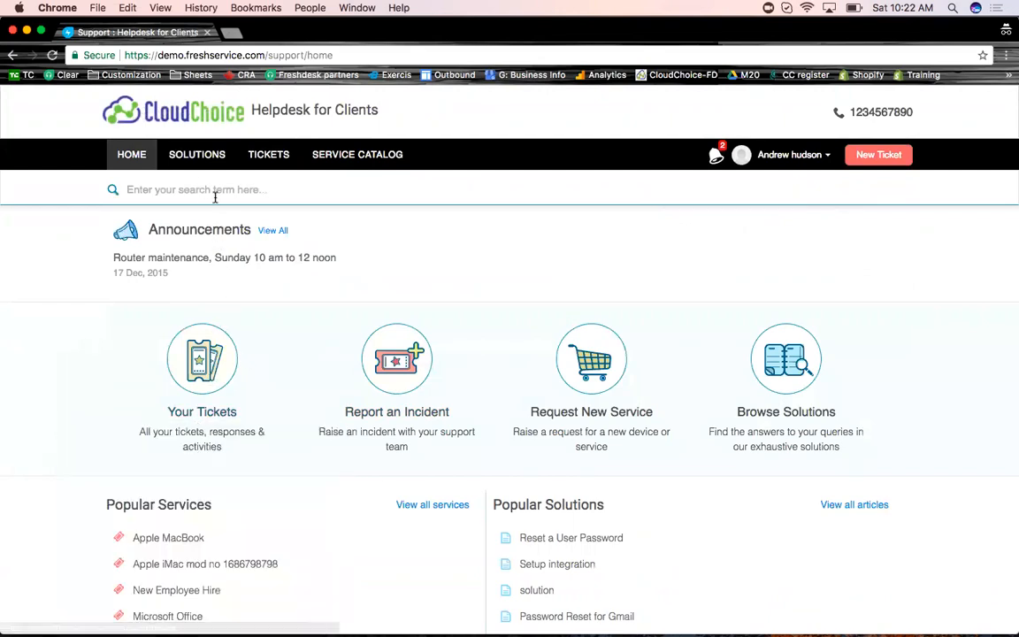
Browse the Solutions knowledge base and open the Reset a User Password article.
{"action": "left_click", "coordinate": [196, 154]}
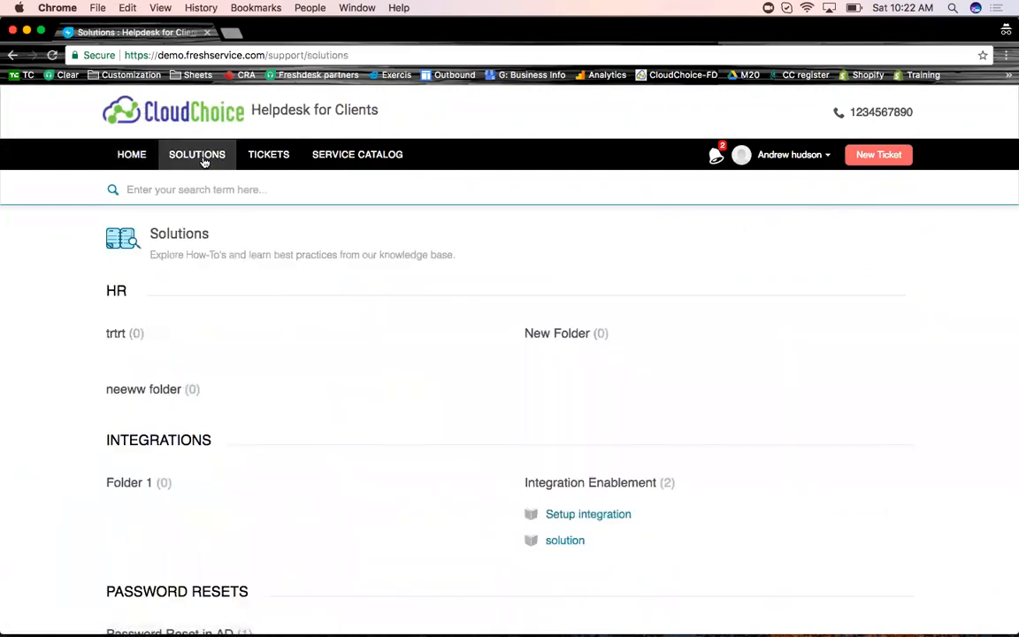
{"action": "scroll", "scroll_direction": "down", "scroll_amount": 3}
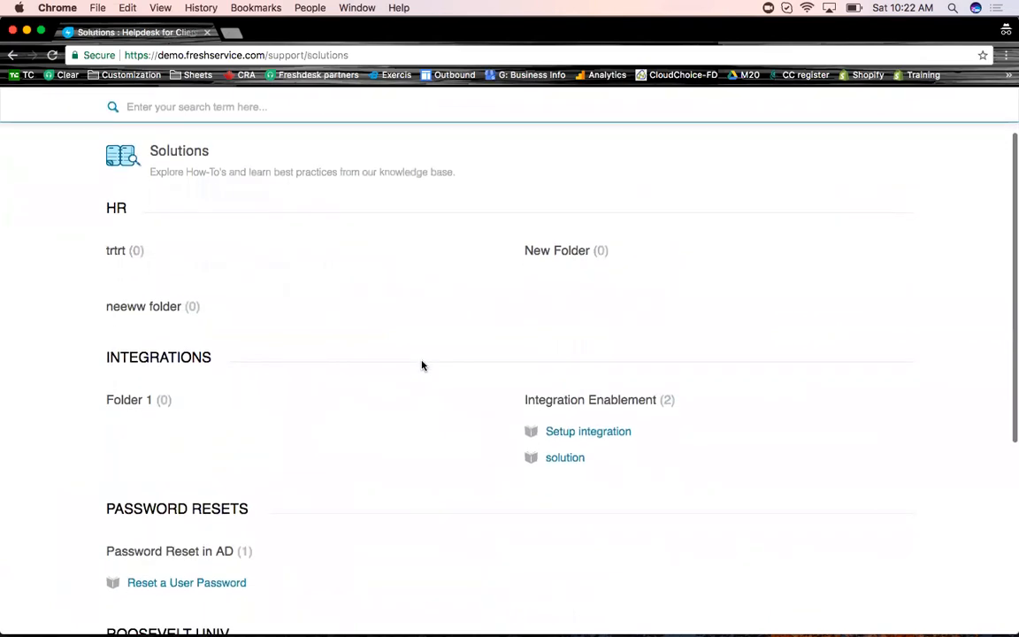
{"action": "scroll", "scroll_direction": "down", "scroll_amount": 3}
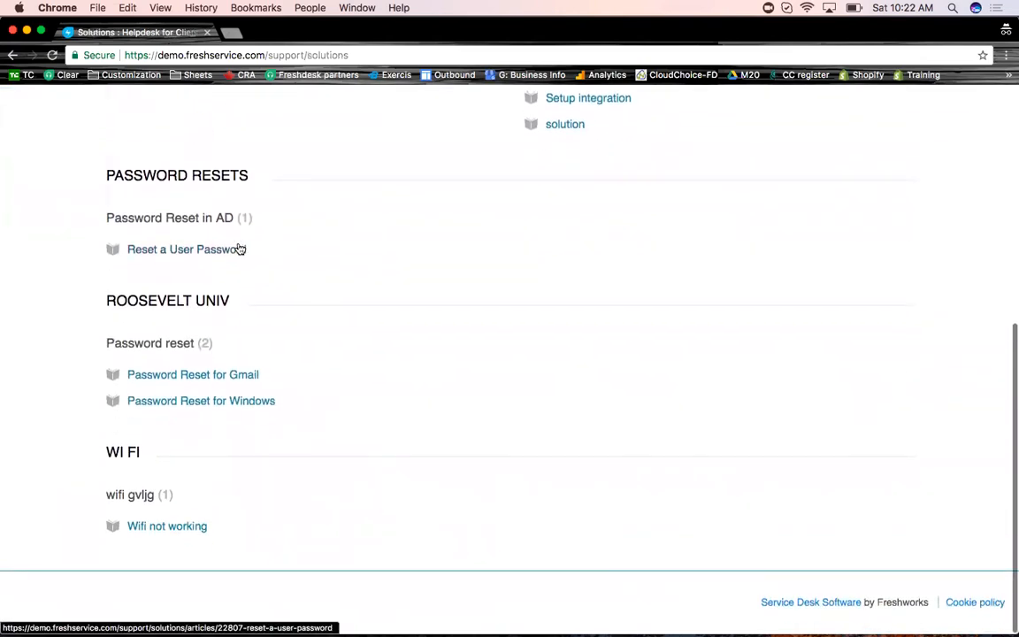
{"action": "left_click", "coordinate": [186, 248]}
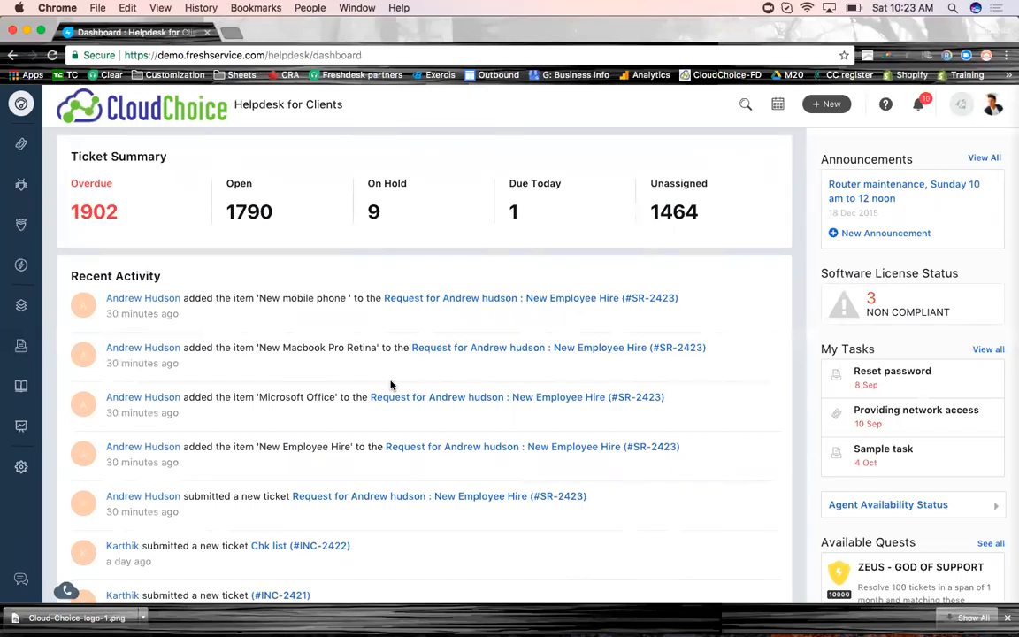
{"action": "mouse_move", "coordinate": [368, 258]}
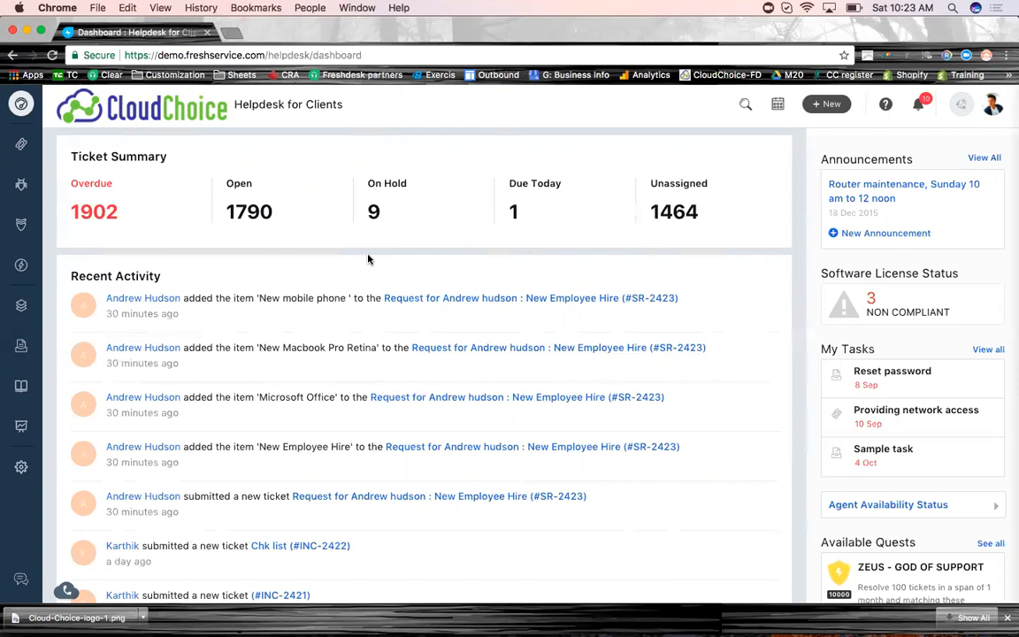
{"action": "mouse_move", "coordinate": [21, 467]}
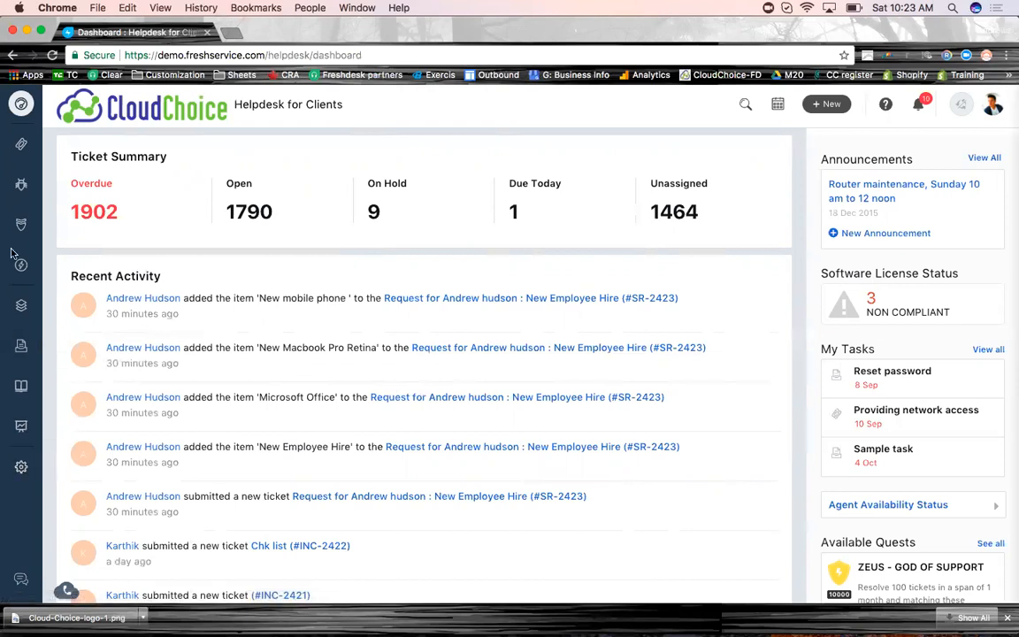
{"action": "mouse_move", "coordinate": [22, 143]}
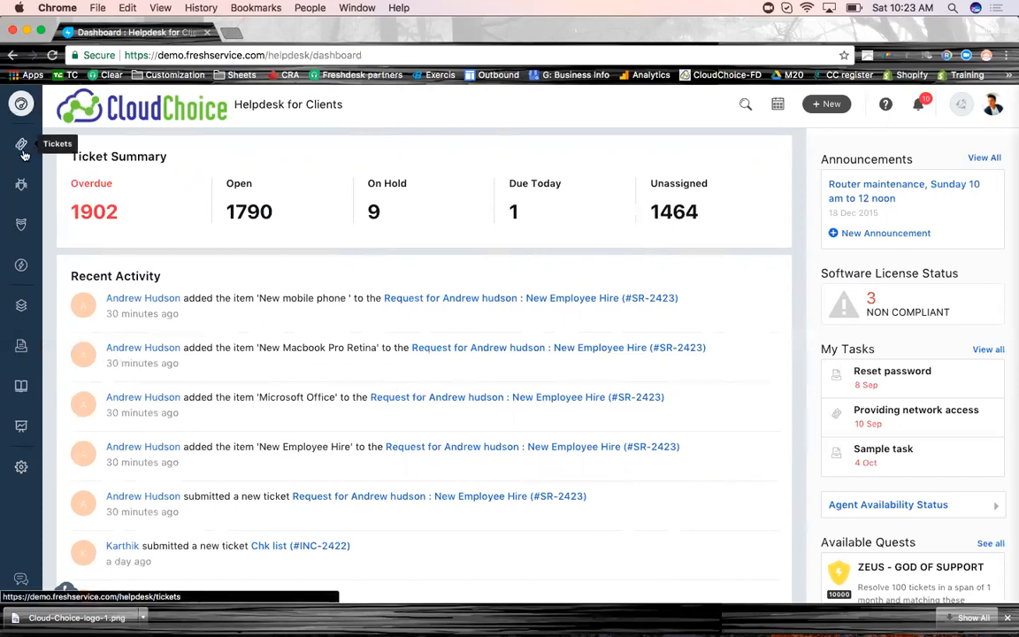
Go to the Admin settings overview from the left sidebar gear icon.
{"action": "left_click", "coordinate": [21, 468]}
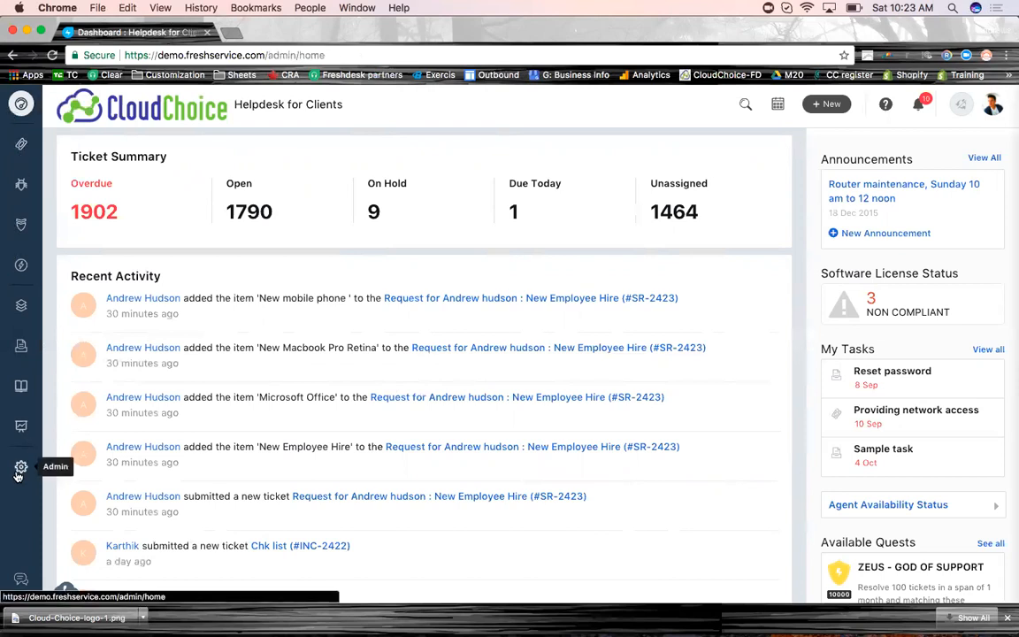
{"action": "left_click", "coordinate": [21, 467]}
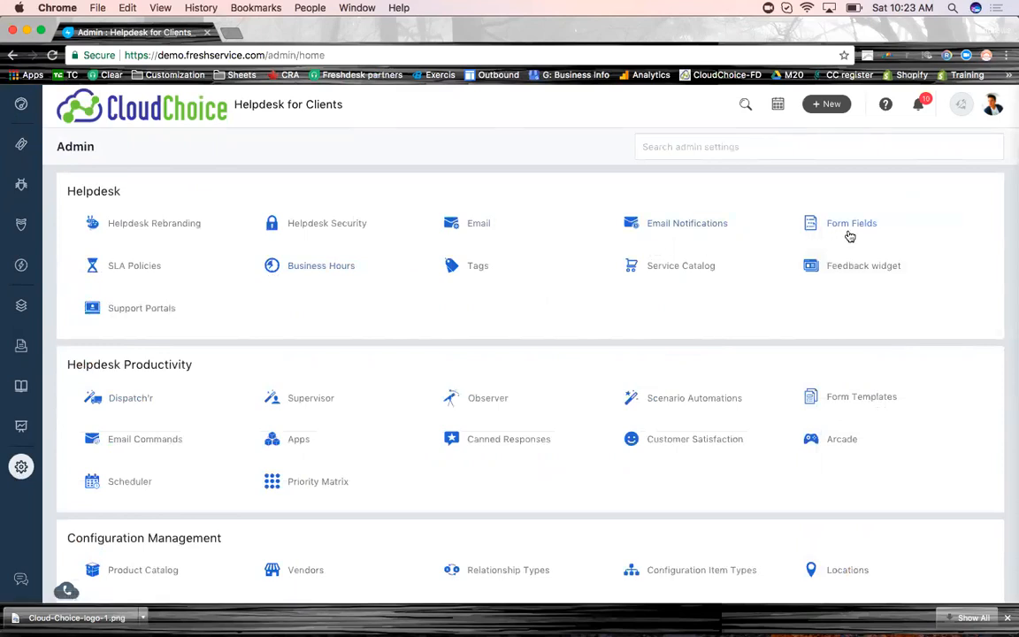
{"action": "left_click", "coordinate": [851, 223]}
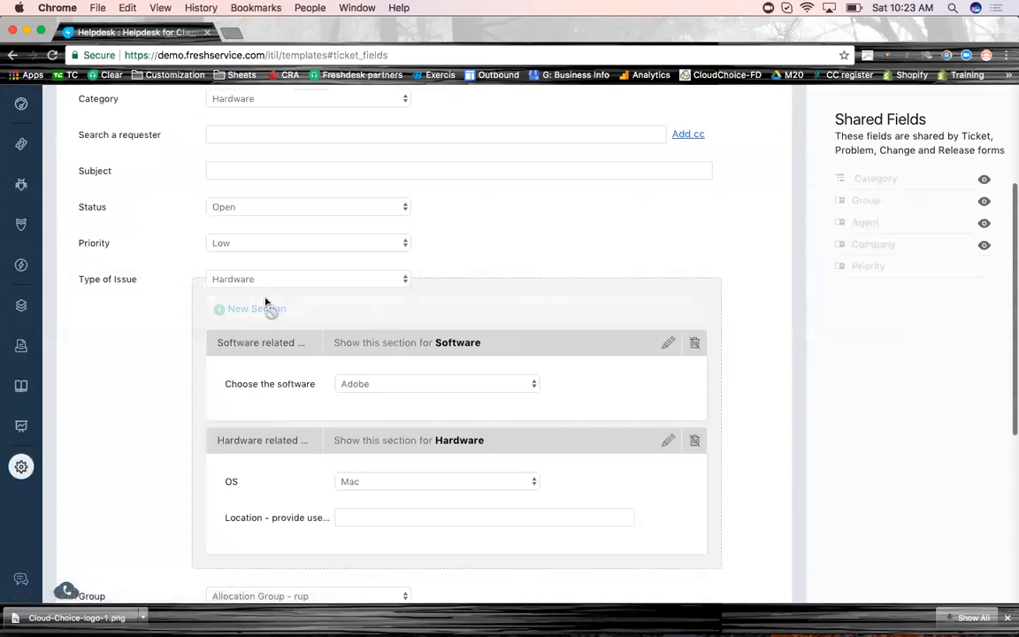
{"action": "scroll", "scroll_direction": "down", "scroll_amount": 3}
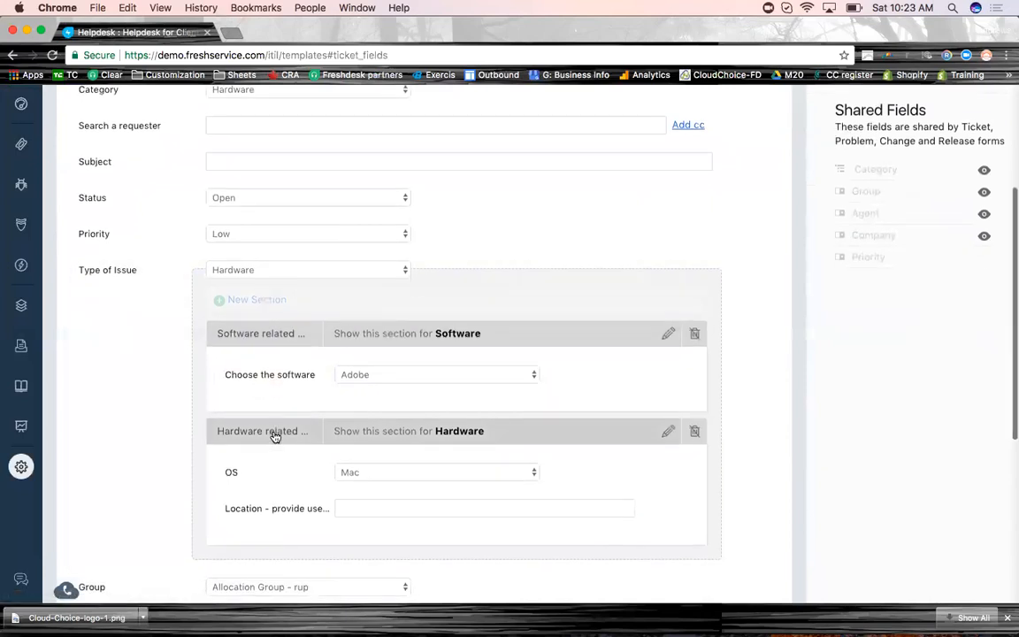
{"action": "scroll", "scroll_direction": "down", "scroll_amount": 3}
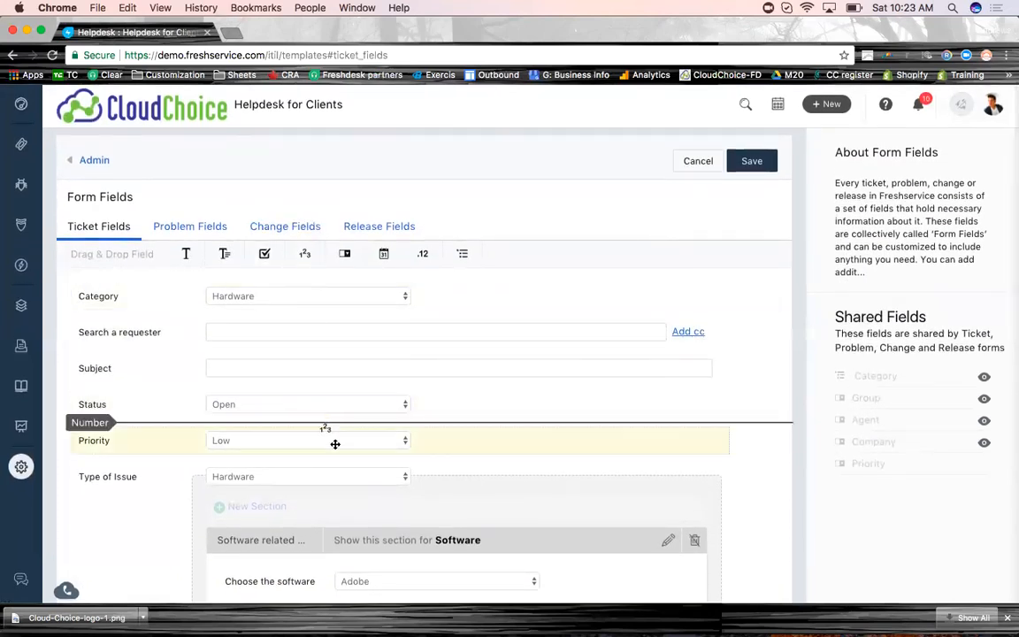
{"action": "scroll", "scroll_direction": "down", "scroll_amount": 3}
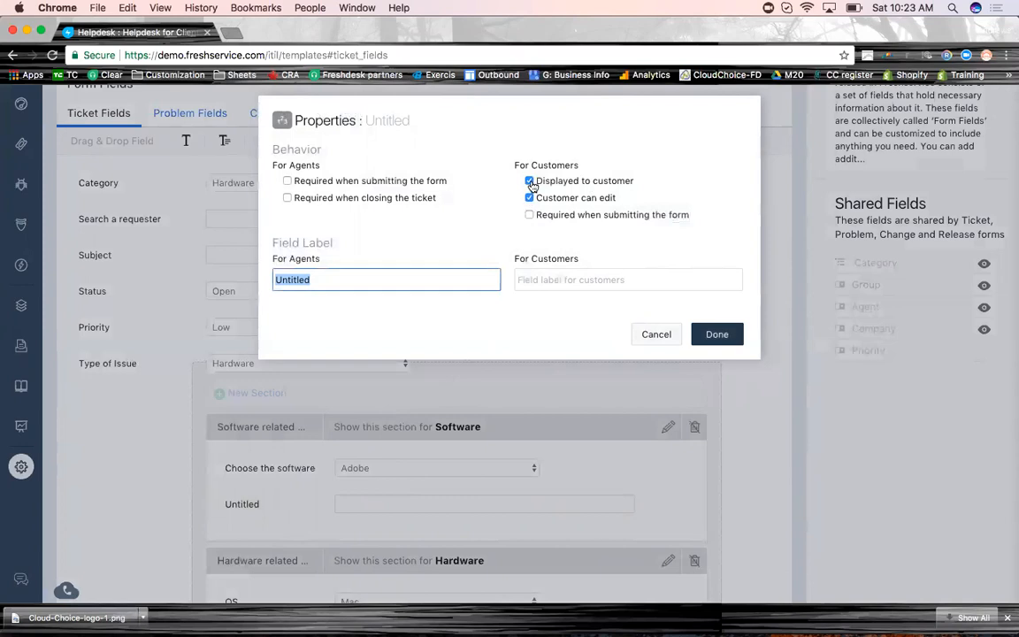
{"action": "left_click", "coordinate": [529, 180]}
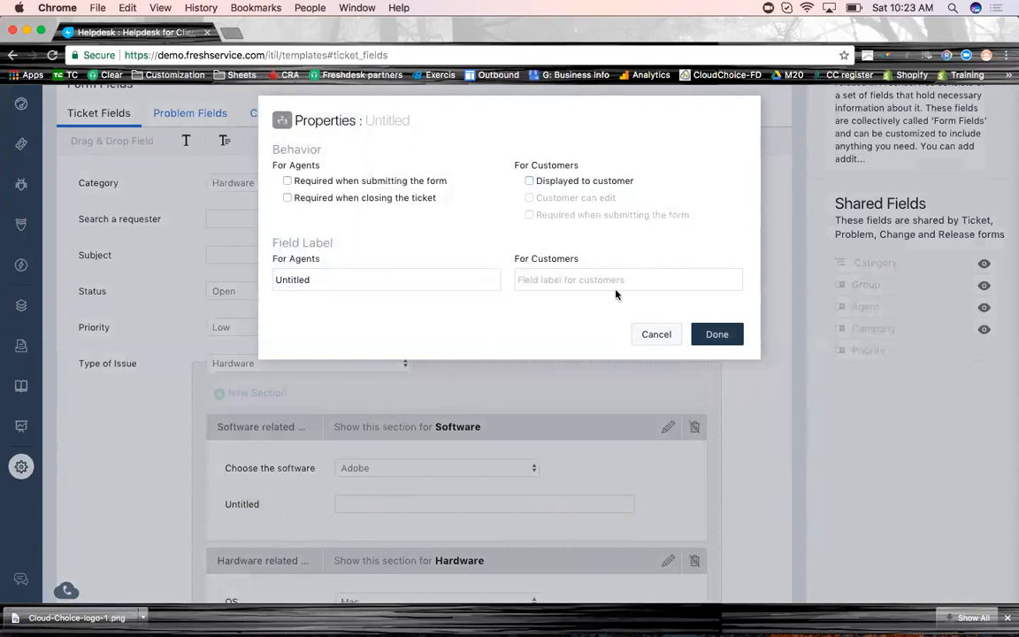
{"action": "left_click", "coordinate": [657, 333]}
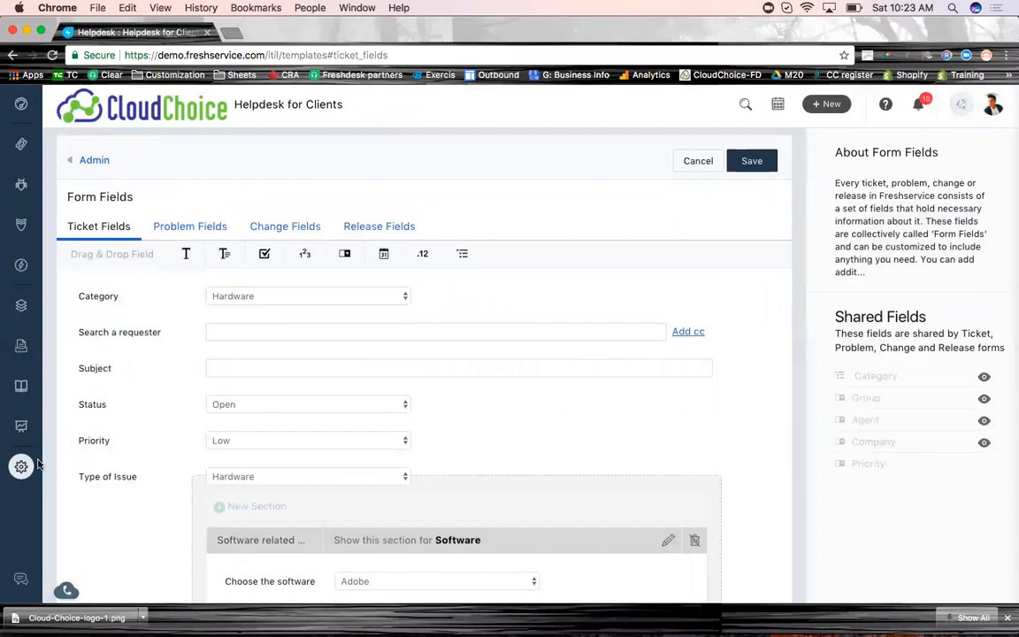
{"action": "mouse_move", "coordinate": [21, 467]}
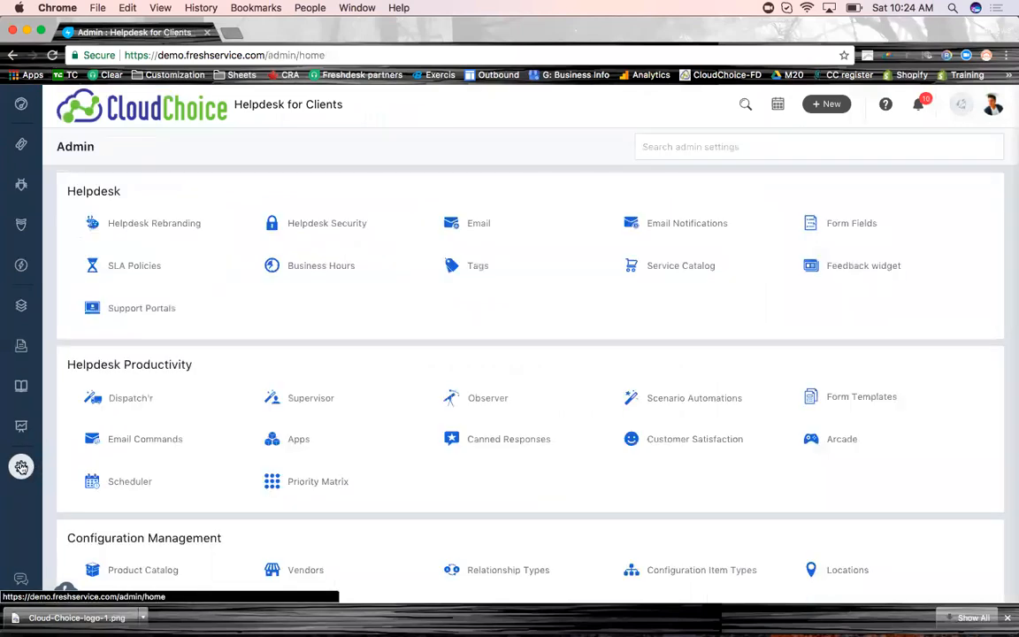
Show the Dispatch'r rules list under Helpdesk Productivity and scroll through it.
{"action": "left_click", "coordinate": [131, 397]}
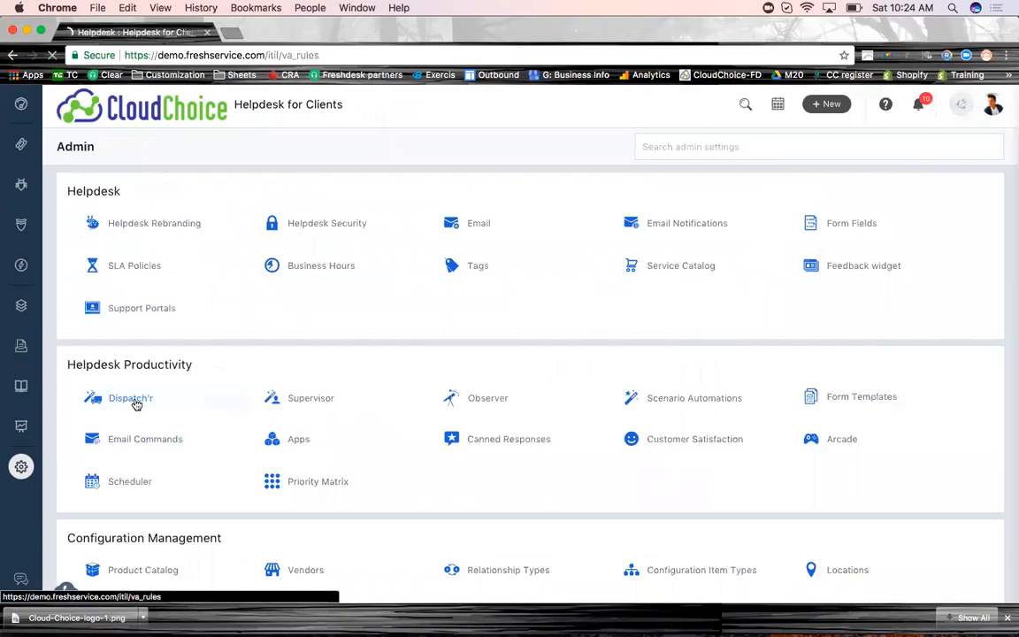
{"action": "left_click", "coordinate": [131, 396]}
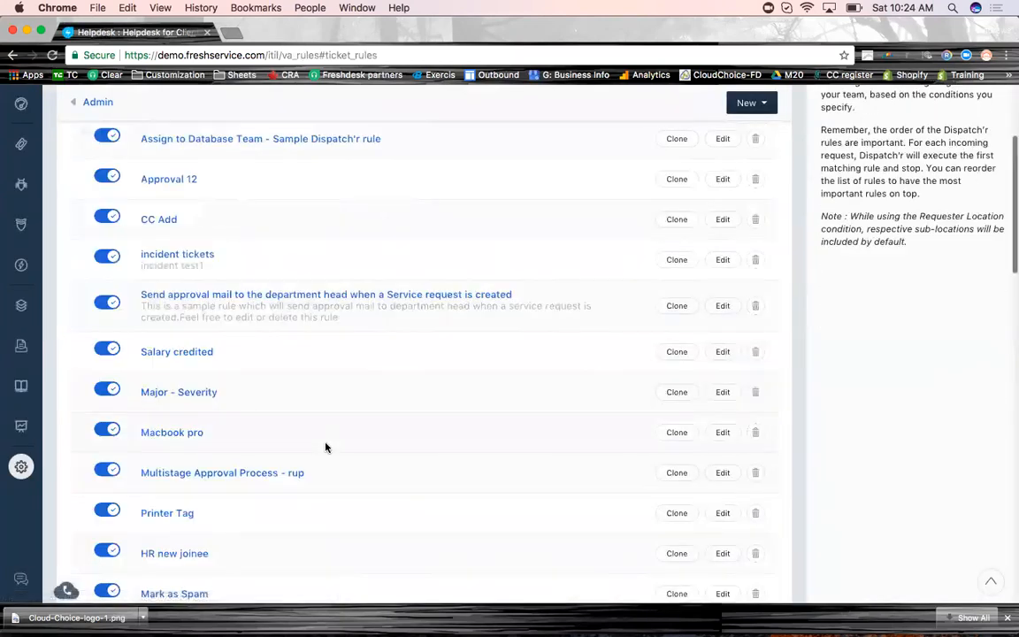
{"action": "scroll", "scroll_direction": "down", "scroll_amount": 3}
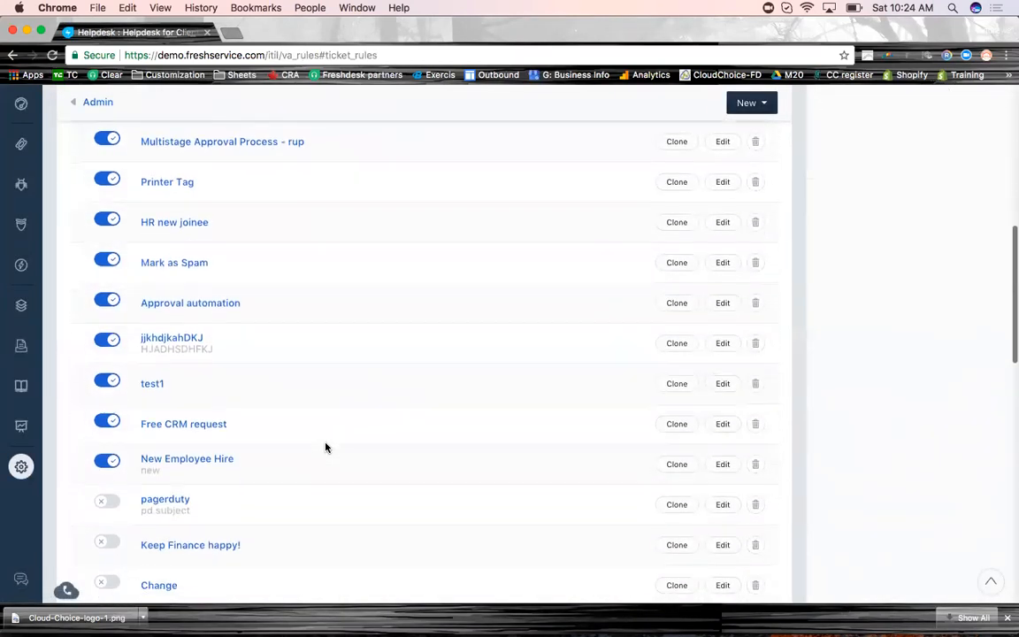
{"action": "scroll", "scroll_direction": "down", "scroll_amount": 3}
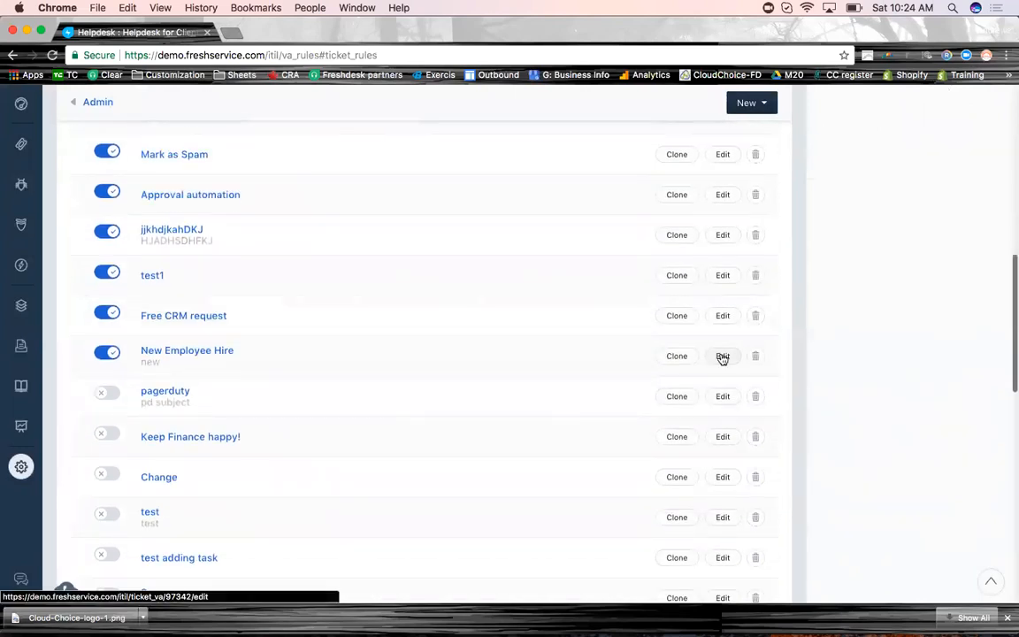
Review the New Employee Hire rule's task and approval actions, then update it.
{"action": "left_click", "coordinate": [722, 355]}
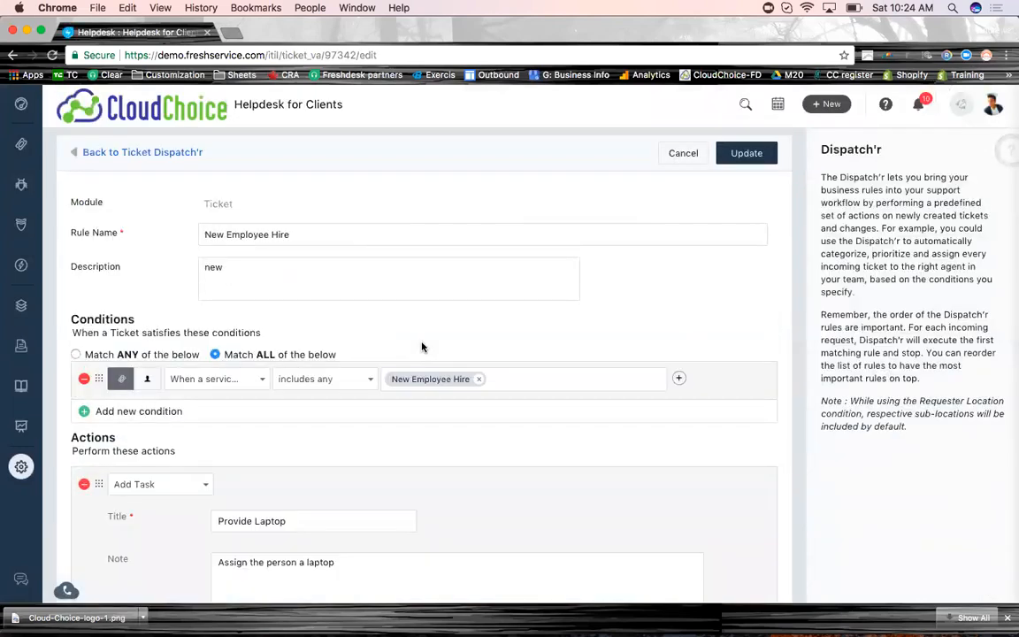
{"action": "scroll", "scroll_direction": "down", "scroll_amount": 3}
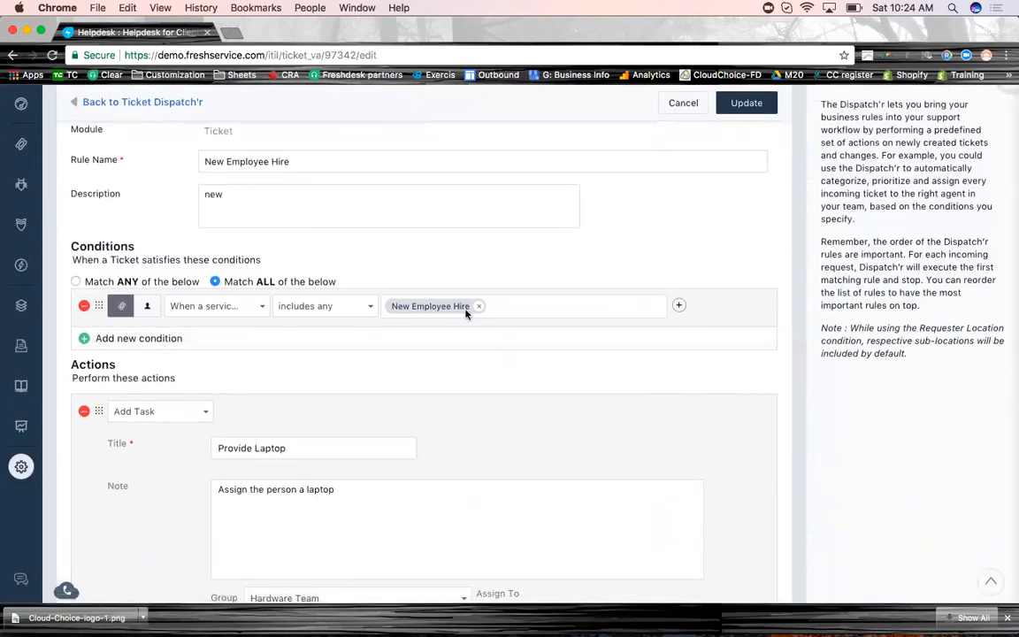
{"action": "scroll", "scroll_direction": "down", "scroll_amount": 3}
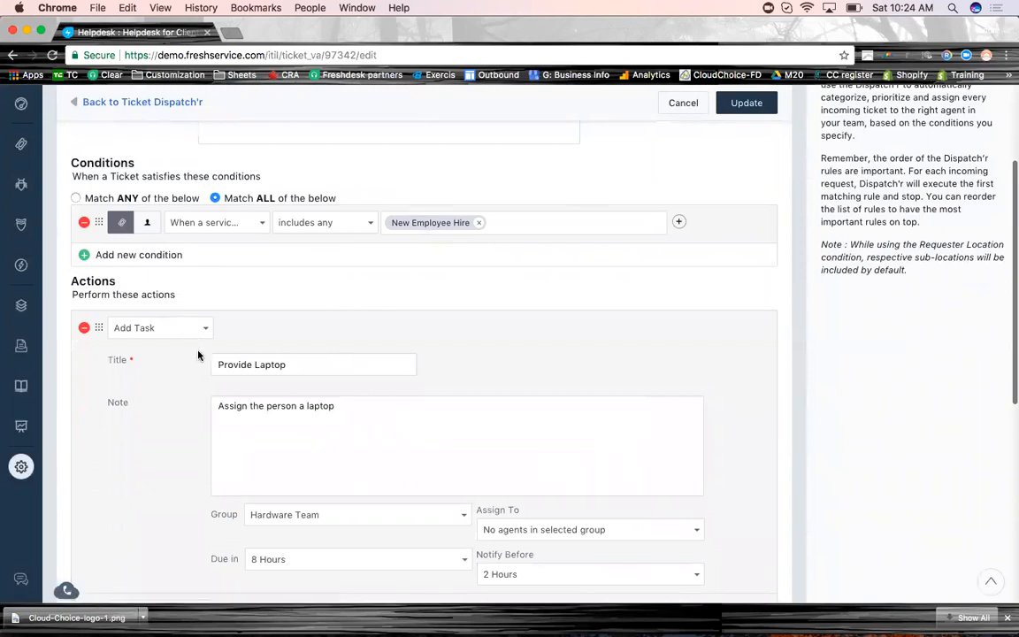
{"action": "scroll", "scroll_direction": "down", "scroll_amount": 3}
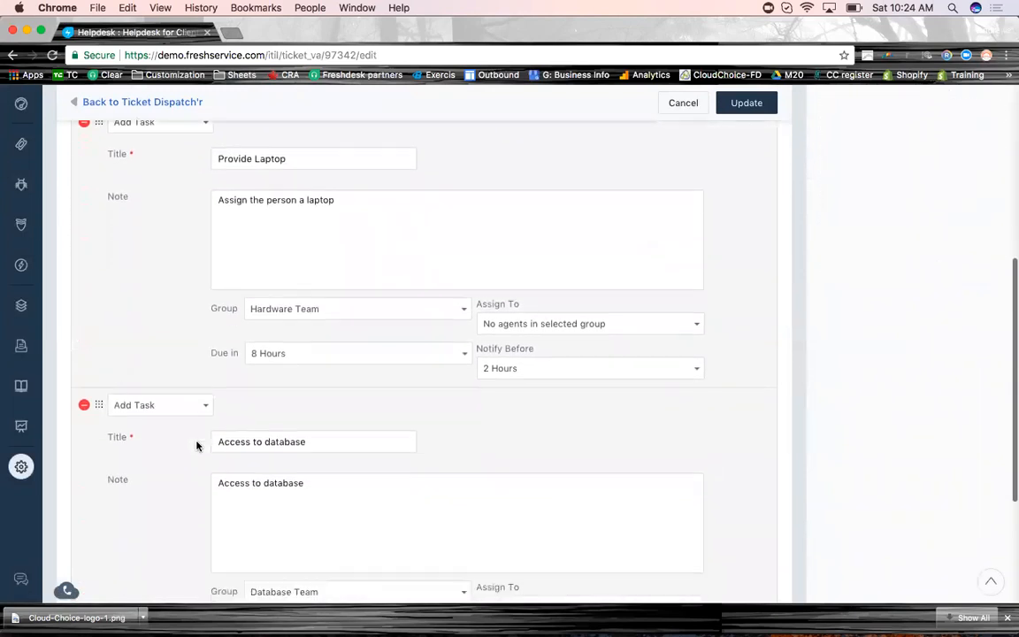
{"action": "scroll", "scroll_direction": "down", "scroll_amount": 3}
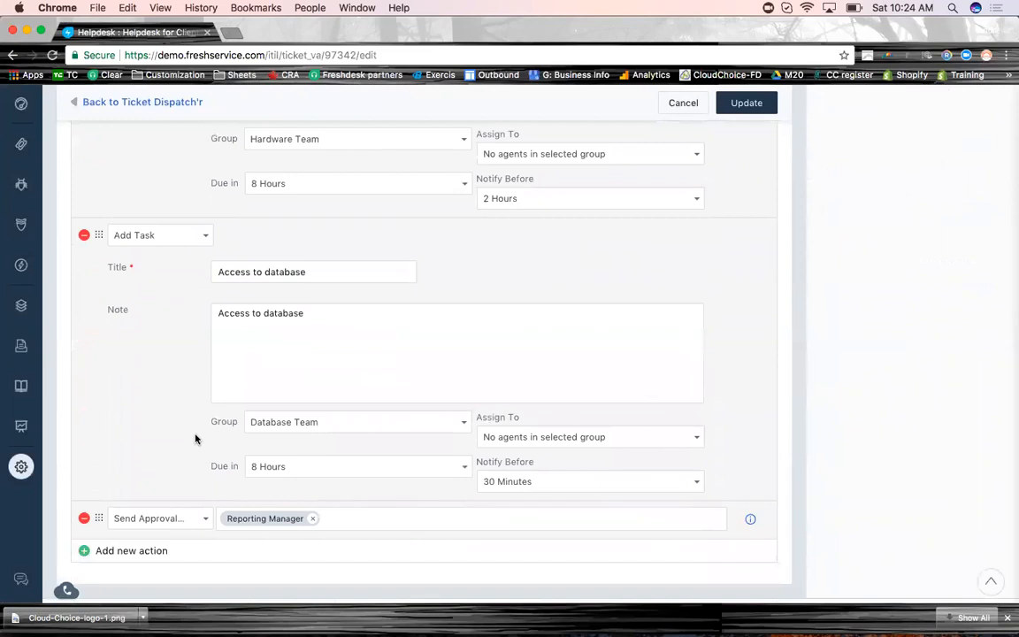
{"action": "scroll", "scroll_direction": "down", "scroll_amount": 3}
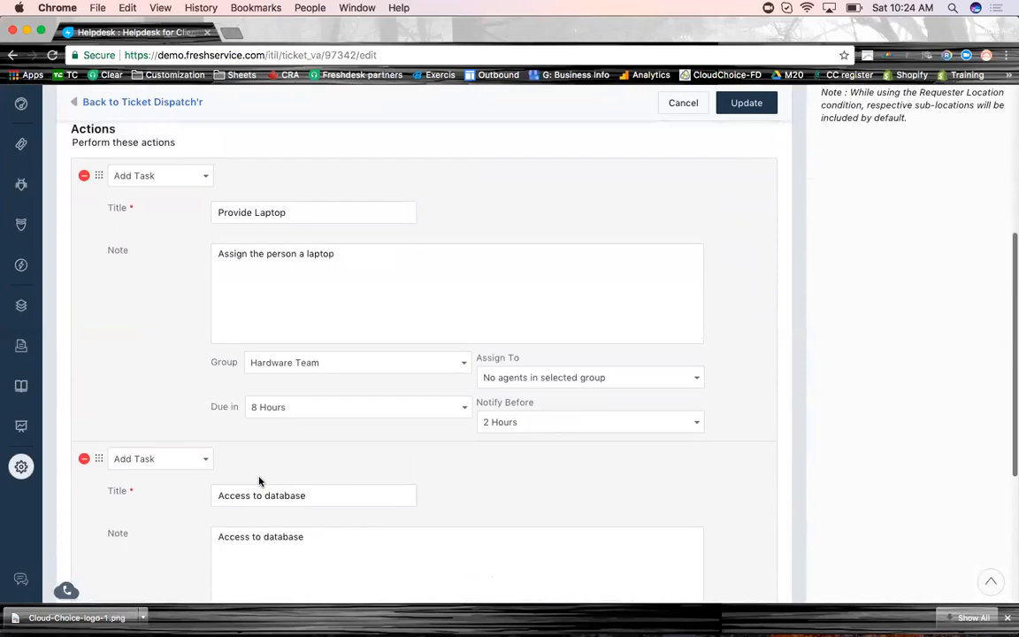
{"action": "scroll", "scroll_direction": "up", "scroll_amount": 3}
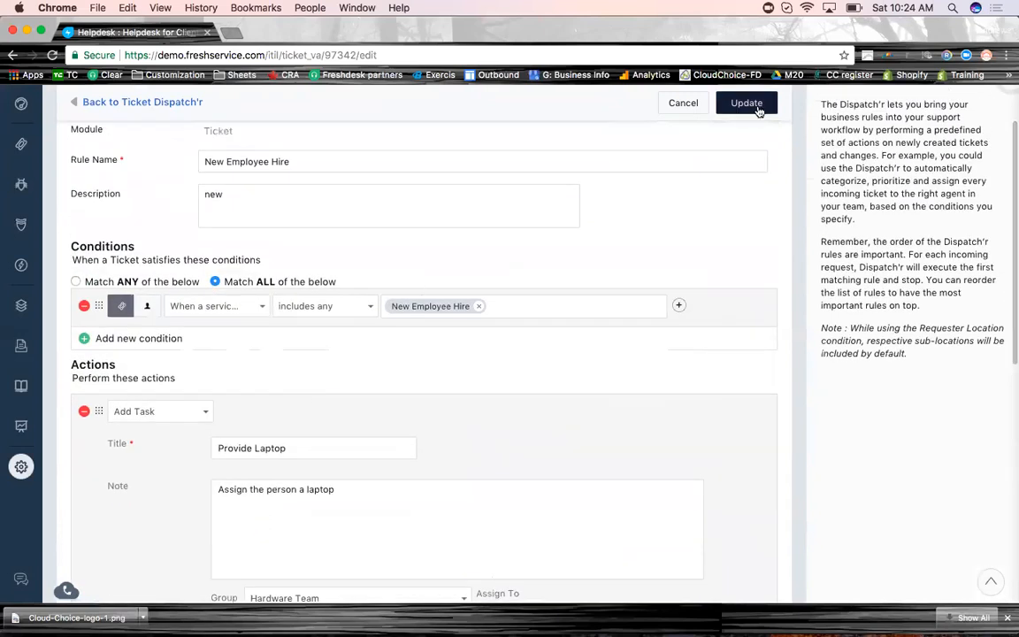
{"action": "left_click", "coordinate": [746, 103]}
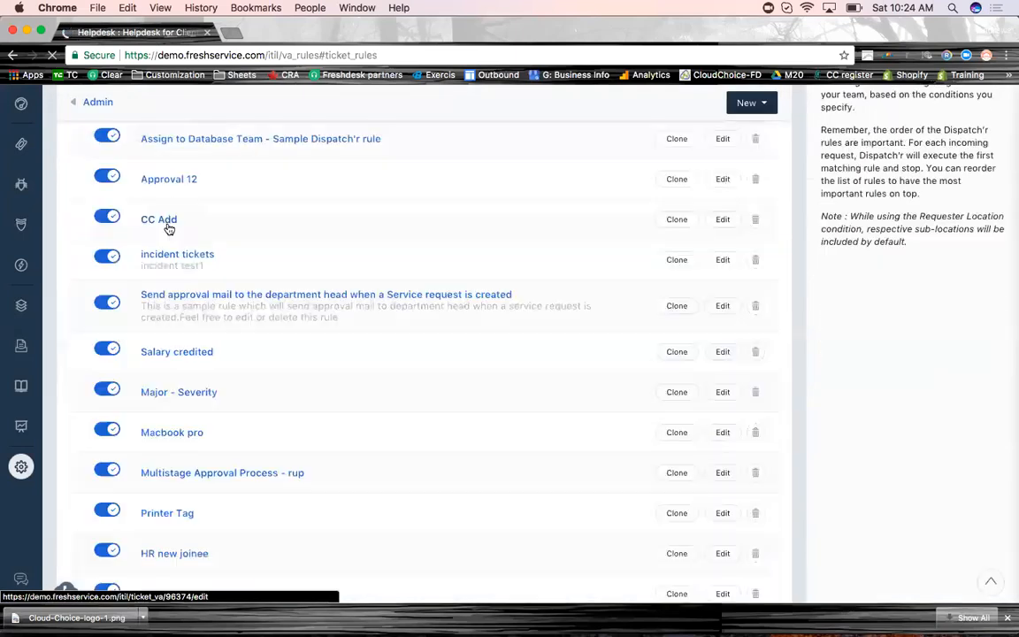
Go to the tickets list and view New Employee Hire request #SR-2424.
{"action": "left_click", "coordinate": [21, 144]}
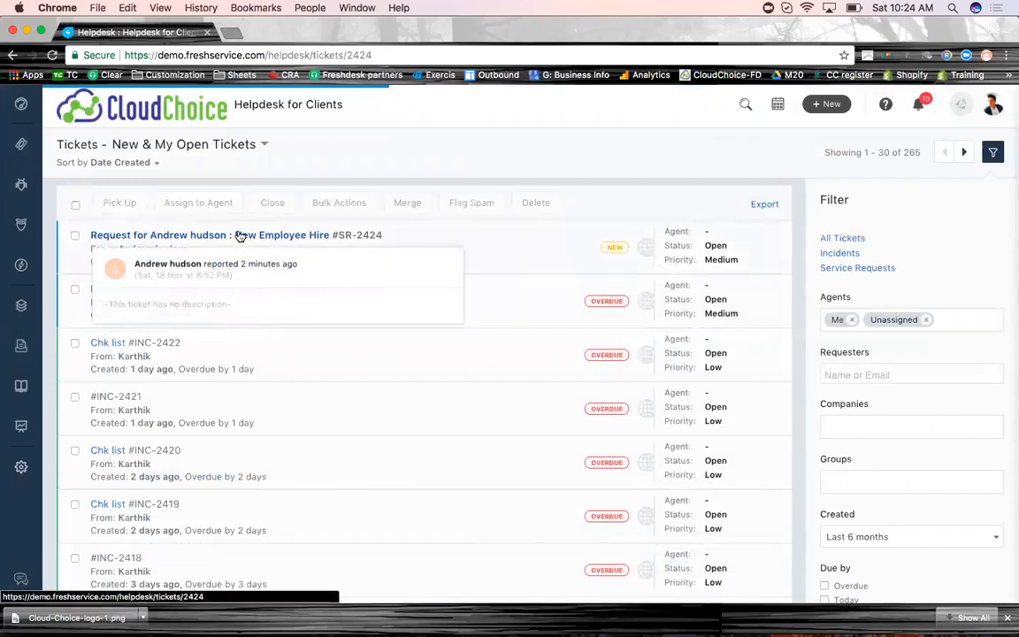
{"action": "left_click", "coordinate": [203, 233]}
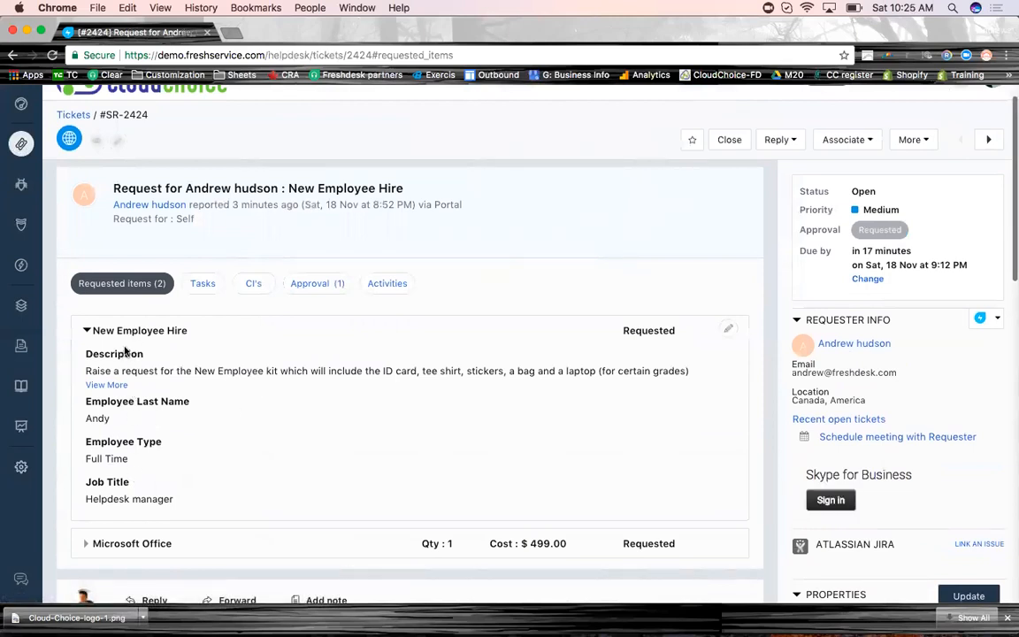
{"action": "mouse_move", "coordinate": [244, 451]}
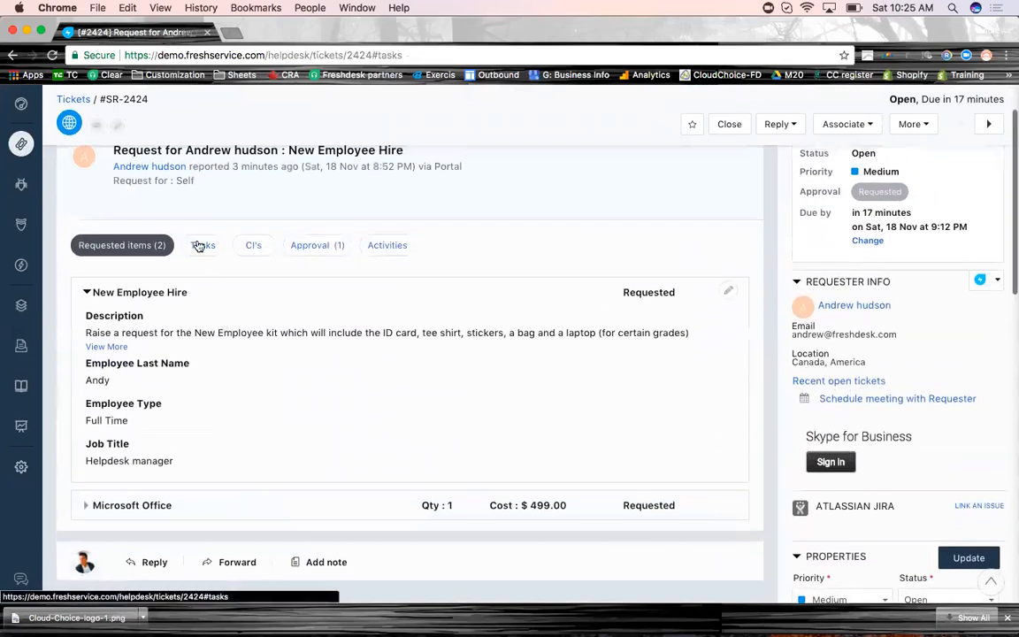
{"action": "left_click", "coordinate": [202, 244]}
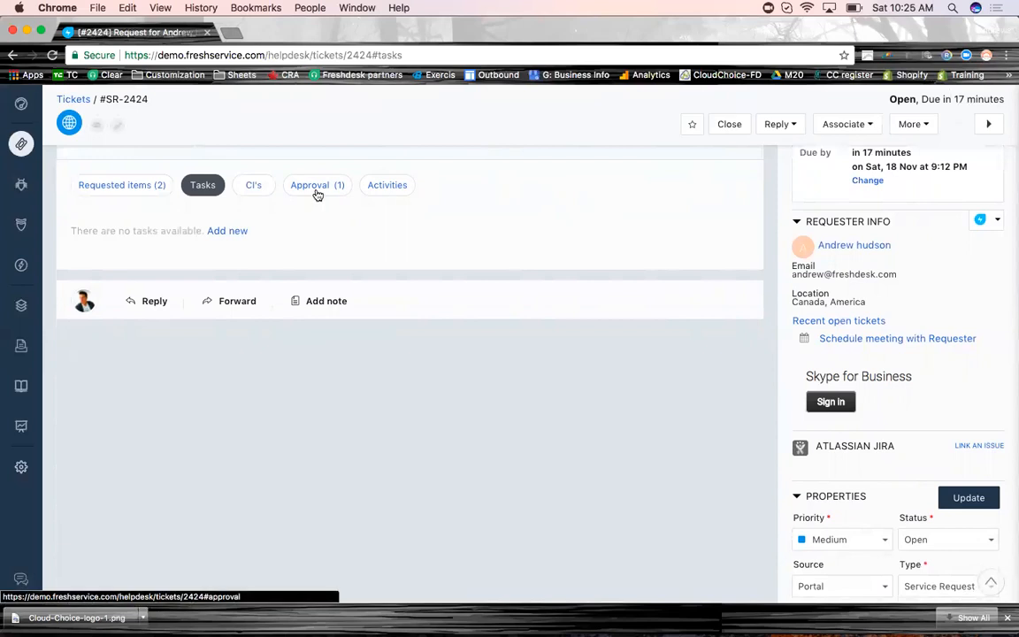
{"action": "left_click", "coordinate": [310, 185]}
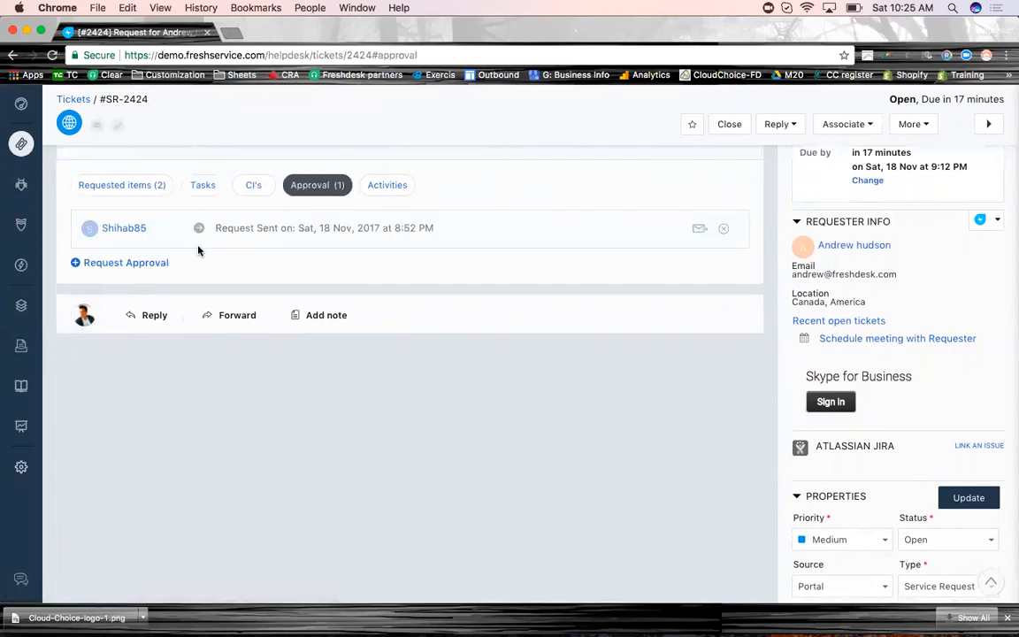
{"action": "mouse_move", "coordinate": [299, 219]}
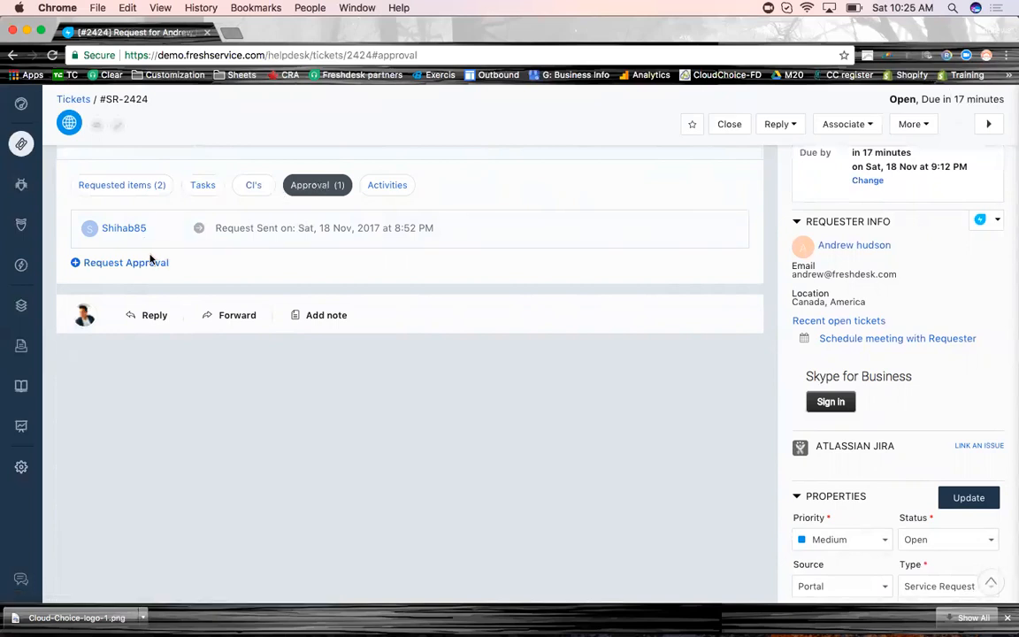
Submit a new approval request for #SR-2424 to the approver entered in the To field.
{"action": "left_click", "coordinate": [125, 262]}
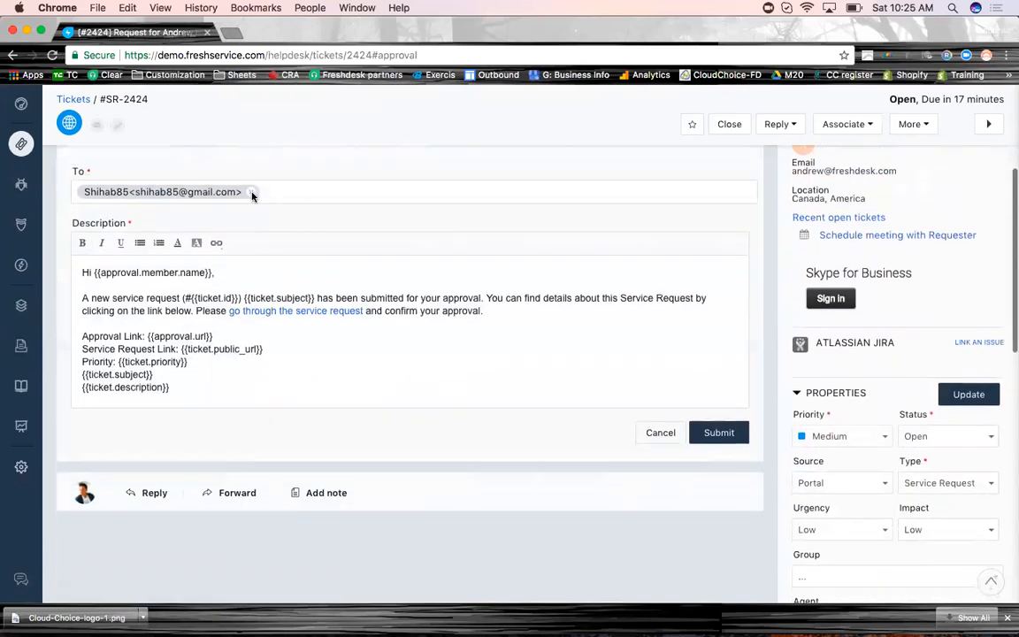
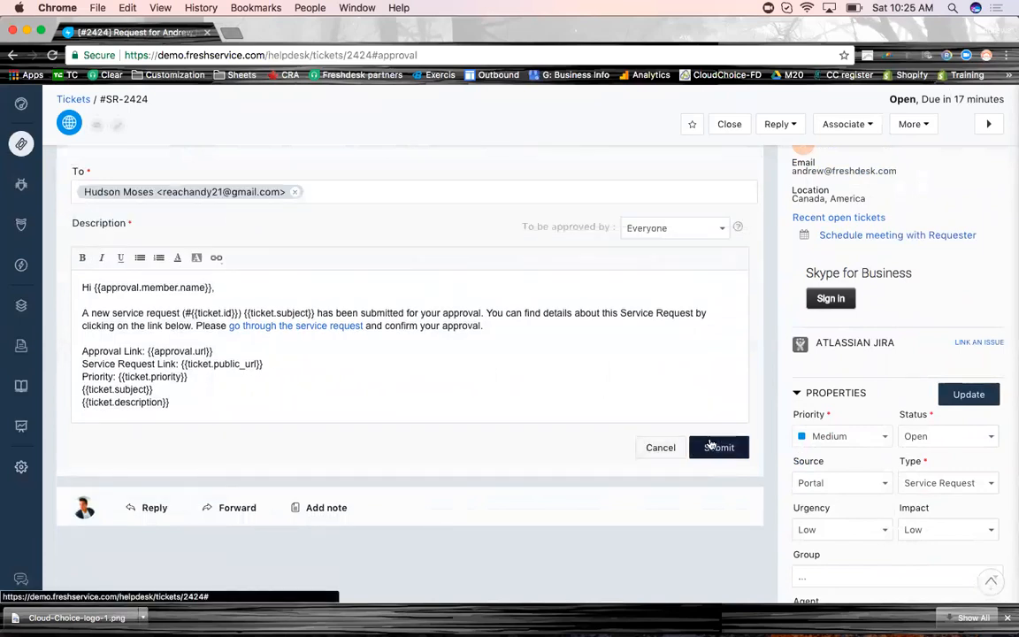
{"action": "left_click", "coordinate": [719, 446]}
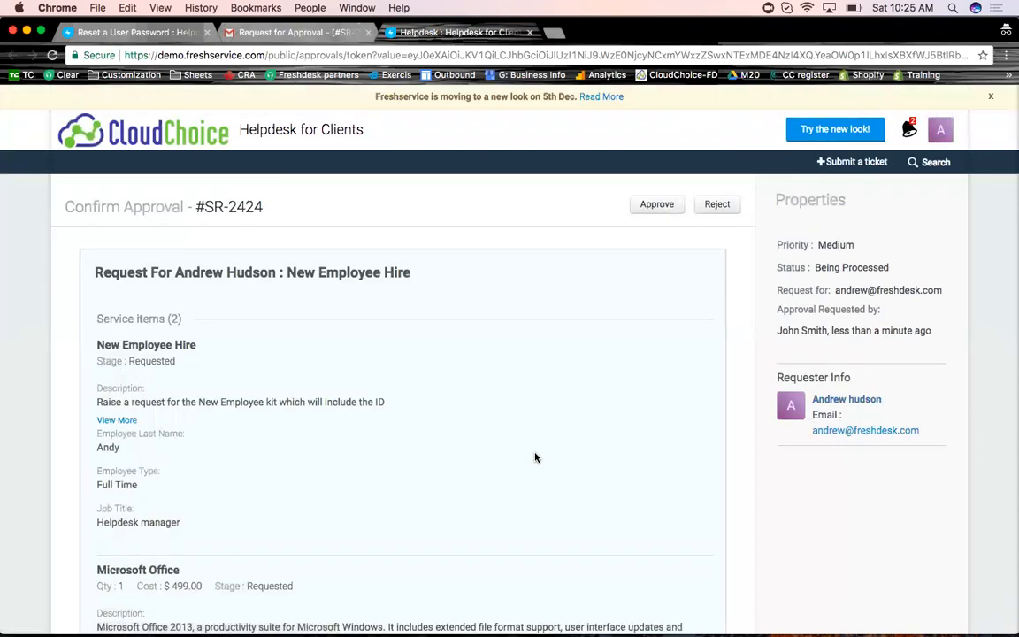
Approve SR-2424 from the Confirm Approval page with the remark 'Go ahead'.
{"action": "scroll", "scroll_direction": "down", "scroll_amount": 3}
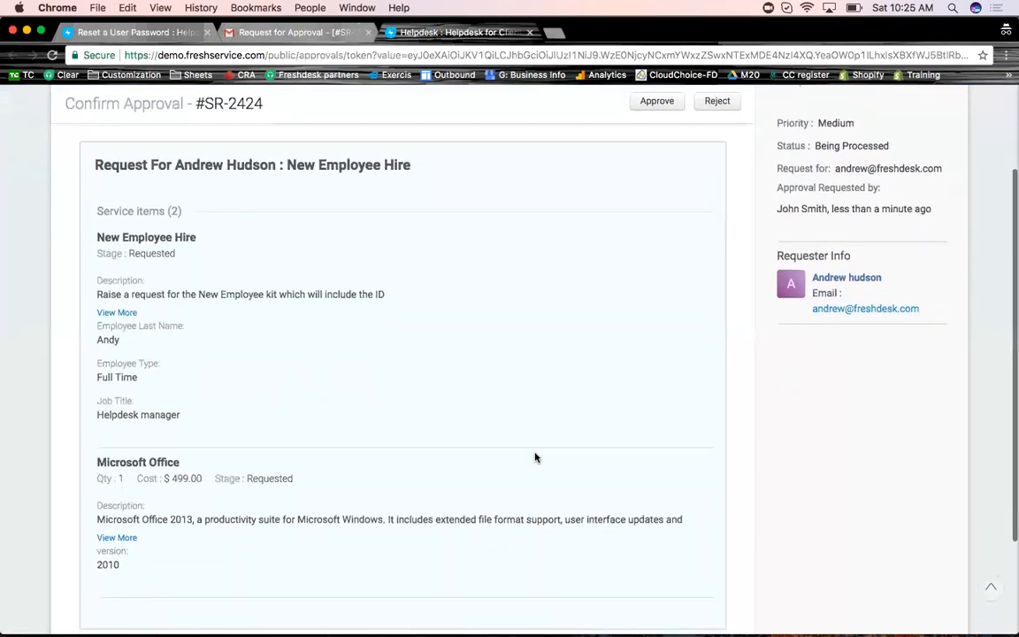
{"action": "scroll", "scroll_direction": "down", "scroll_amount": 3}
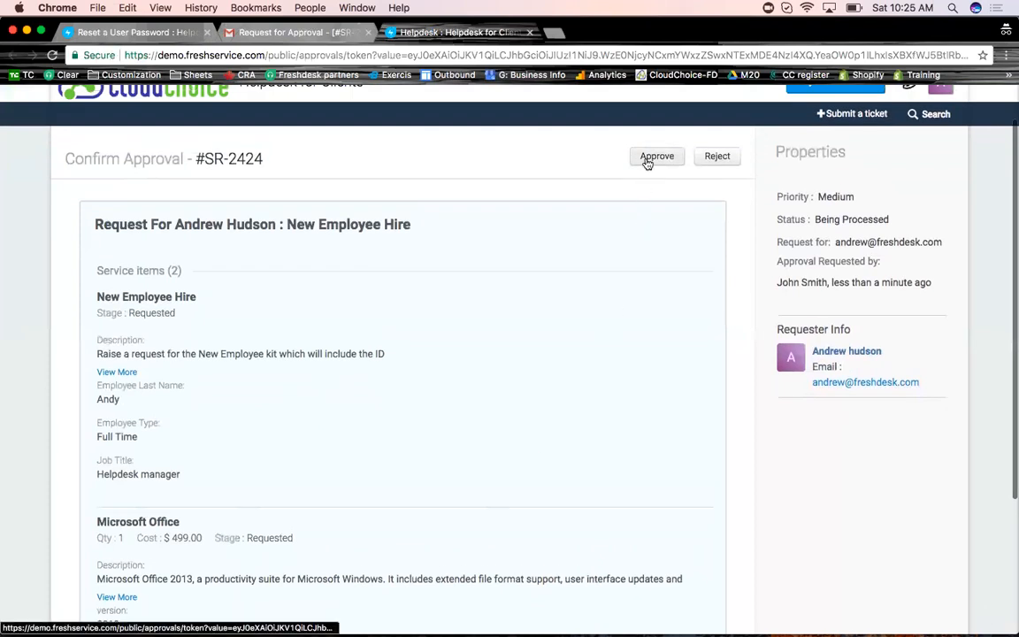
{"action": "left_click", "coordinate": [656, 156]}
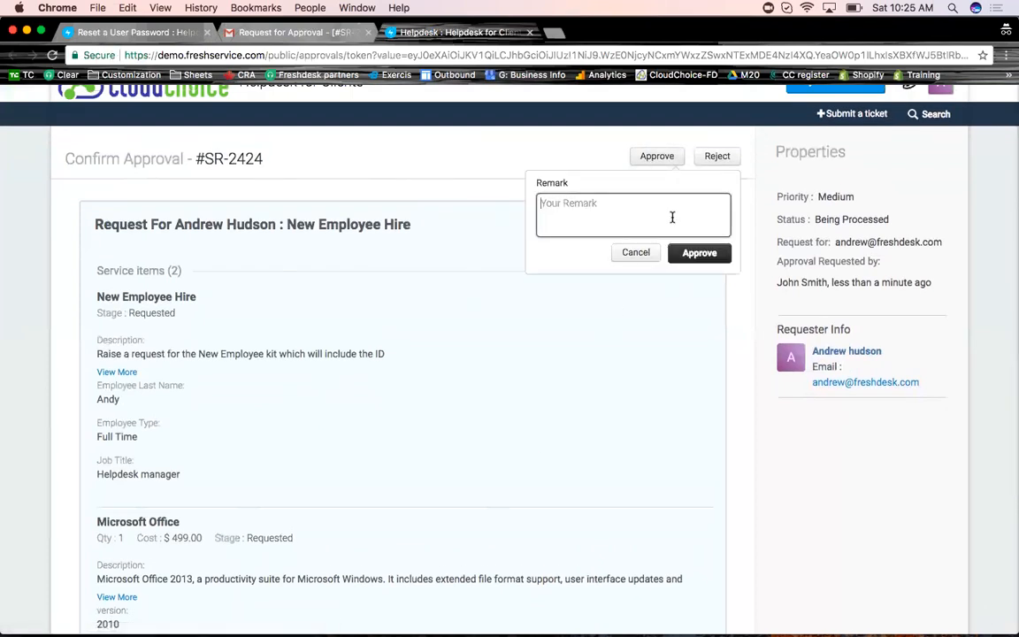
{"action": "type", "text": "Go ahead"}
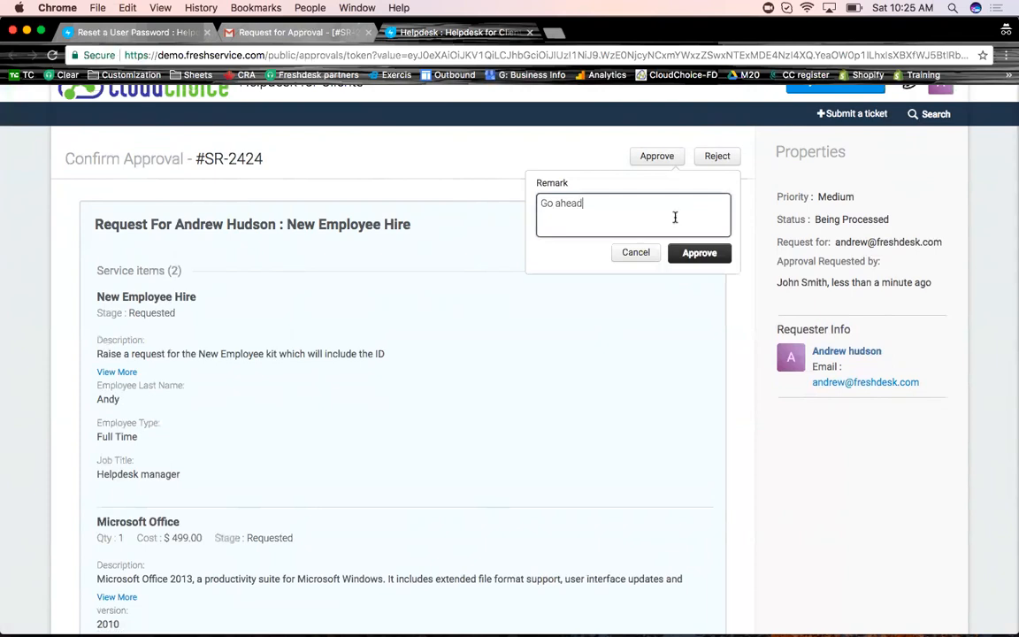
{"action": "left_click", "coordinate": [699, 251]}
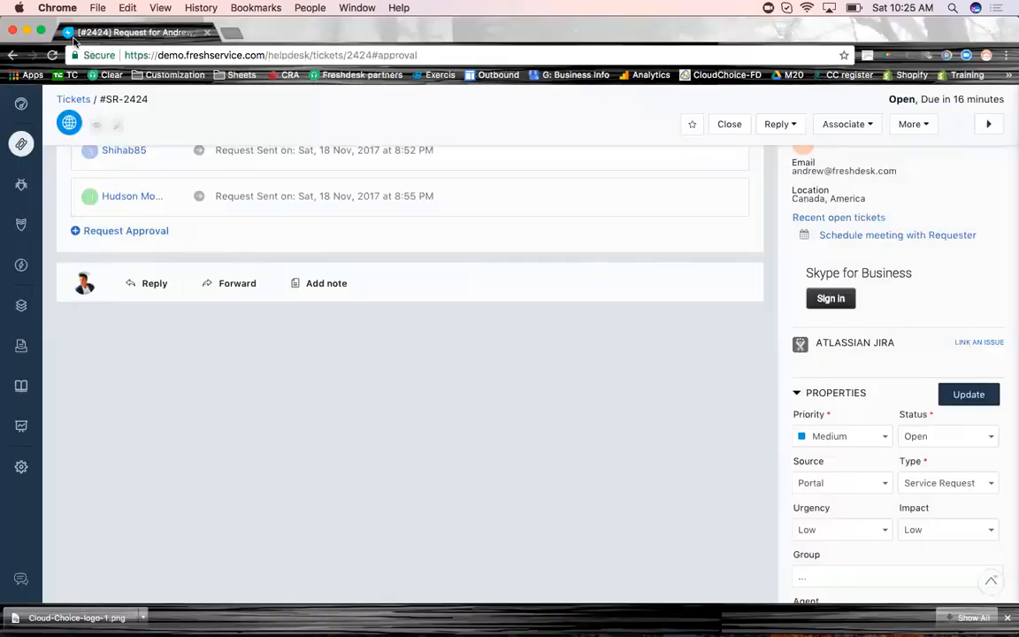
{"action": "left_click", "coordinate": [53, 55]}
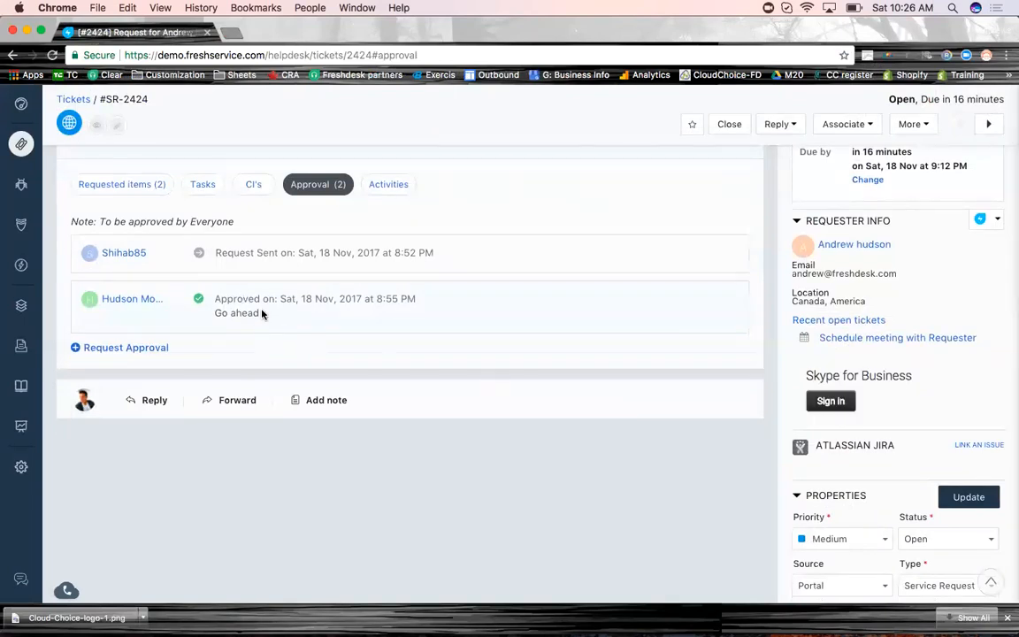
{"action": "scroll", "scroll_direction": "down", "scroll_amount": 3}
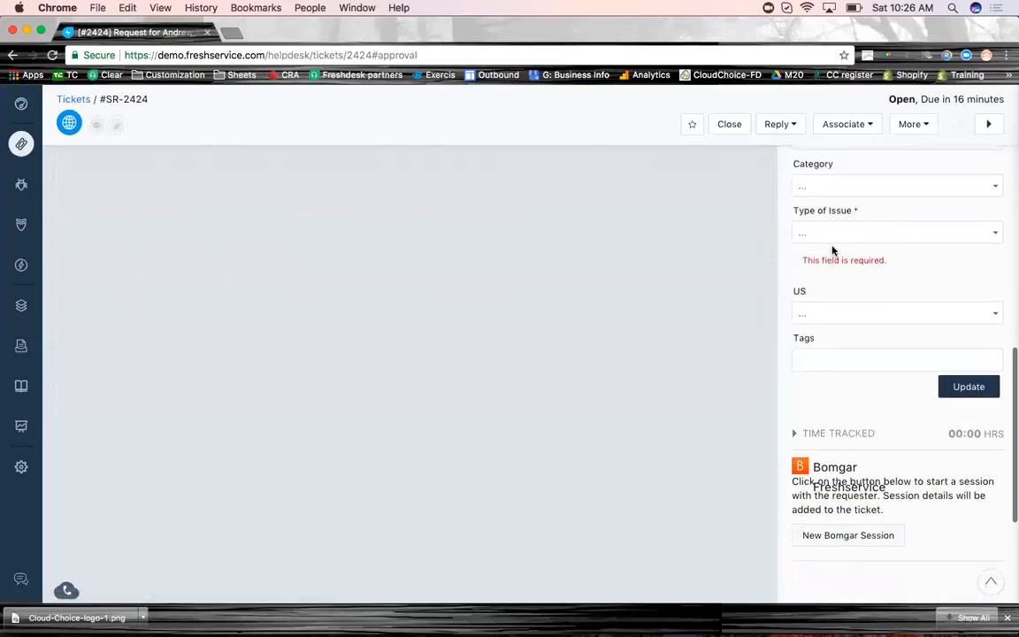
Set SR-2424's Type of Issue to Hardware and OS to Mac, then update the ticket.
{"action": "left_click", "coordinate": [895, 232]}
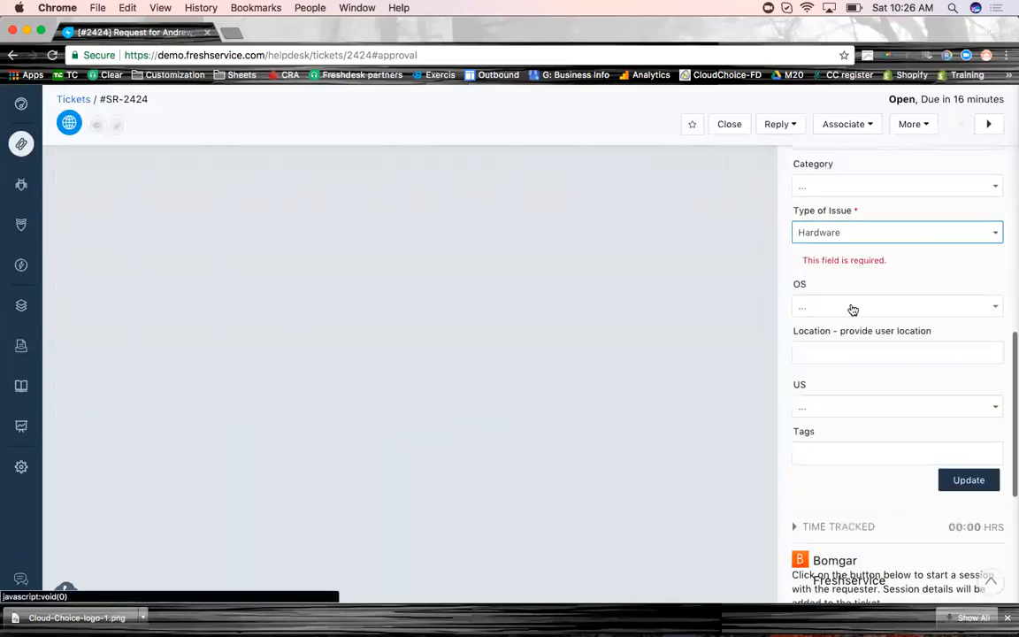
{"action": "left_click", "coordinate": [893, 305]}
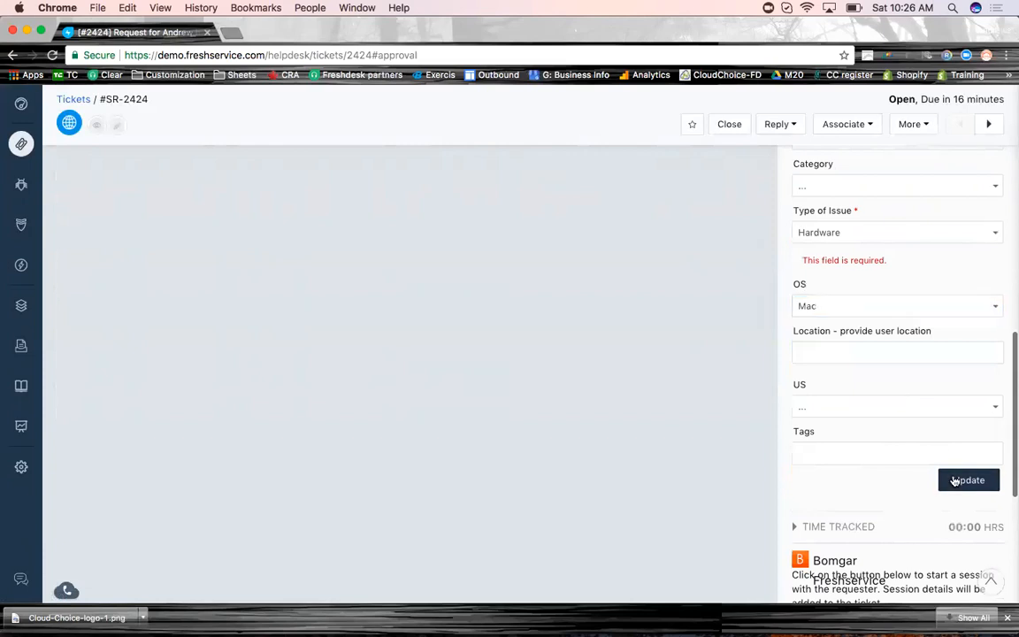
{"action": "left_click", "coordinate": [968, 479]}
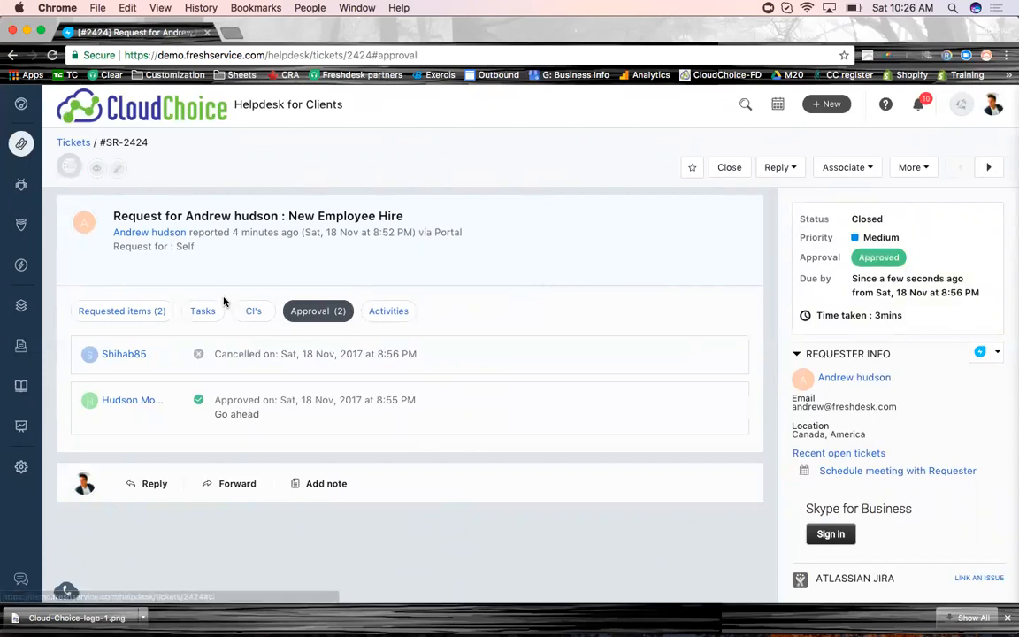
Go to the open tickets list and open the Chk list incident #INC-2422.
{"action": "left_click", "coordinate": [21, 142]}
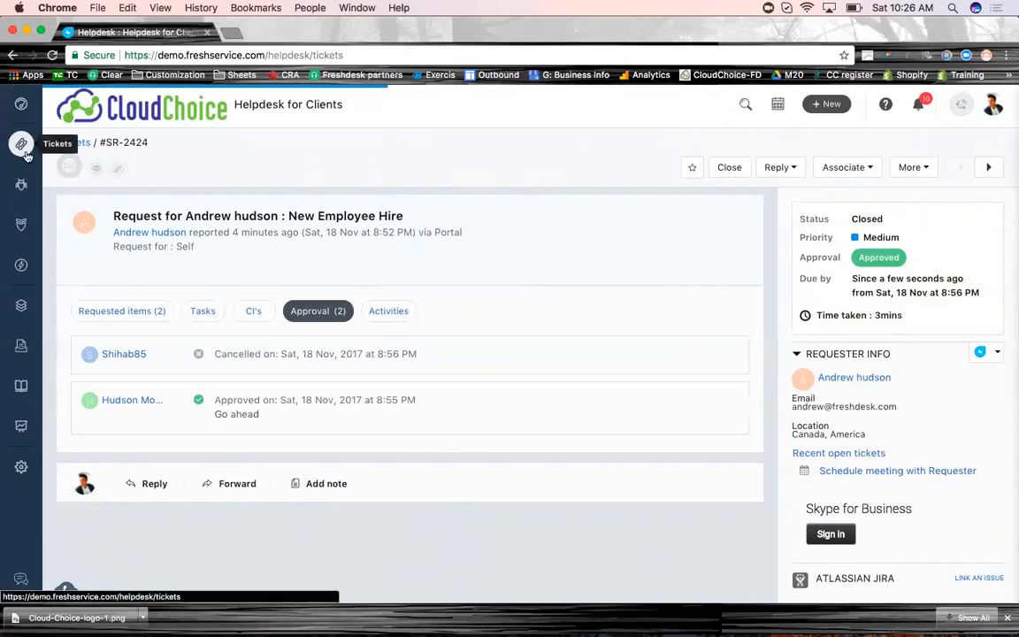
{"action": "left_click", "coordinate": [21, 143]}
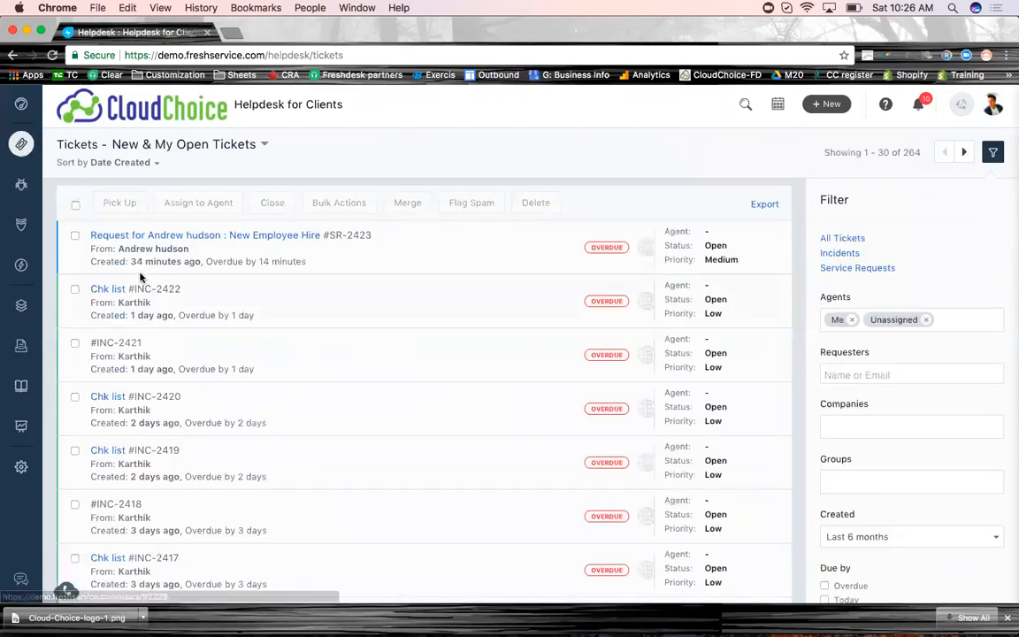
{"action": "mouse_move", "coordinate": [106, 288]}
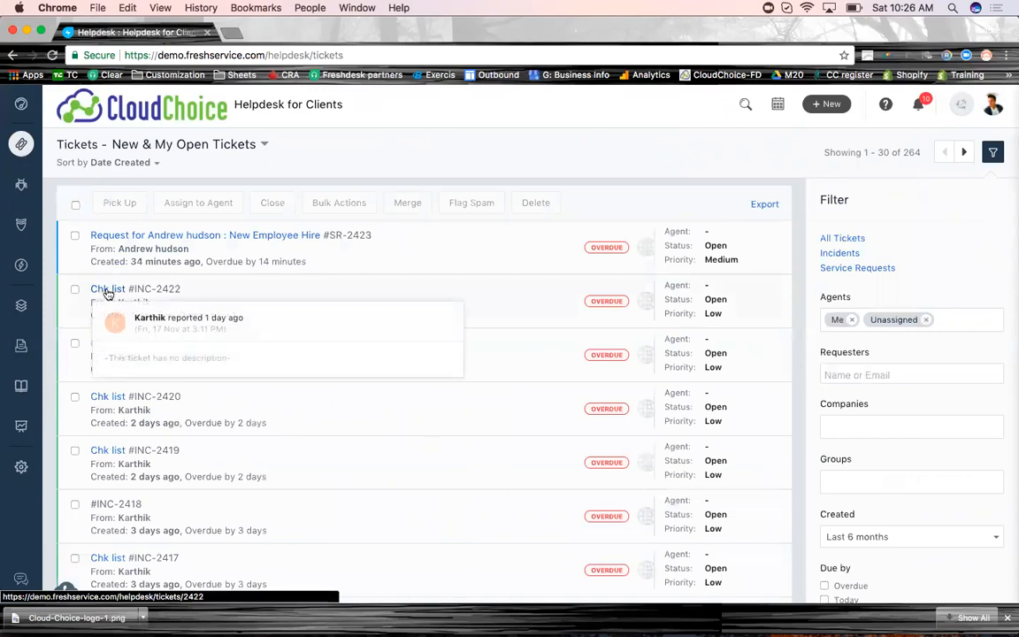
{"action": "left_click", "coordinate": [106, 288]}
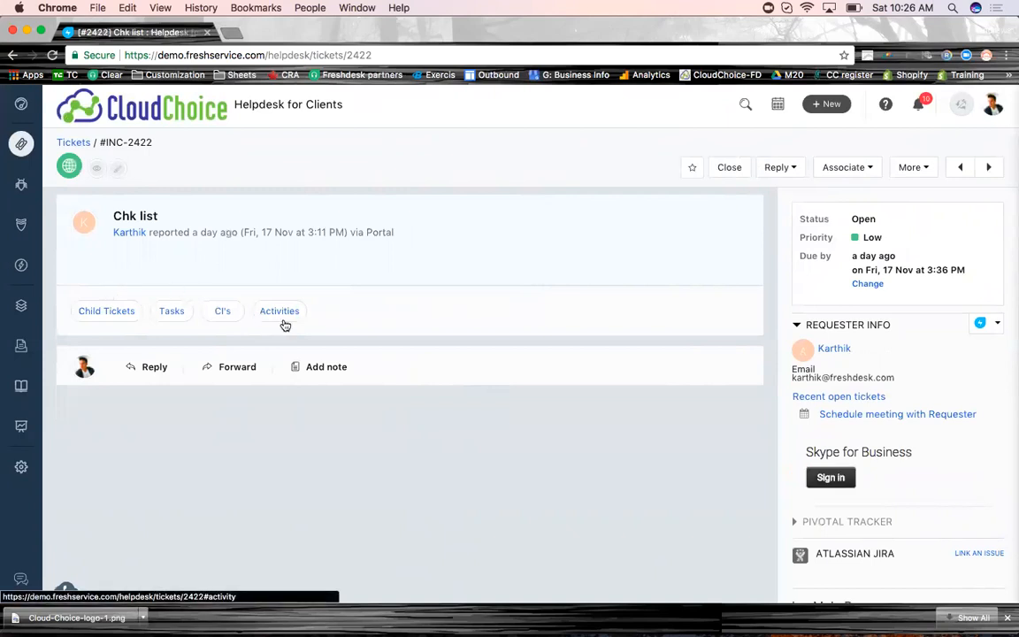
{"action": "mouse_move", "coordinate": [153, 366]}
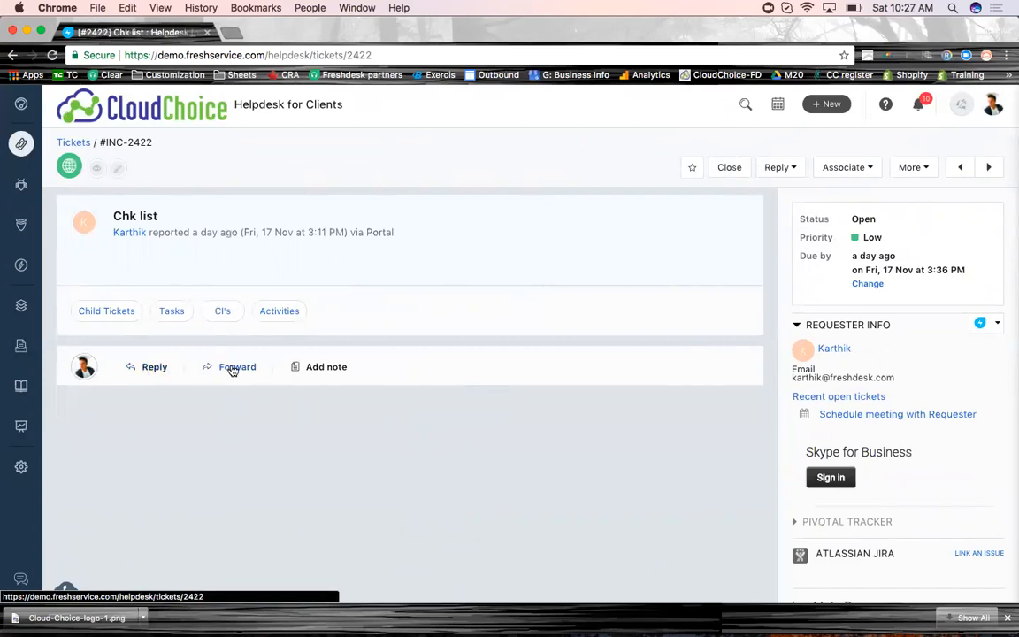
Start a forward email draft for INC-2422 and dismiss it, returning to the ticket.
{"action": "left_click", "coordinate": [237, 366]}
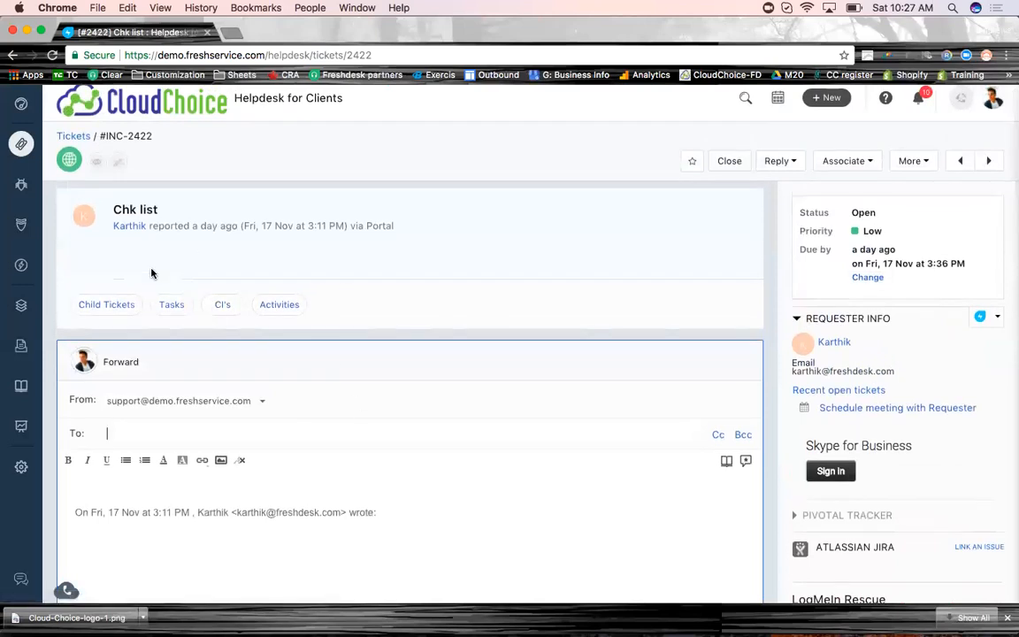
{"action": "mouse_move", "coordinate": [361, 451]}
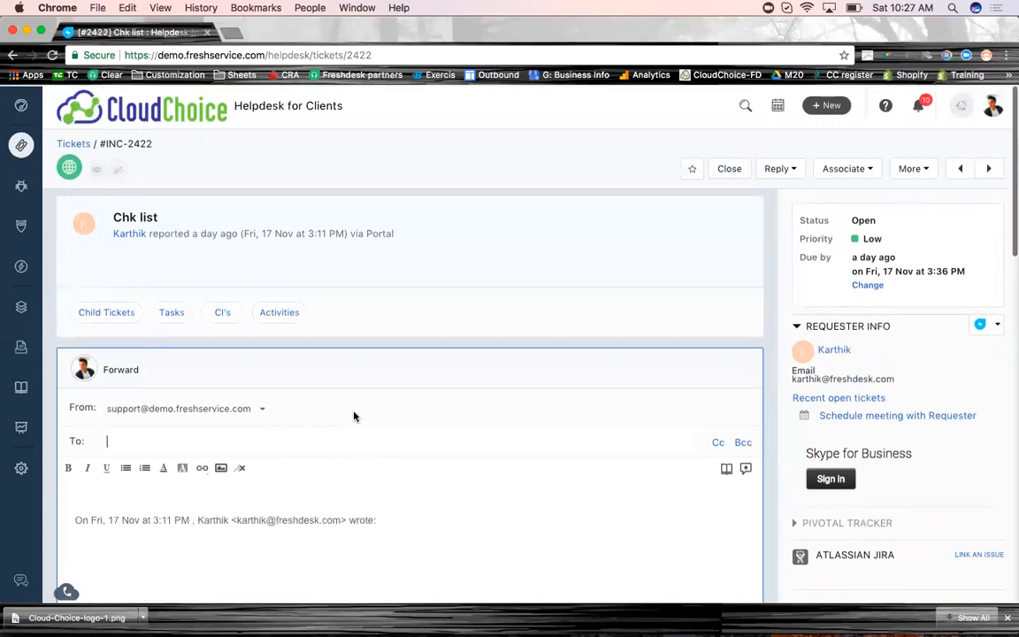
{"action": "scroll", "scroll_direction": "down", "scroll_amount": 3}
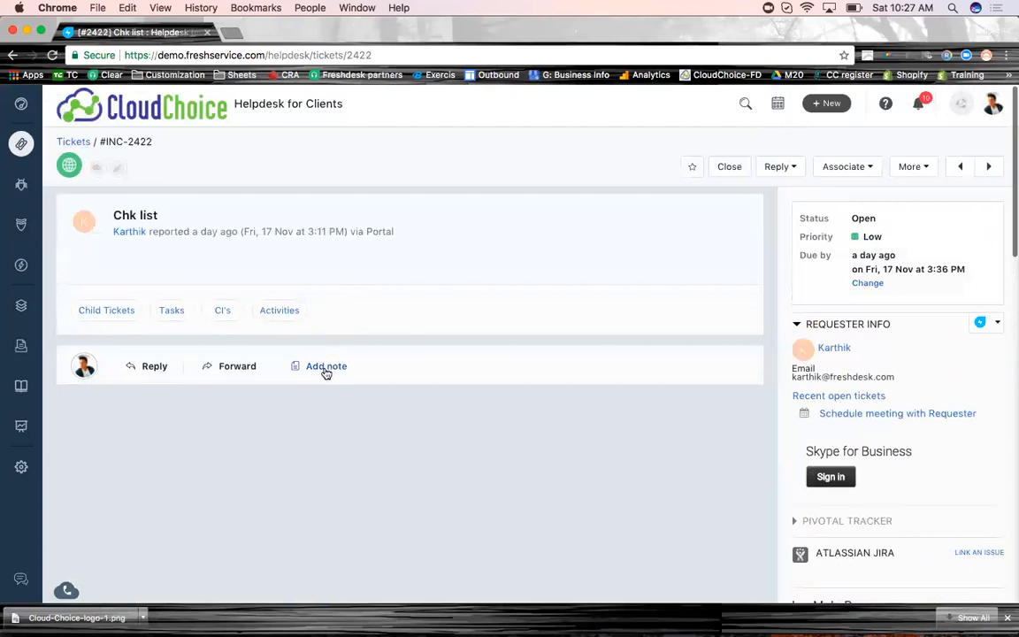
Add a private note 'Does this work on the new update ?' on INC-2422, notifying John Smith.
{"action": "left_click", "coordinate": [325, 364]}
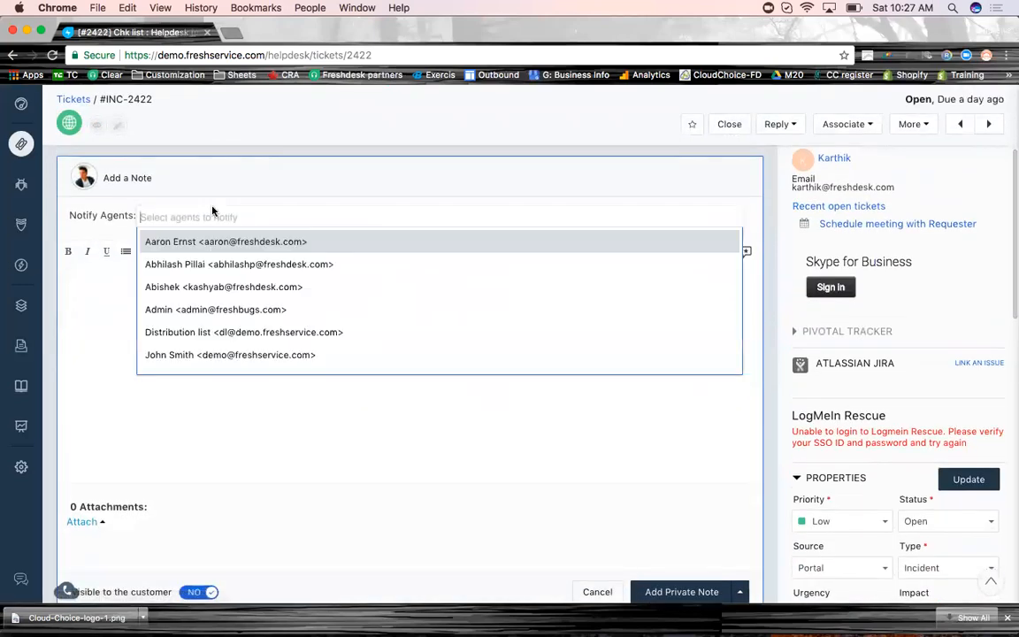
{"action": "mouse_move", "coordinate": [191, 345]}
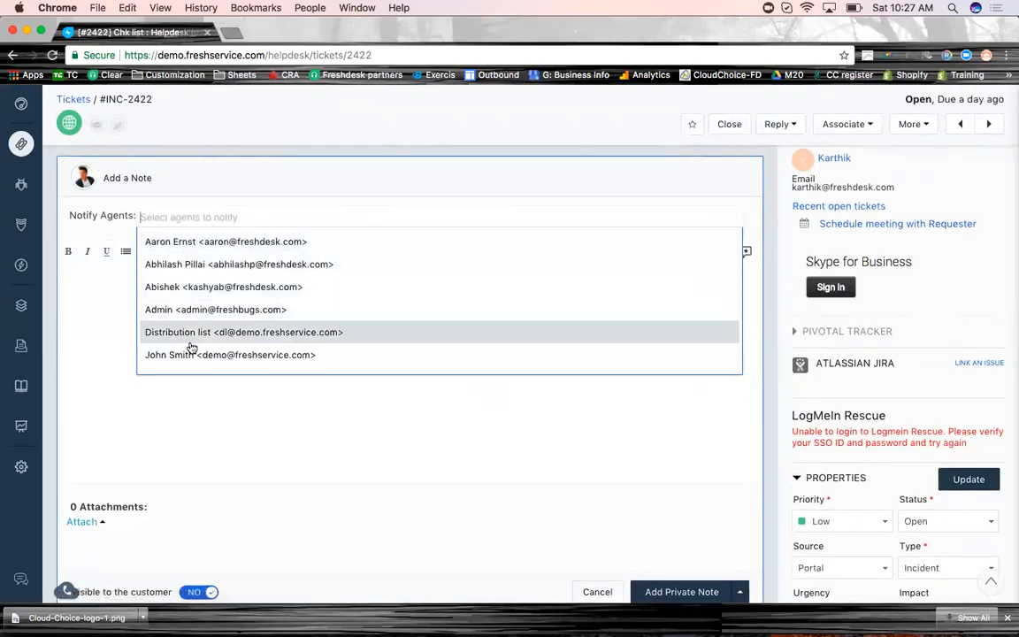
{"action": "left_click", "coordinate": [230, 354]}
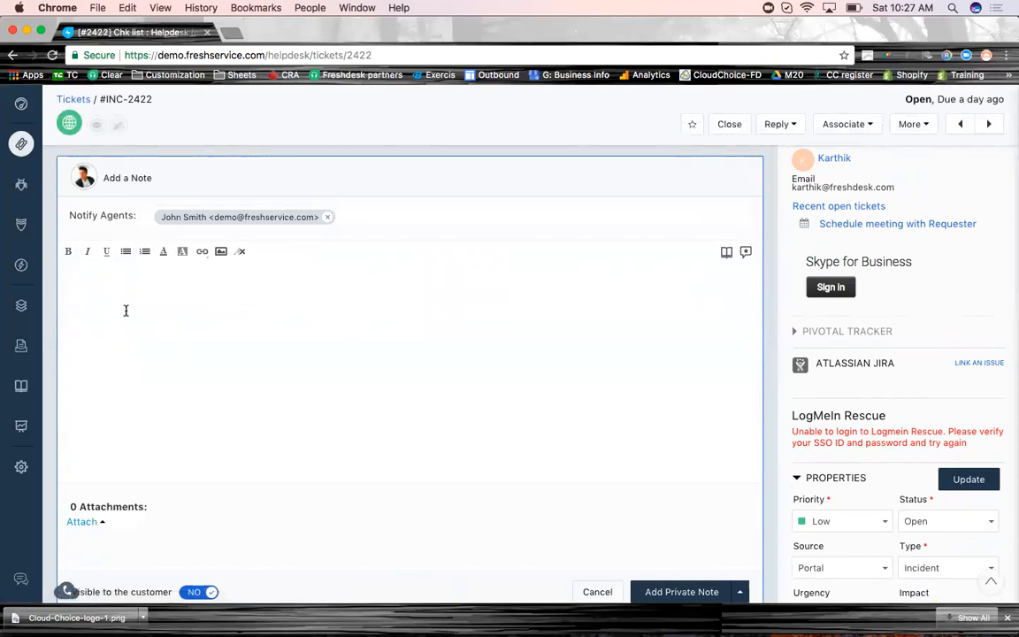
{"action": "type", "text": "Does this work on the"}
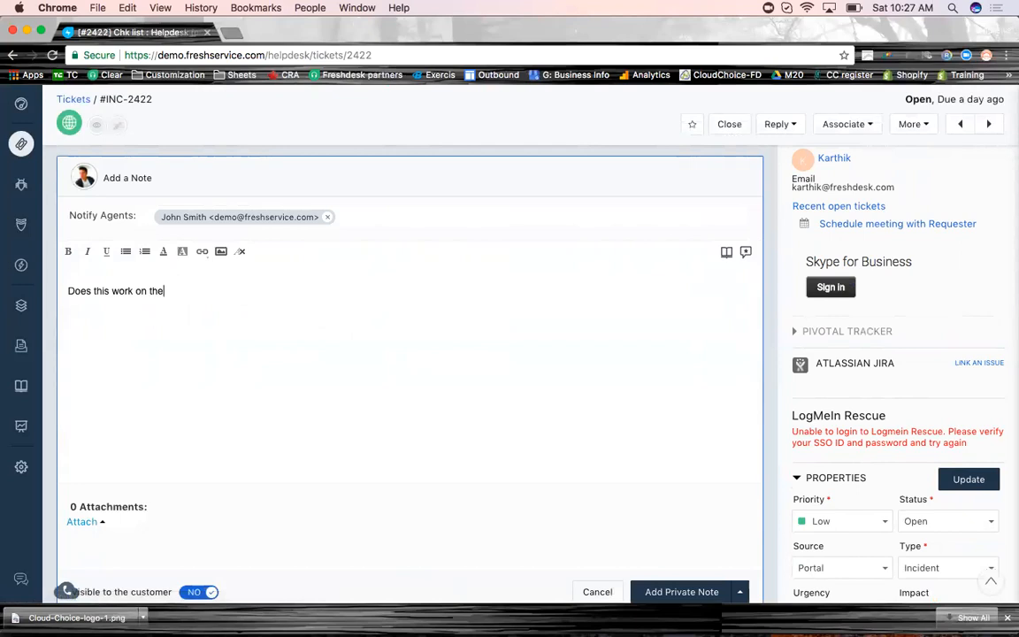
{"action": "type", "text": "new update ?"}
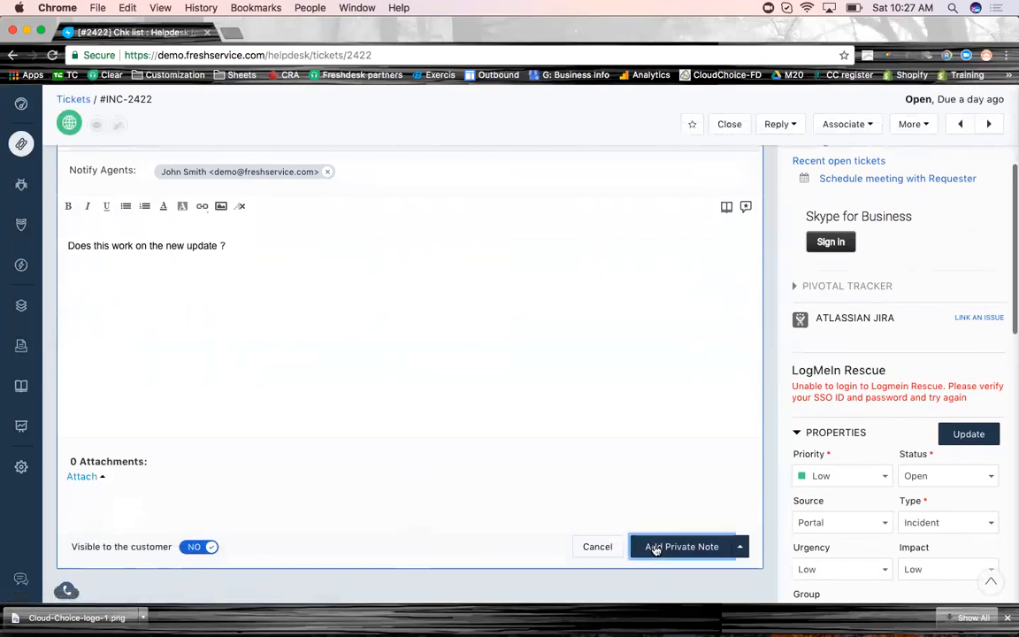
{"action": "left_click", "coordinate": [682, 545]}
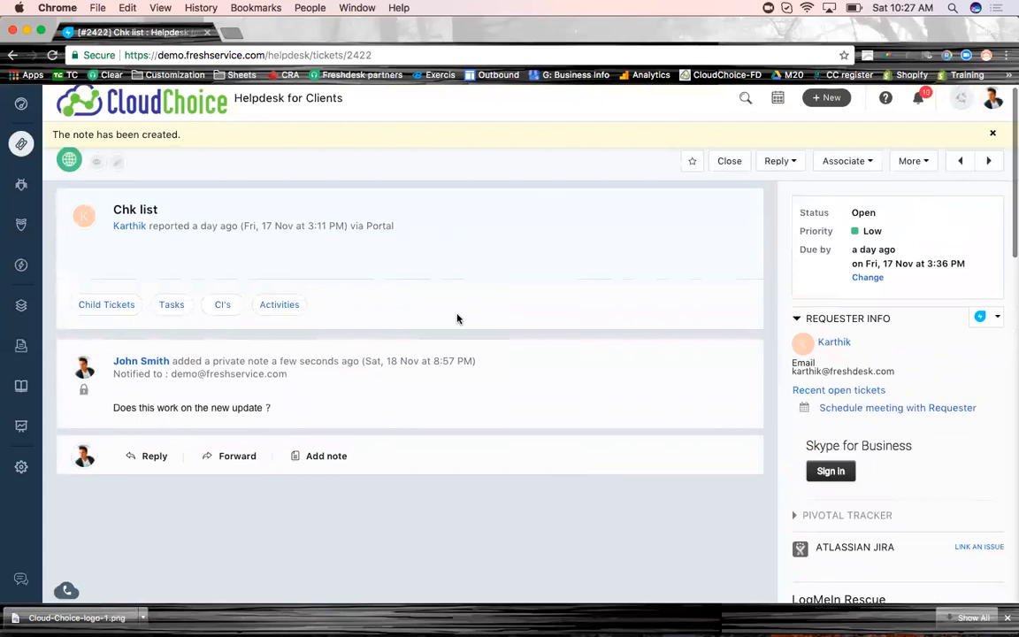
{"action": "mouse_move", "coordinate": [416, 350]}
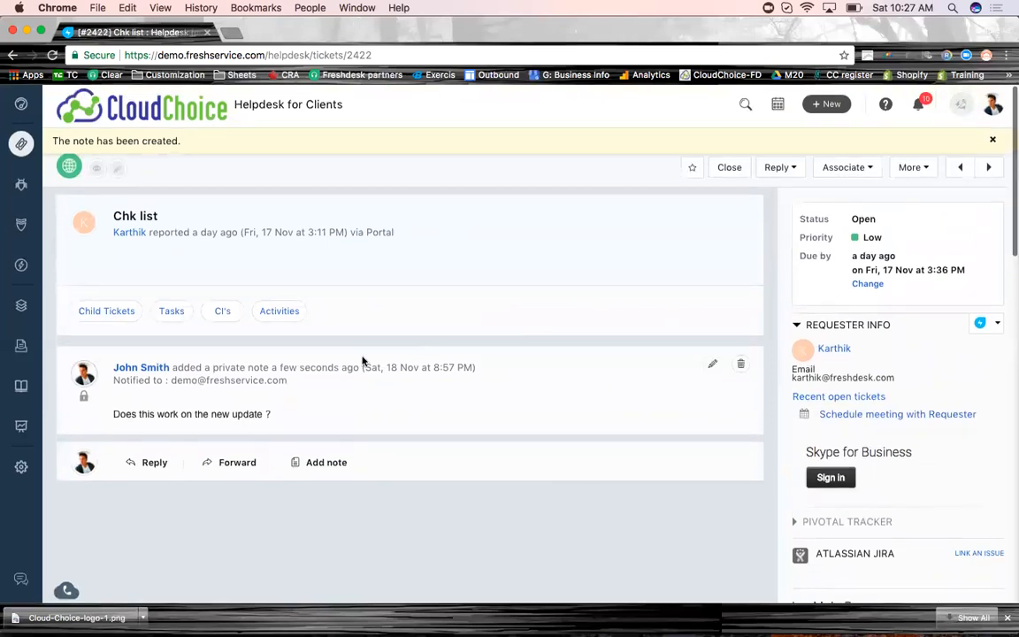
Draft a reply to Karthik replacing the placeholder with 'Thanks for writing.'.
{"action": "left_click", "coordinate": [154, 461]}
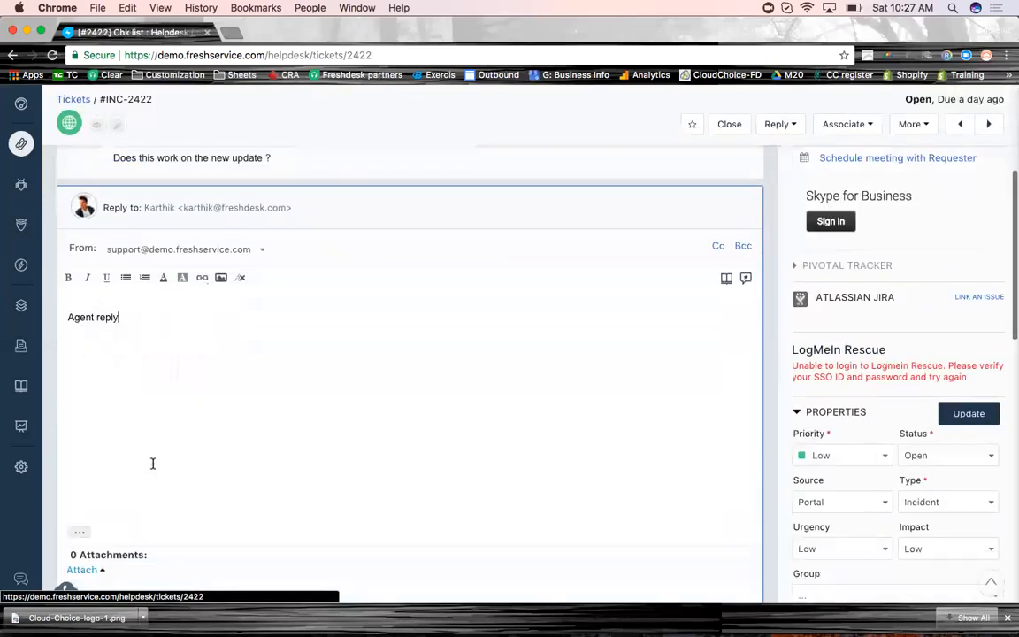
{"action": "scroll", "scroll_direction": "down", "scroll_amount": 3}
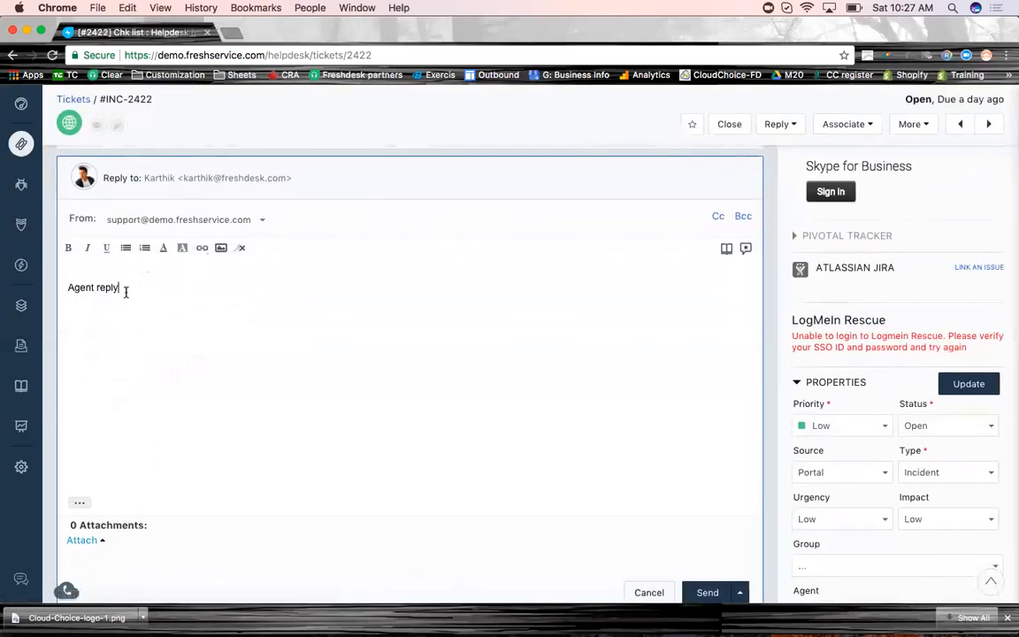
{"action": "double_click", "coordinate": [92, 287]}
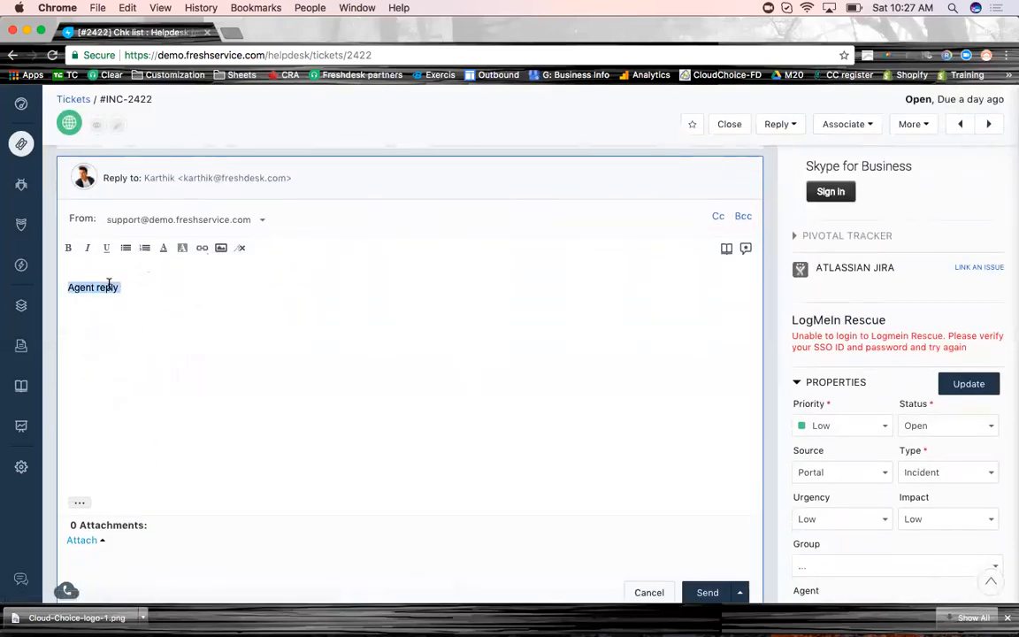
{"action": "type", "text": "Thanks"}
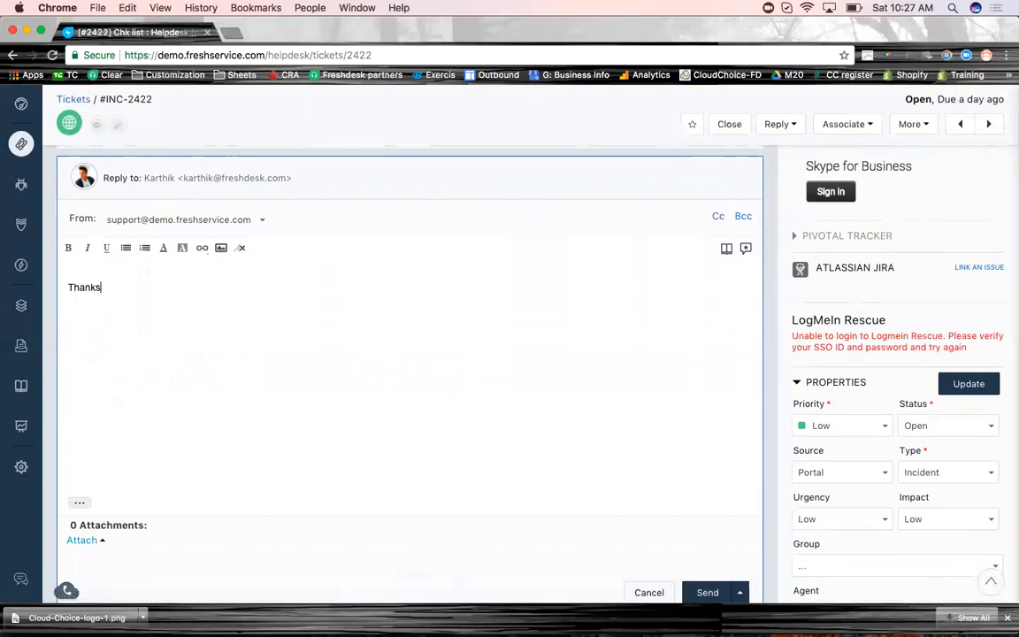
{"action": "type", "text": "for"}
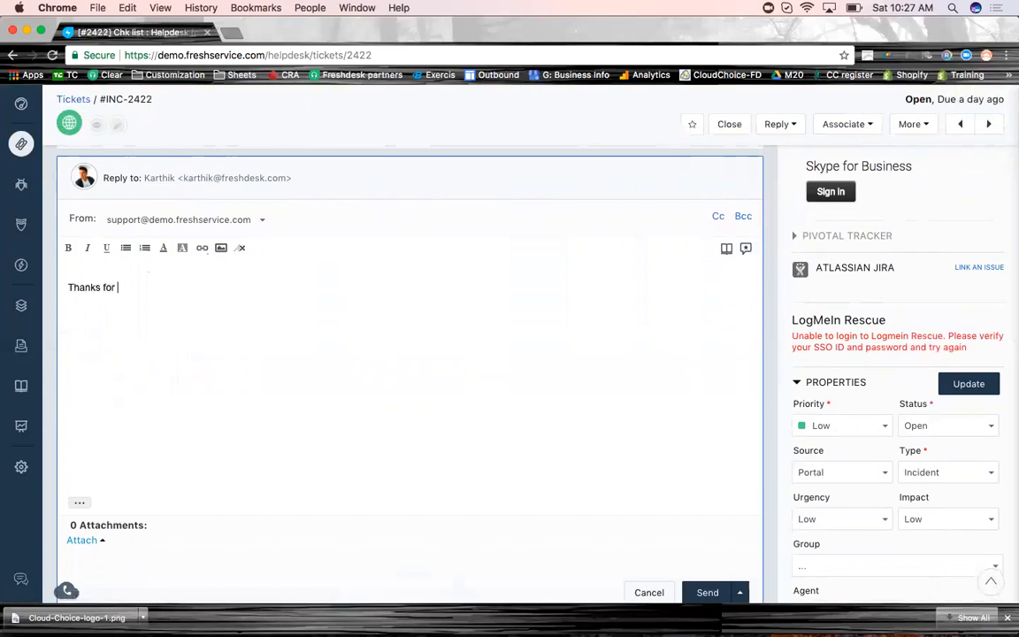
{"action": "type", "text": "gritl"}
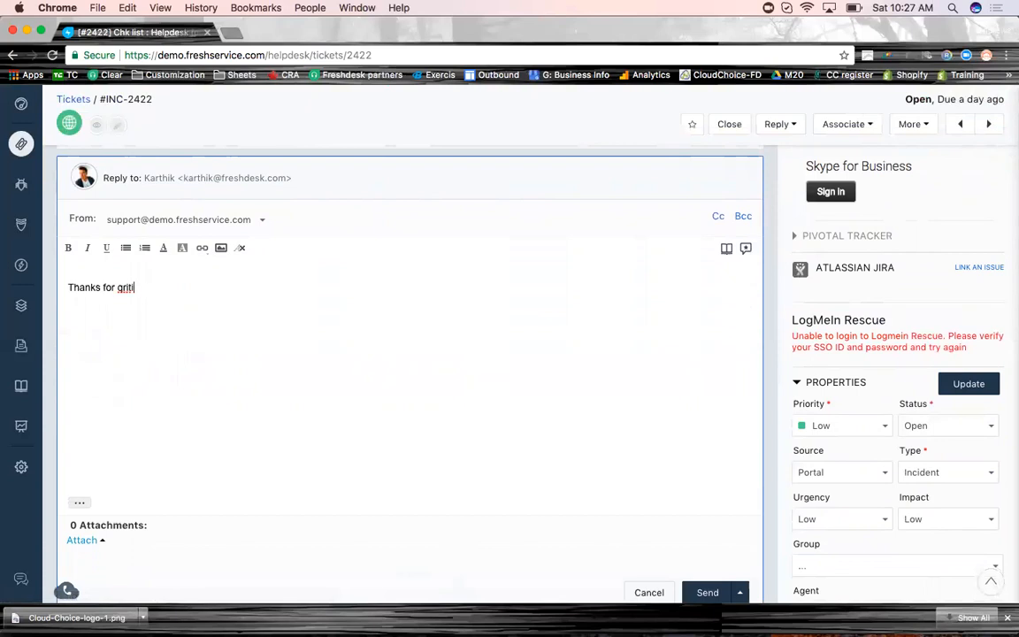
{"action": "type", "text": "writing."}
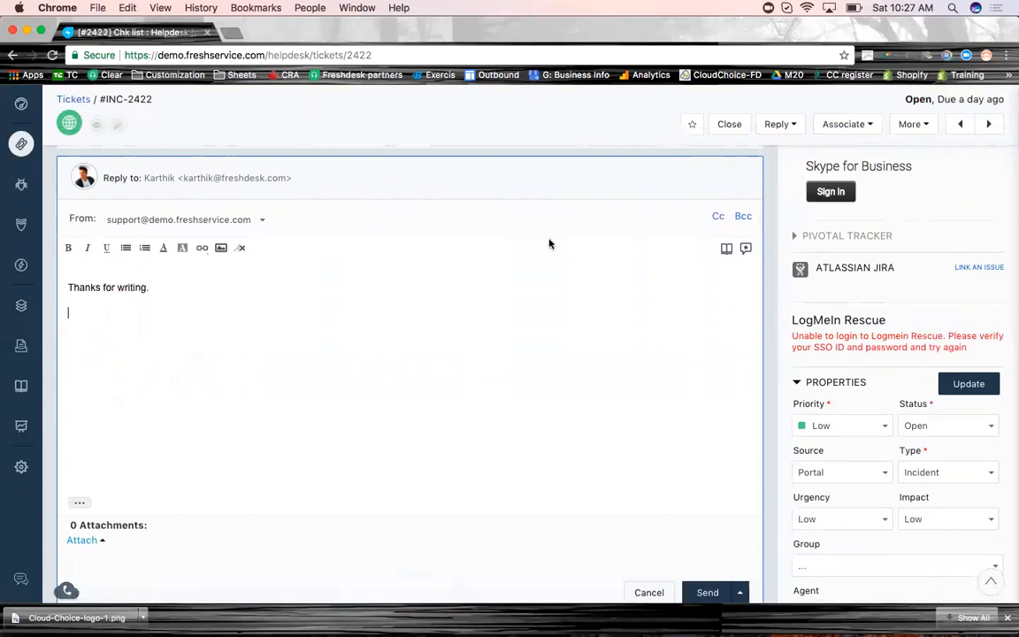
{"action": "mouse_move", "coordinate": [745, 248]}
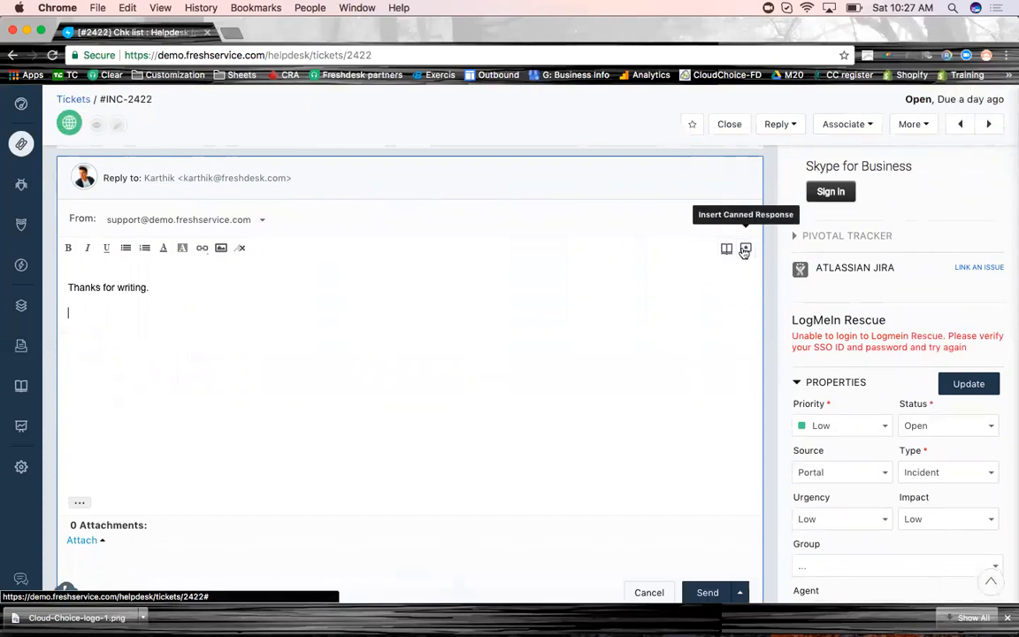
{"action": "mouse_move", "coordinate": [729, 248]}
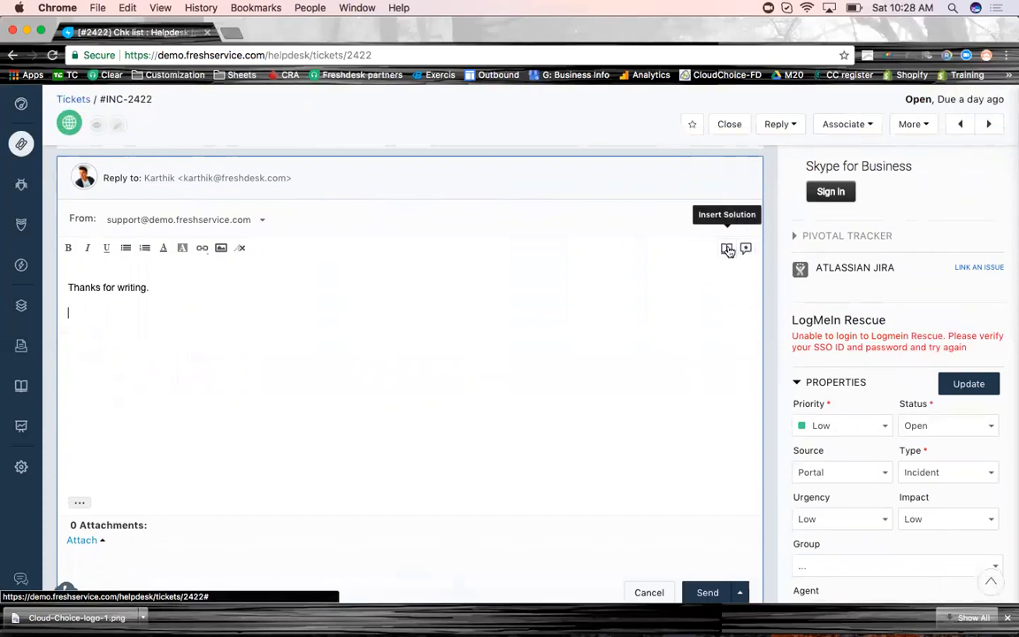
Insert the 'test' solution's content into the reply, then move on to the Admin settings.
{"action": "left_click", "coordinate": [728, 248]}
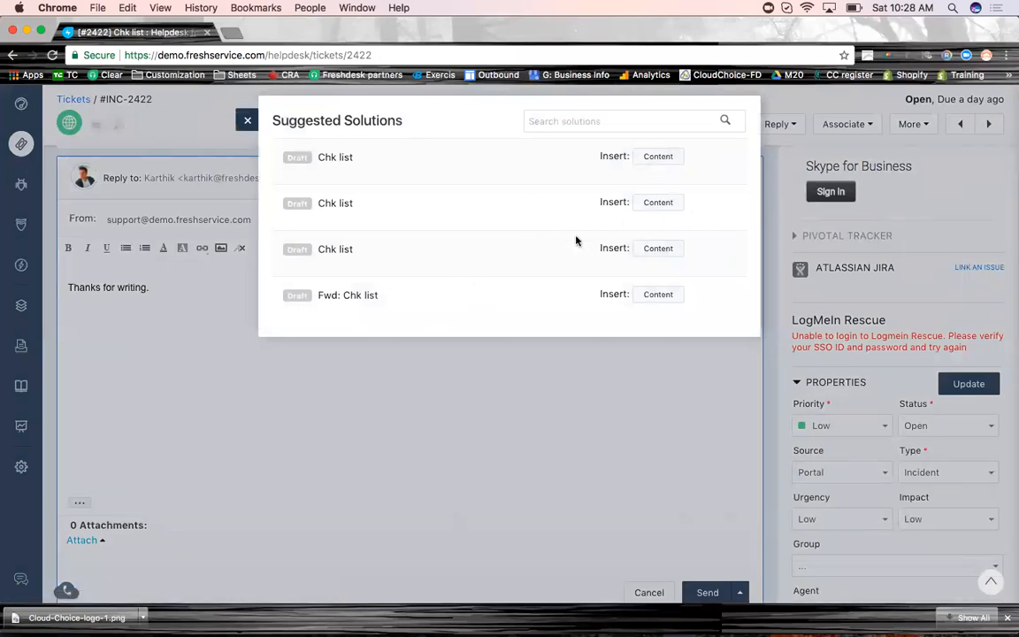
{"action": "type", "text": "test"}
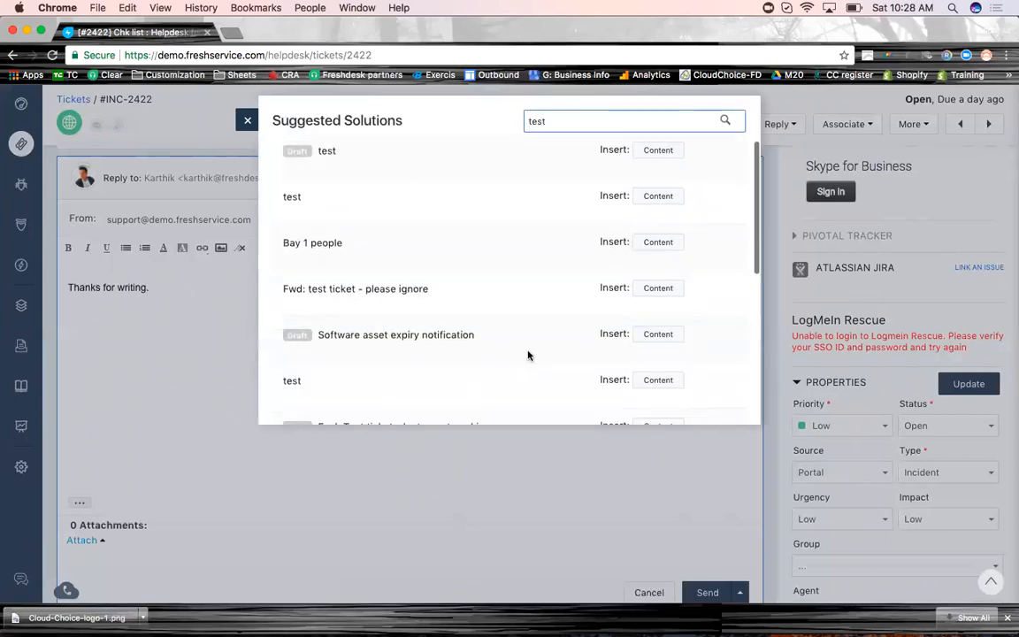
{"action": "scroll", "scroll_direction": "down", "scroll_amount": 3}
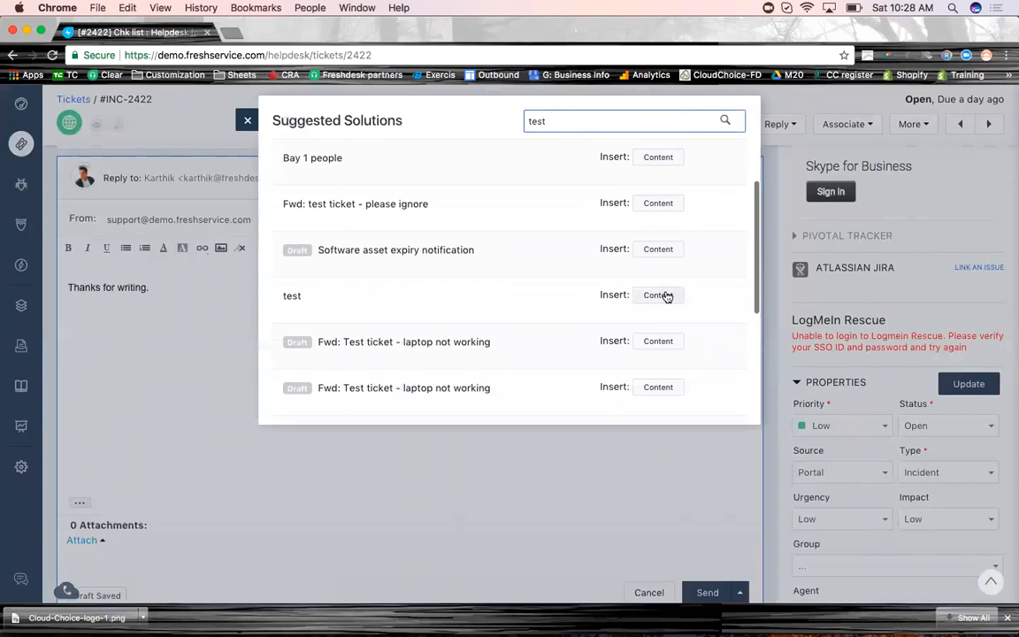
{"action": "left_click", "coordinate": [658, 294]}
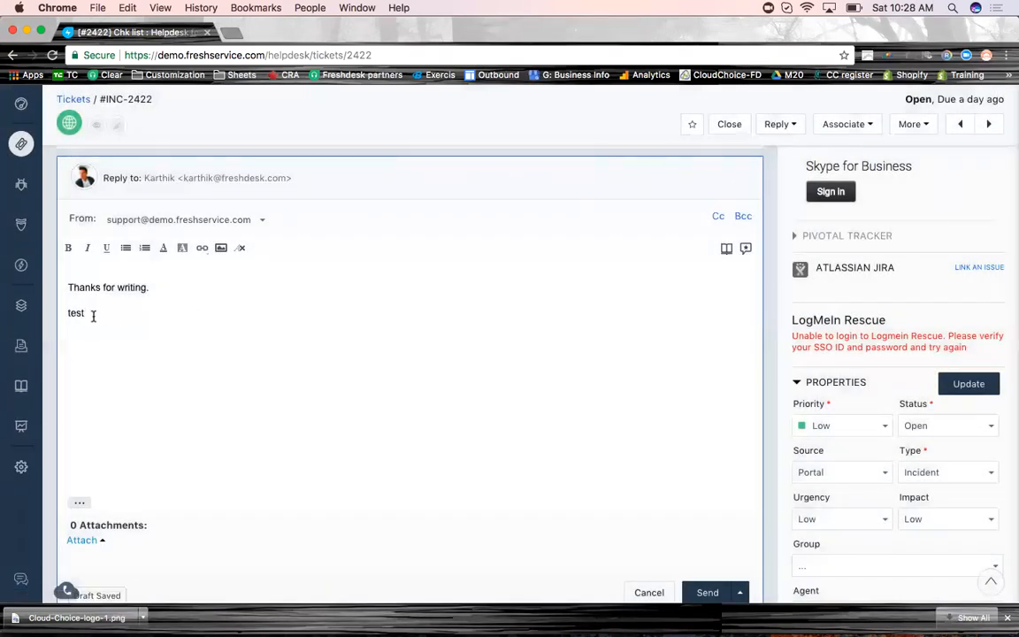
{"action": "double_click", "coordinate": [76, 313]}
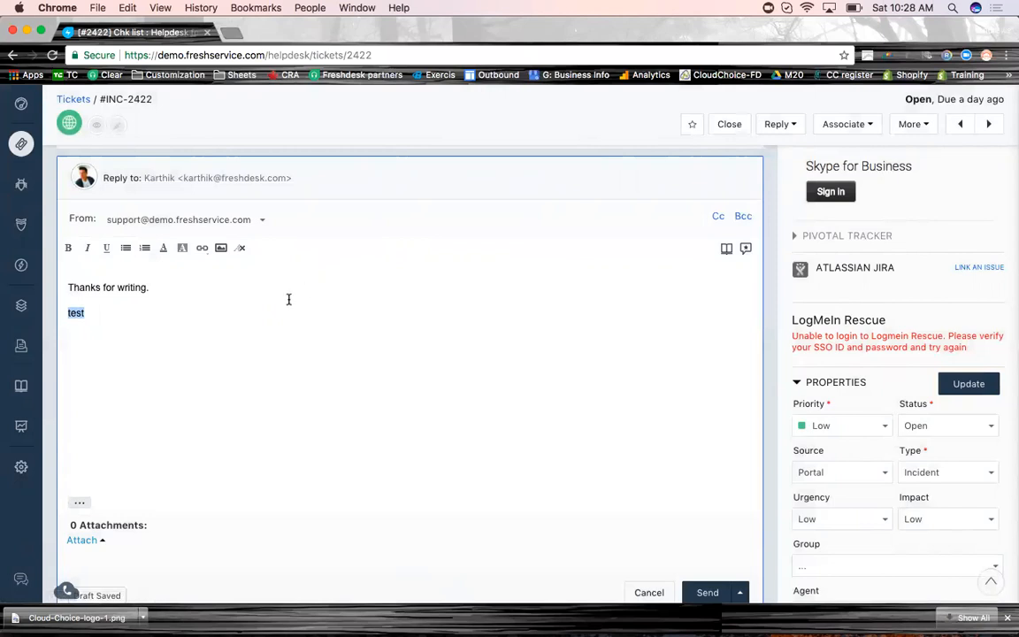
{"action": "mouse_move", "coordinate": [404, 375]}
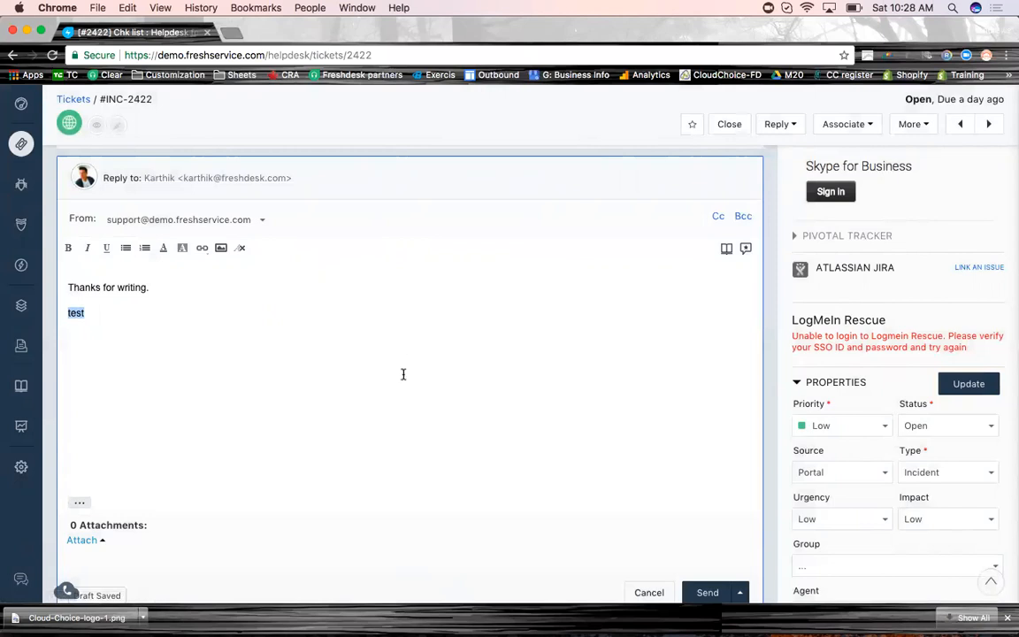
{"action": "scroll", "scroll_direction": "down", "scroll_amount": 3}
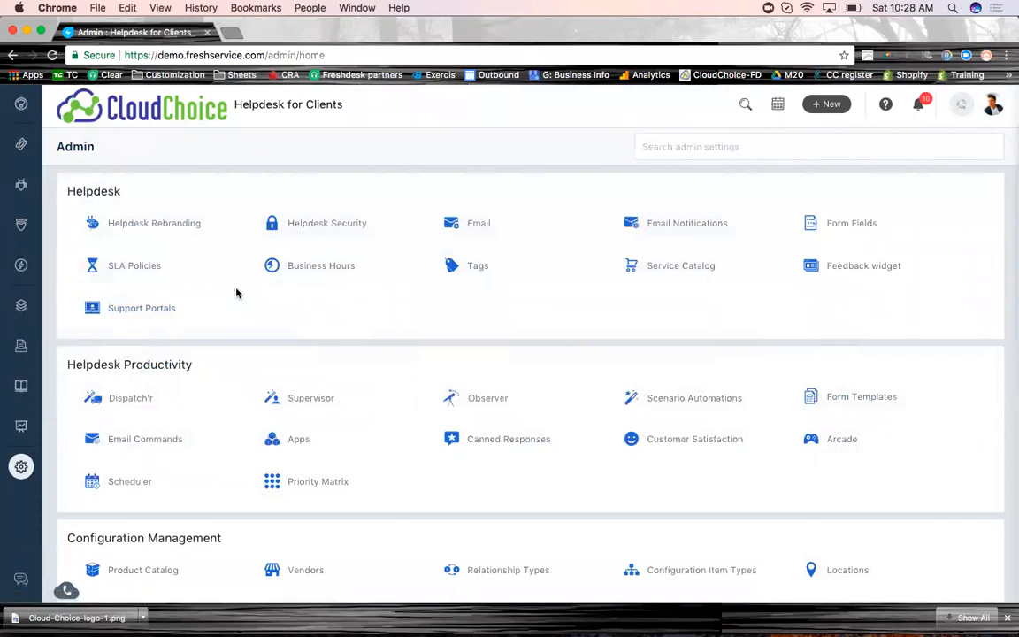
View the helpdesk Email Settings, then return to the New & My Open Tickets list.
{"action": "left_click", "coordinate": [478, 223]}
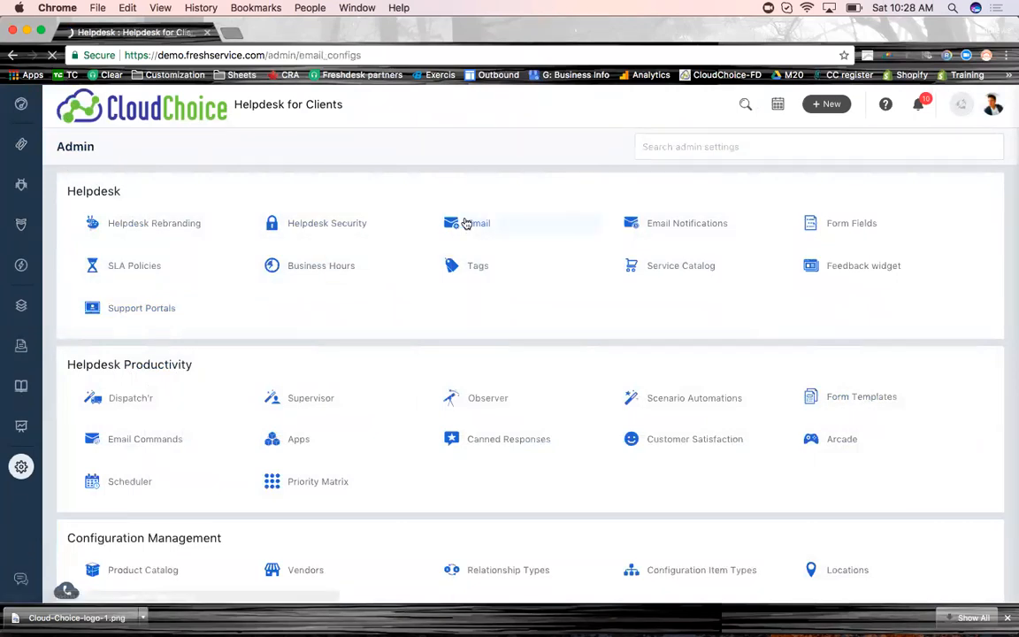
{"action": "left_click", "coordinate": [478, 223]}
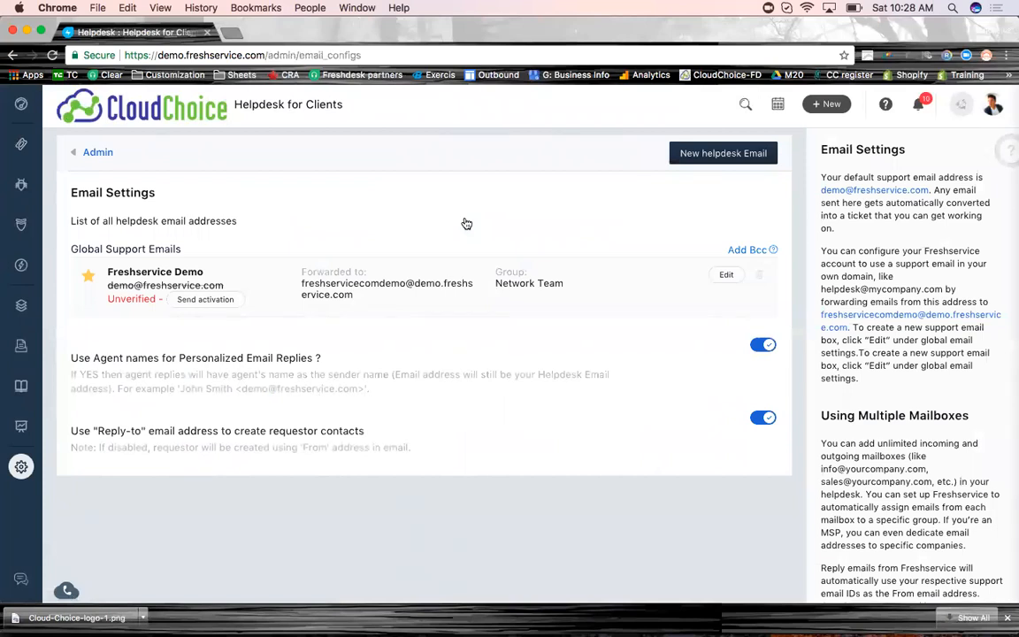
{"action": "mouse_move", "coordinate": [168, 276]}
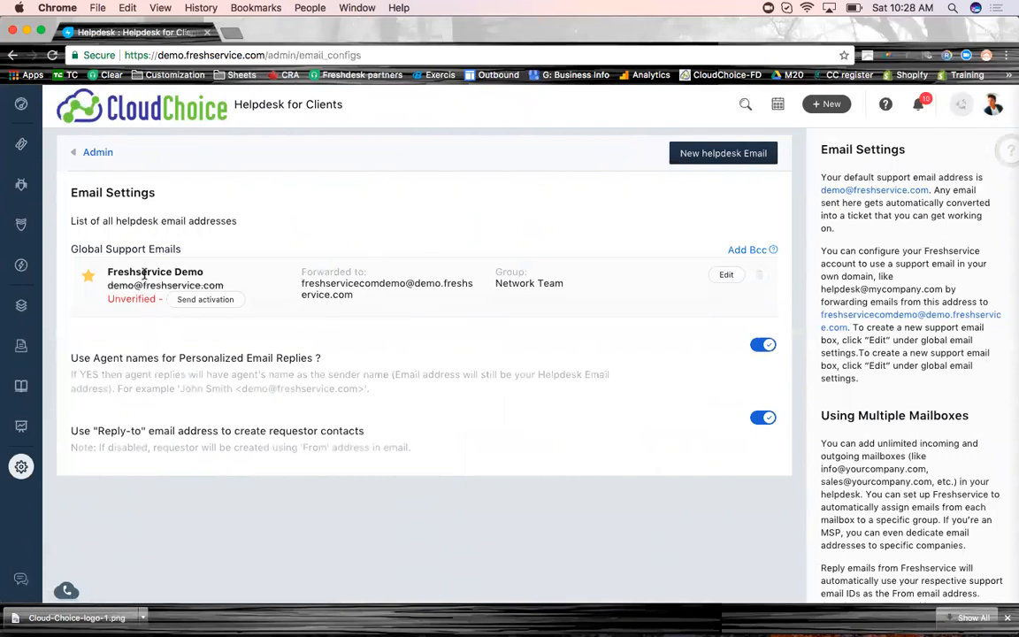
{"action": "mouse_move", "coordinate": [335, 272]}
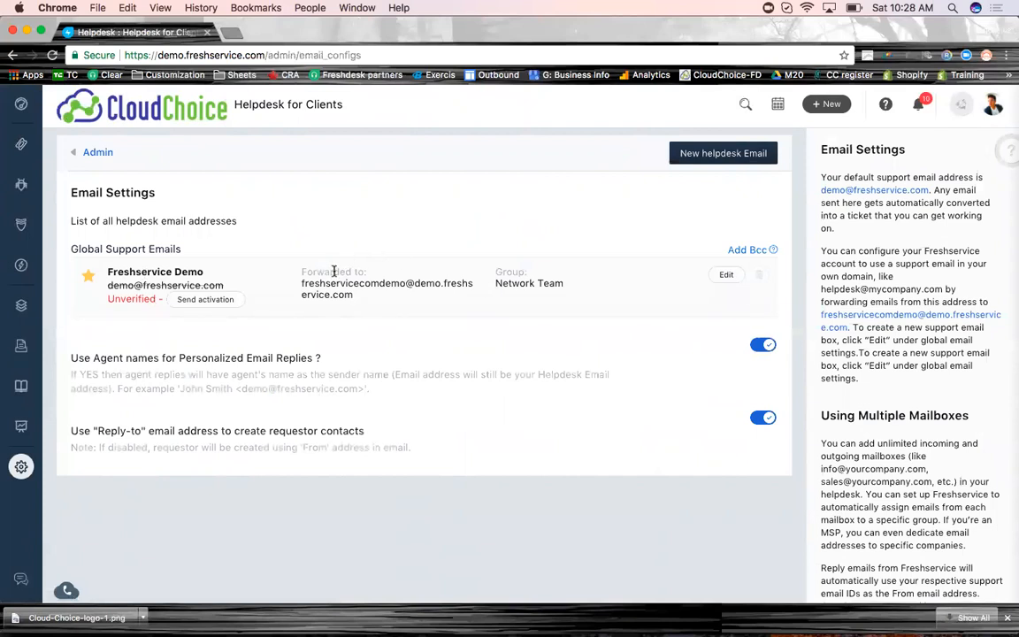
{"action": "mouse_move", "coordinate": [21, 144]}
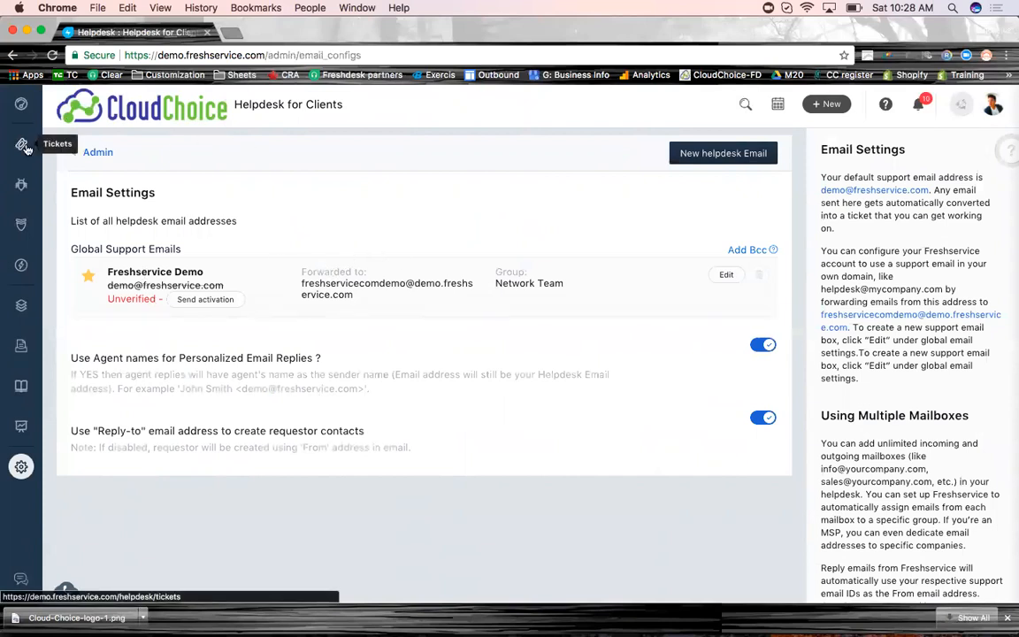
{"action": "left_click", "coordinate": [21, 145]}
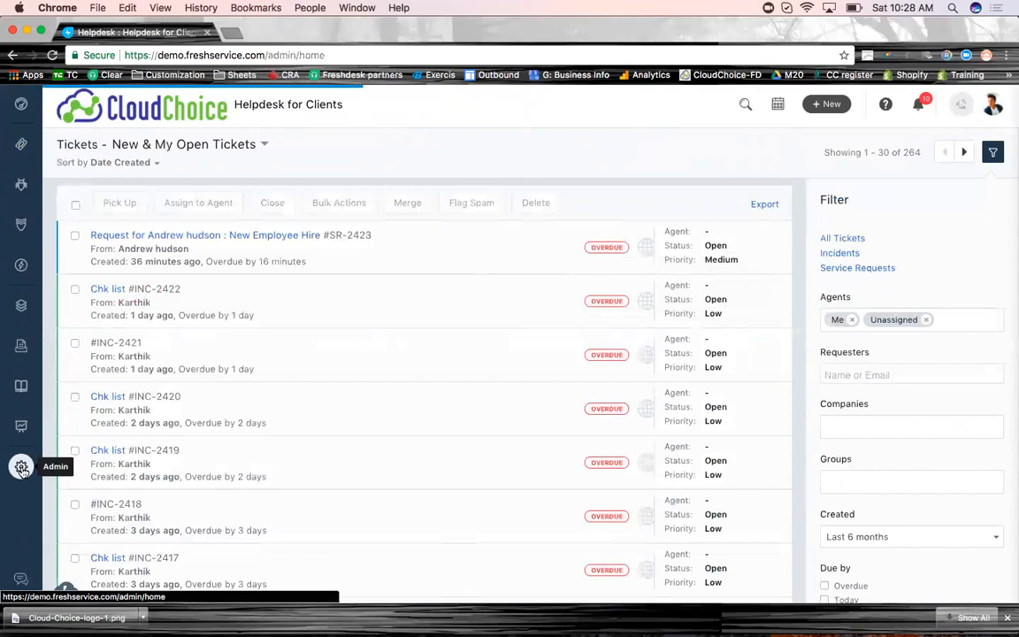
{"action": "left_click", "coordinate": [21, 467]}
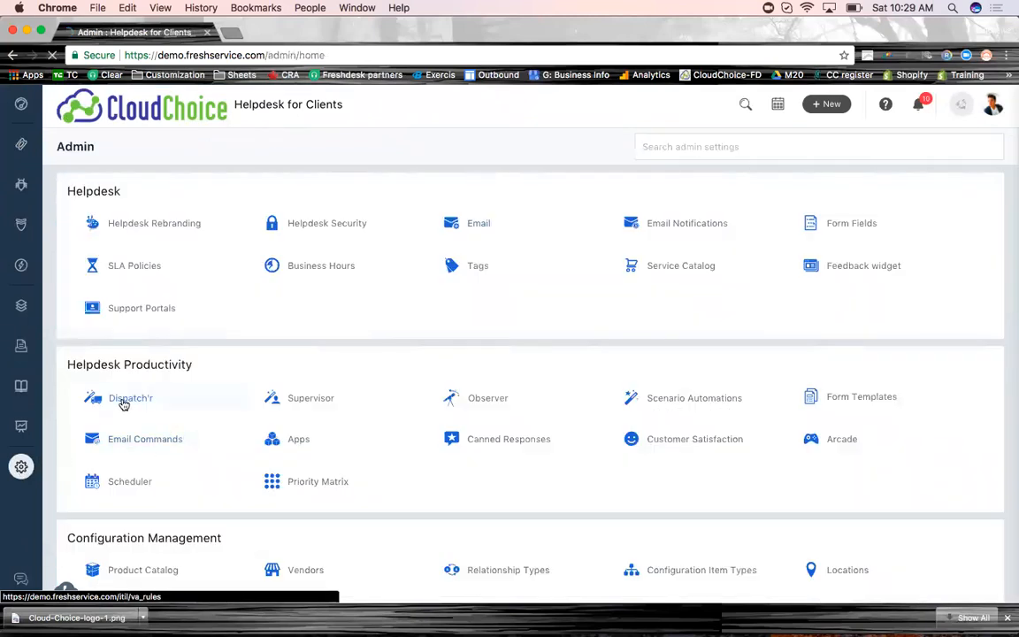
{"action": "left_click", "coordinate": [131, 398]}
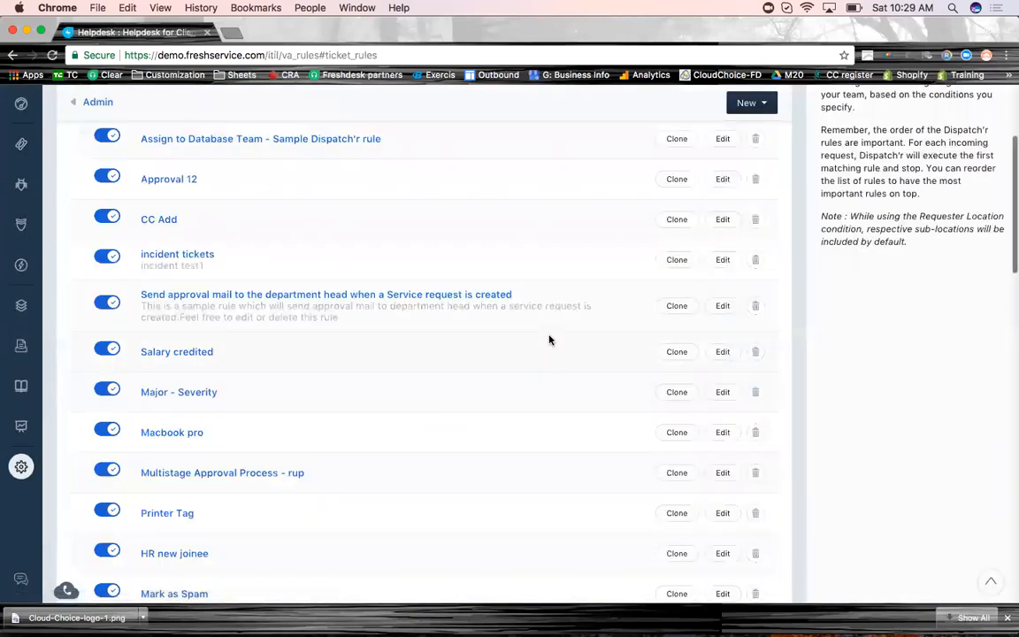
{"action": "left_click", "coordinate": [746, 102]}
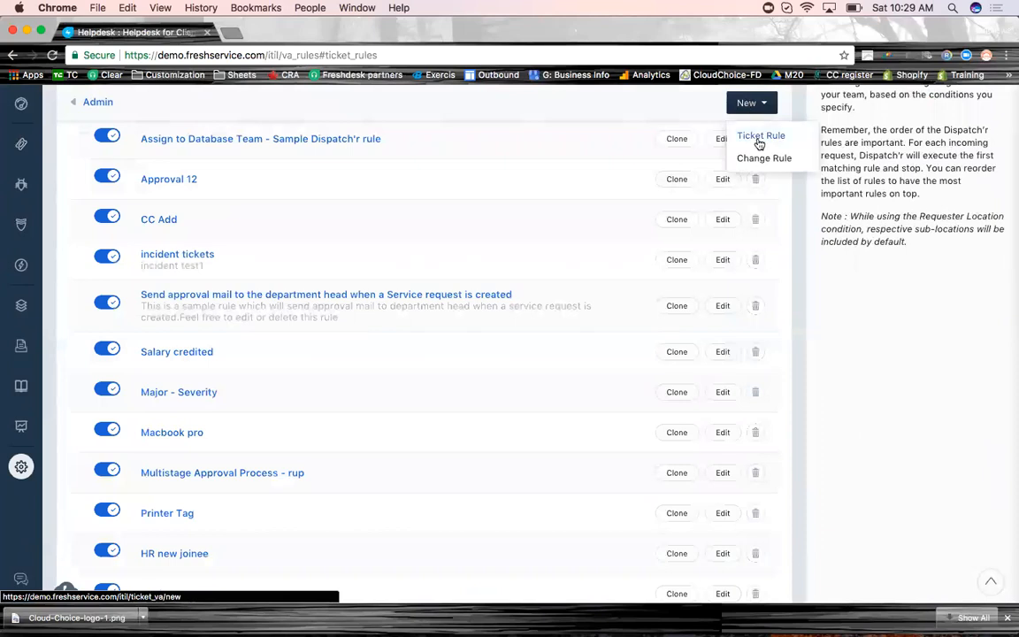
{"action": "left_click", "coordinate": [760, 134]}
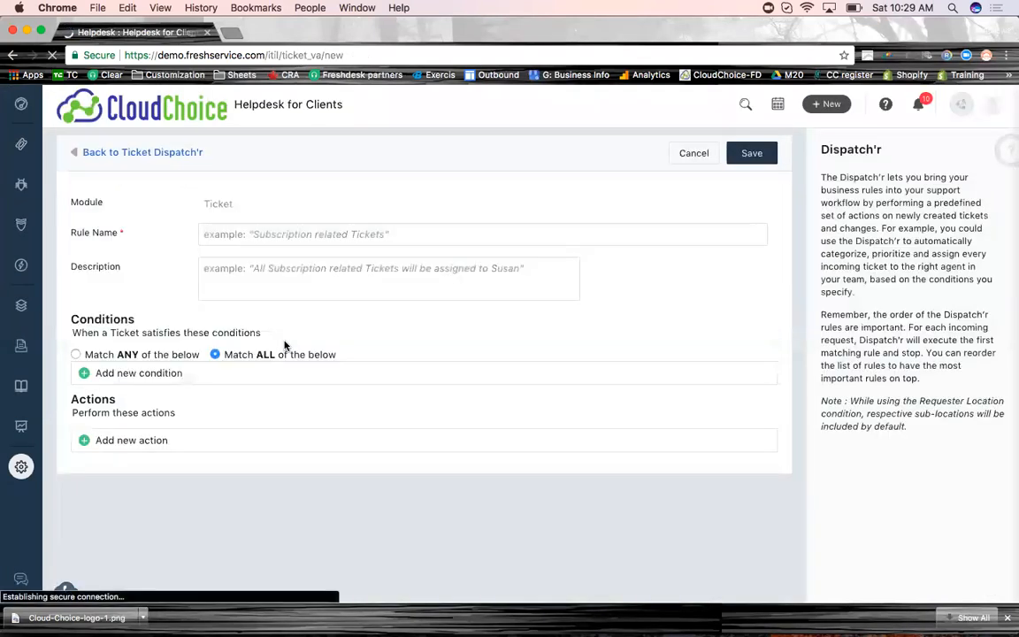
{"action": "left_click", "coordinate": [138, 372]}
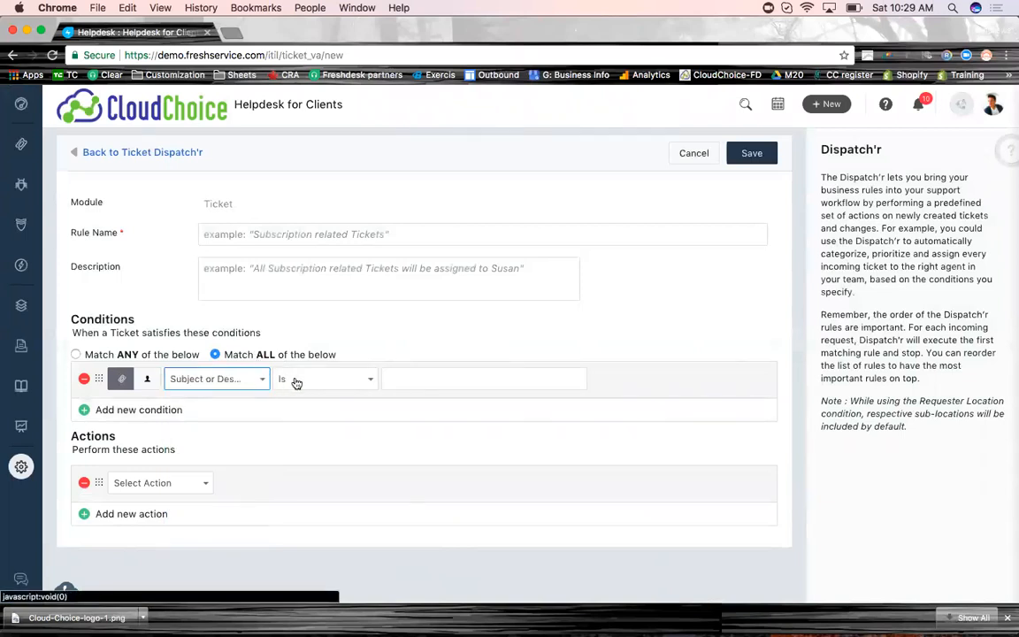
{"action": "left_click", "coordinate": [326, 379]}
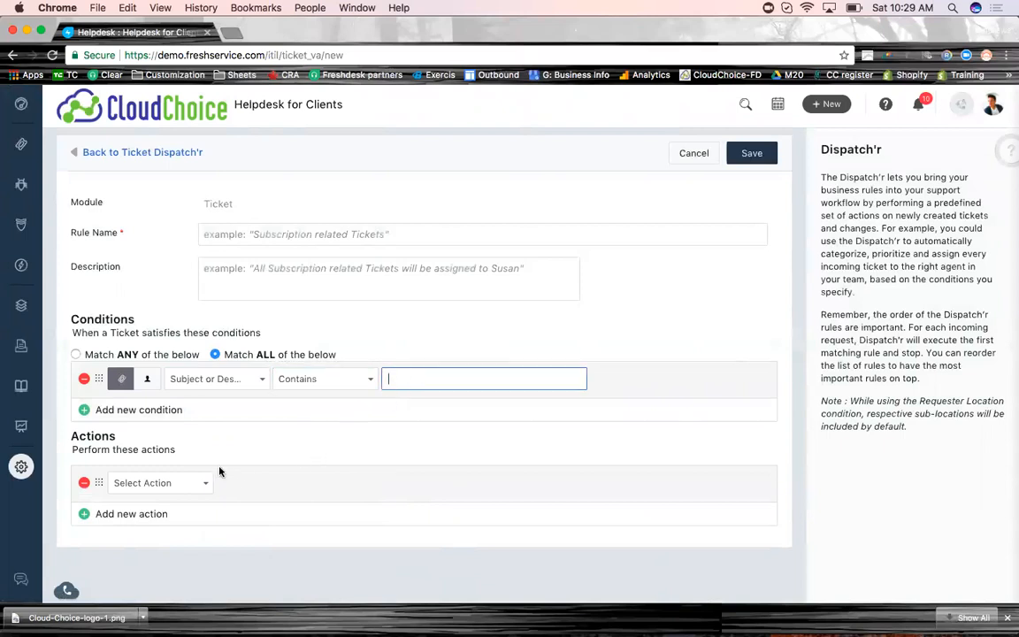
{"action": "left_click", "coordinate": [159, 482]}
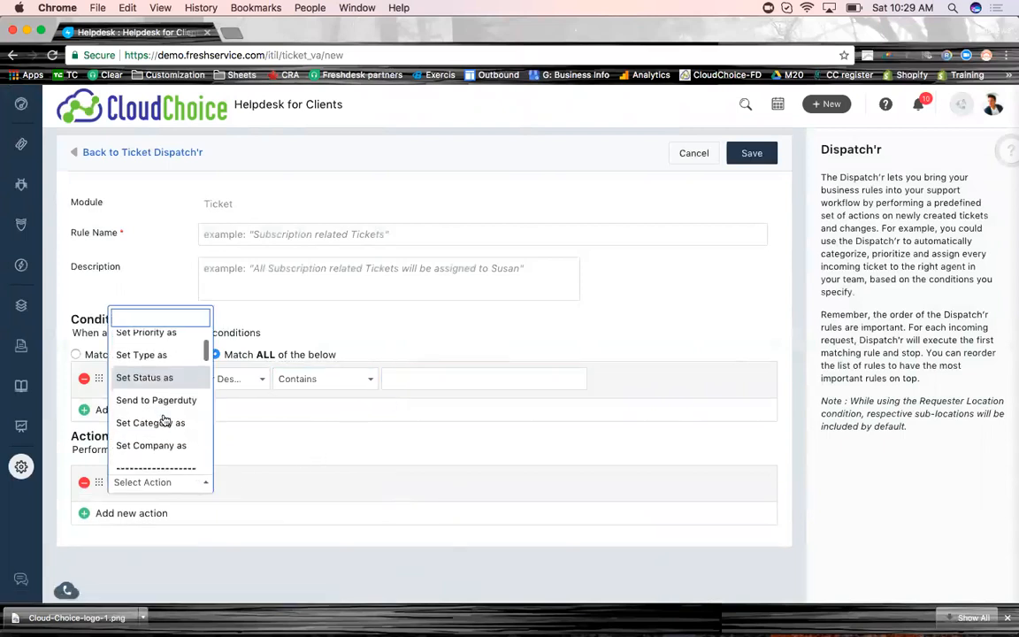
{"action": "scroll", "scroll_direction": "down", "scroll_amount": 3}
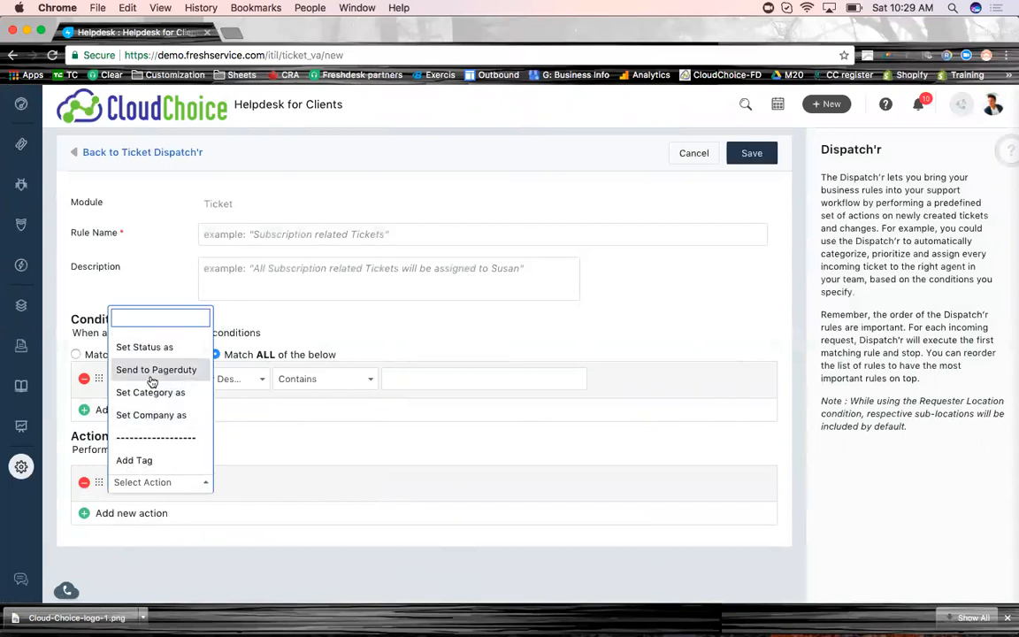
{"action": "mouse_move", "coordinate": [145, 347]}
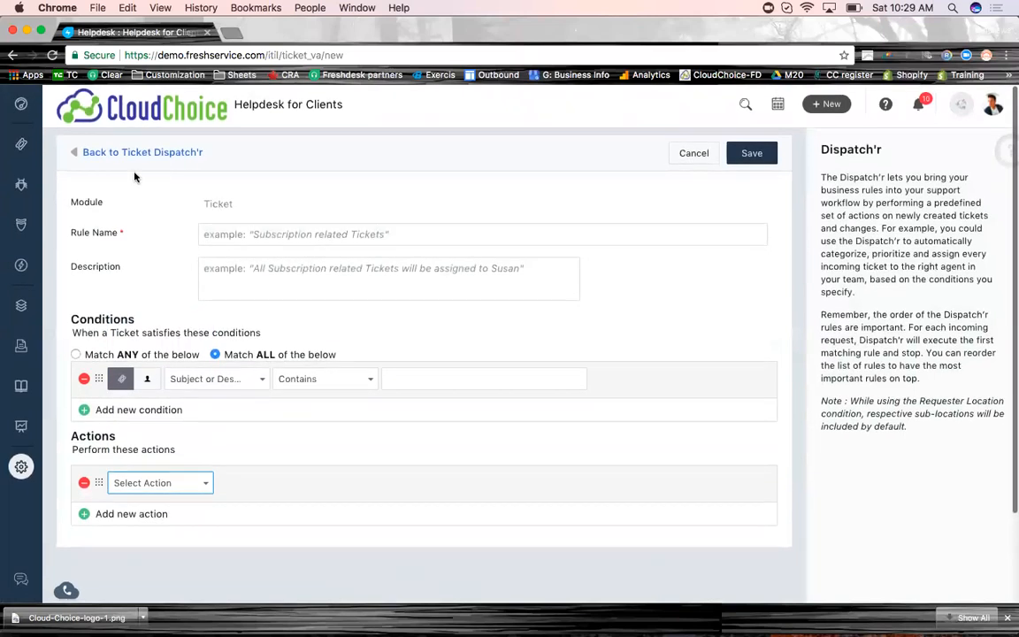
{"action": "left_click", "coordinate": [141, 152]}
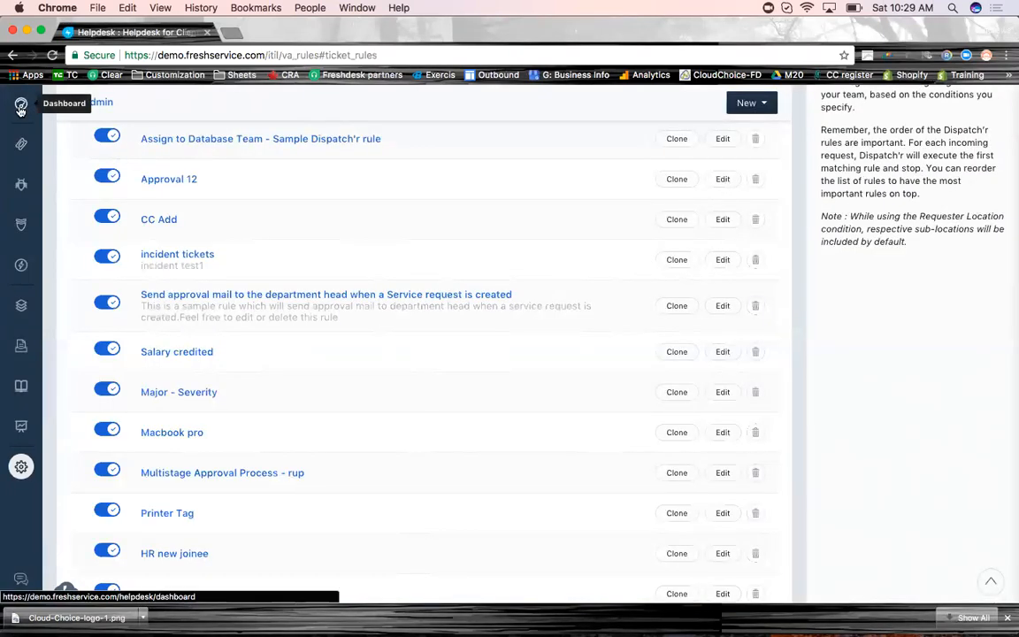
Go to Reports via the dashboard and load the Helpdesk At A Glance report.
{"action": "left_click", "coordinate": [22, 106]}
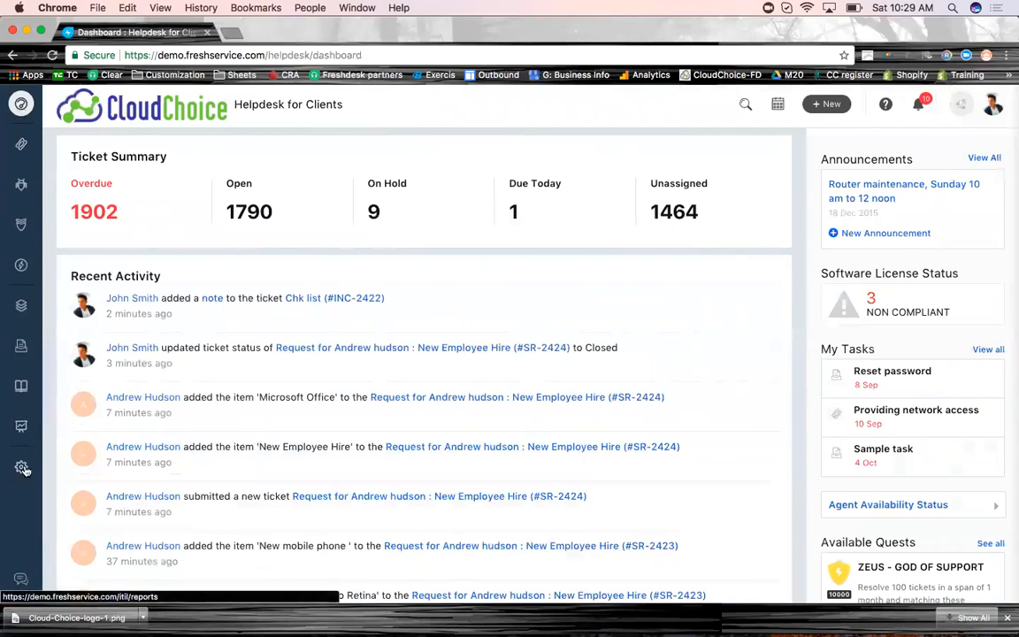
{"action": "left_click", "coordinate": [21, 426]}
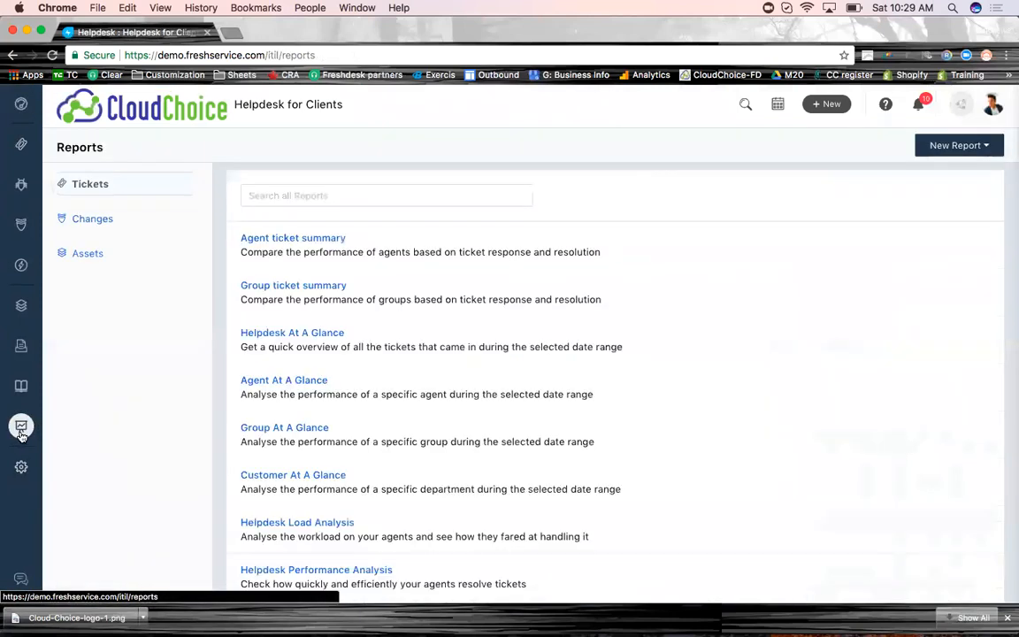
{"action": "left_click", "coordinate": [292, 333]}
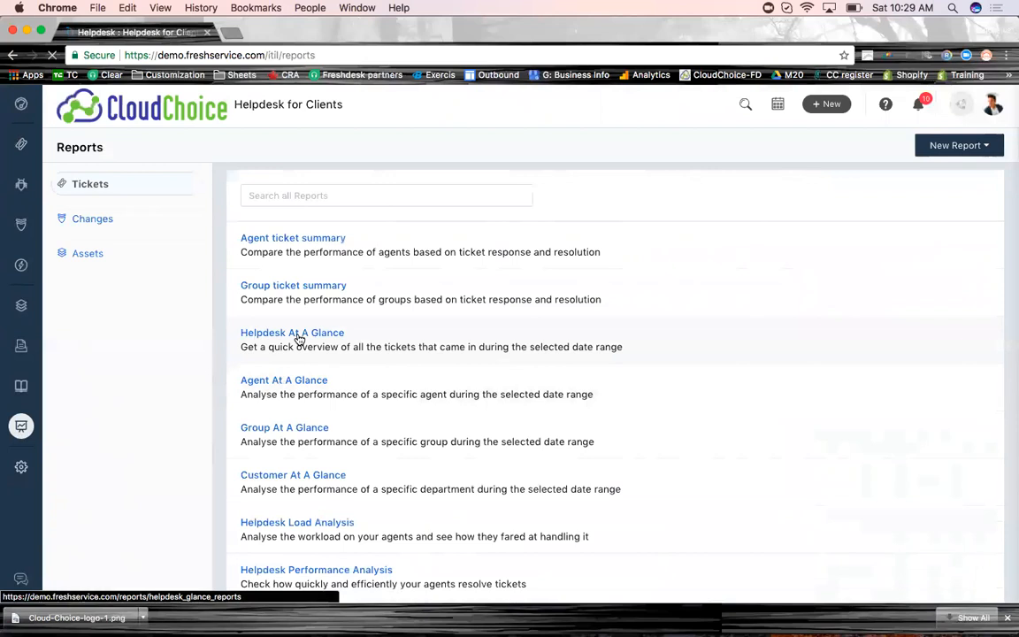
{"action": "left_click", "coordinate": [292, 333]}
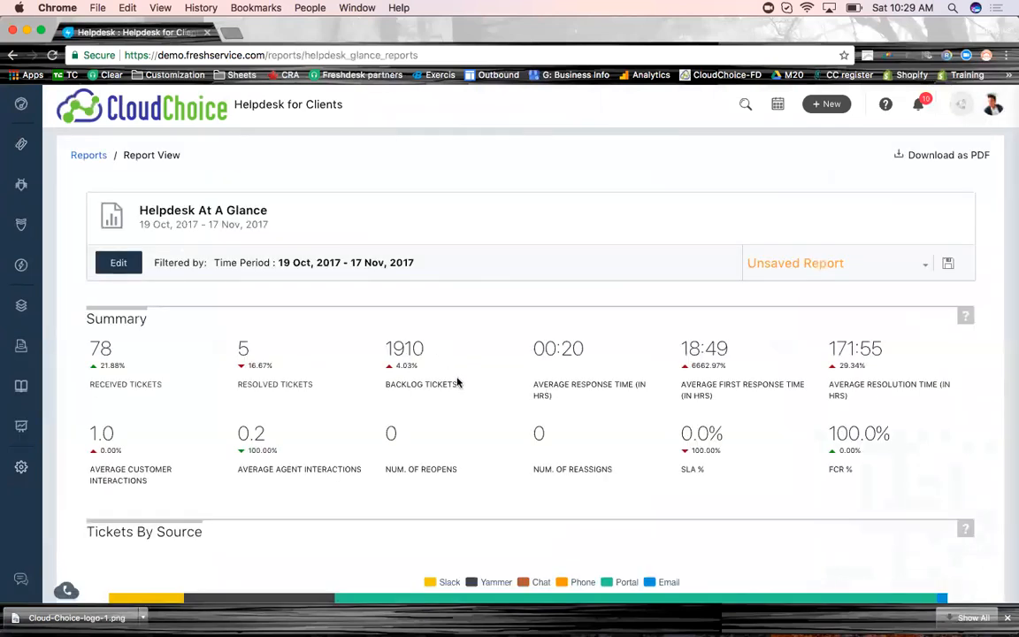
Scroll through the report's ticket summary metrics and charts.
{"action": "scroll", "scroll_direction": "down", "scroll_amount": 3}
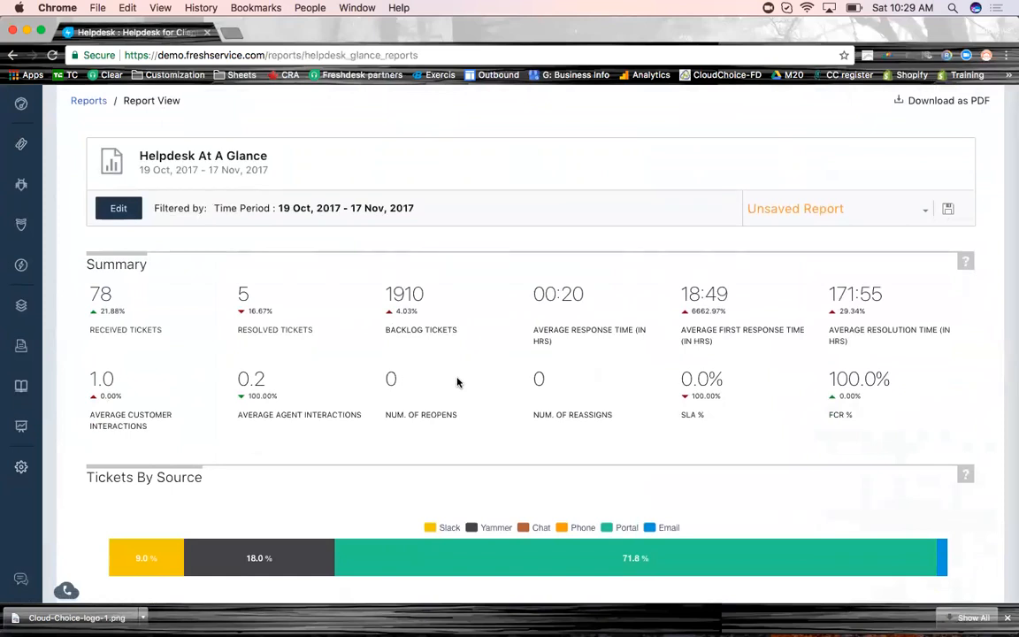
{"action": "scroll", "scroll_direction": "down", "scroll_amount": 3}
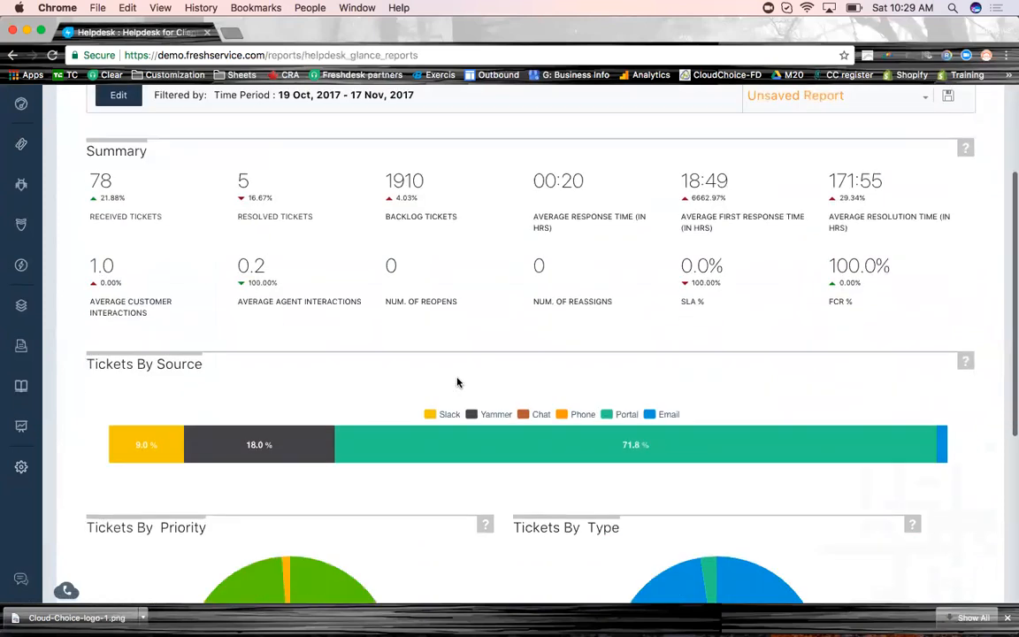
{"action": "scroll", "scroll_direction": "down", "scroll_amount": 3}
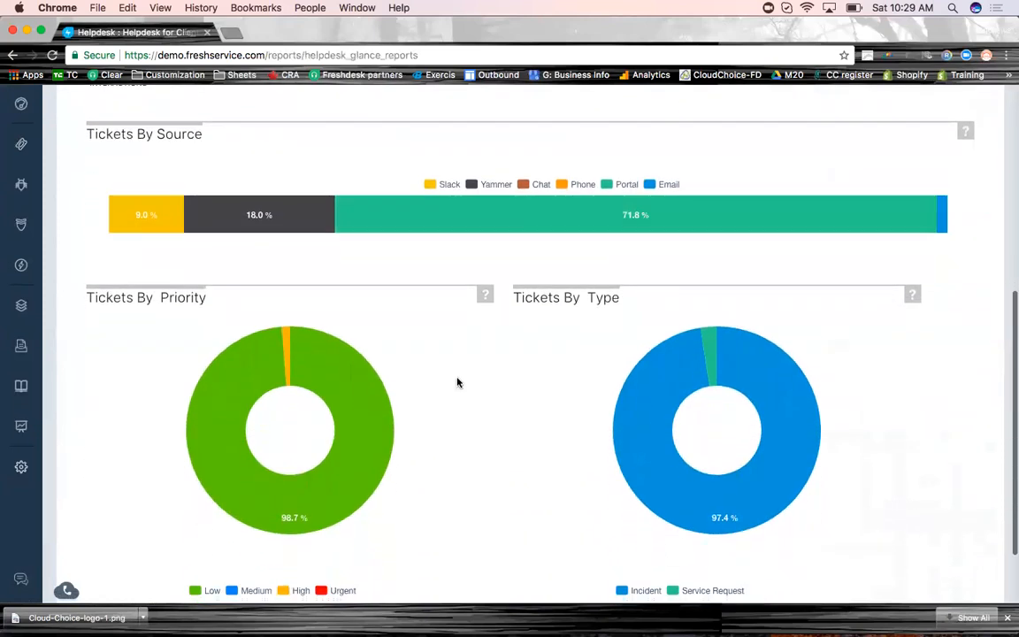
{"action": "scroll", "scroll_direction": "down", "scroll_amount": 3}
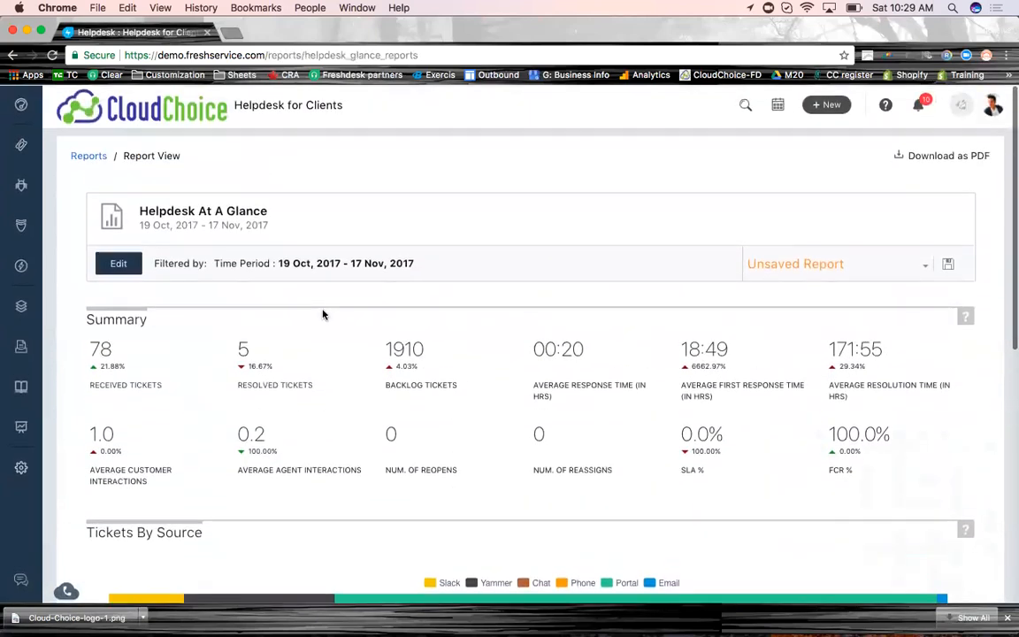
{"action": "scroll", "scroll_direction": "down", "scroll_amount": 3}
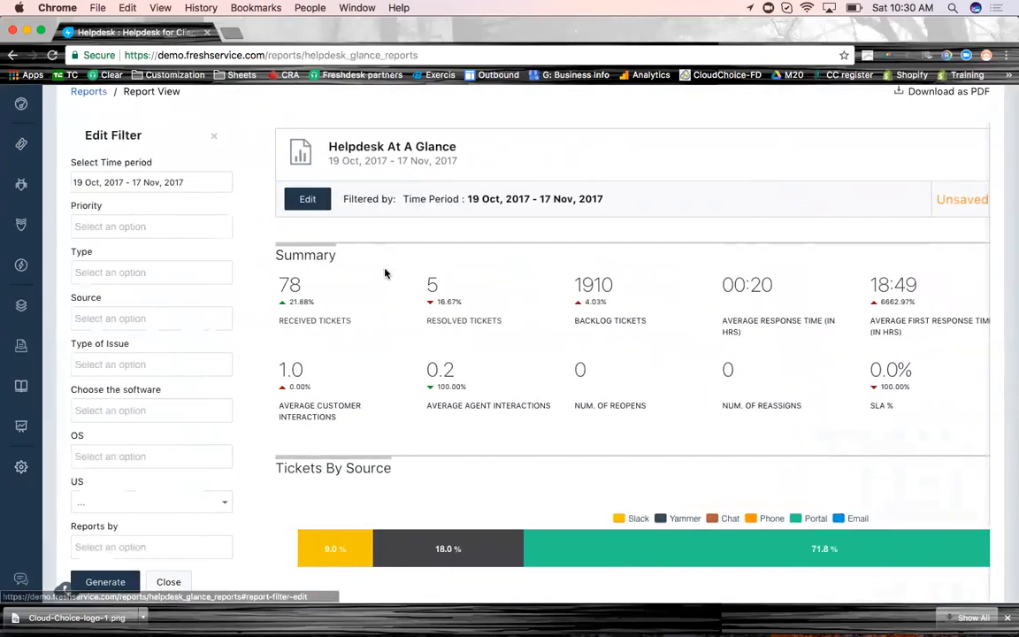
Return from the report to the Reports list via the breadcrumb.
{"action": "scroll", "scroll_direction": "down", "scroll_amount": 3}
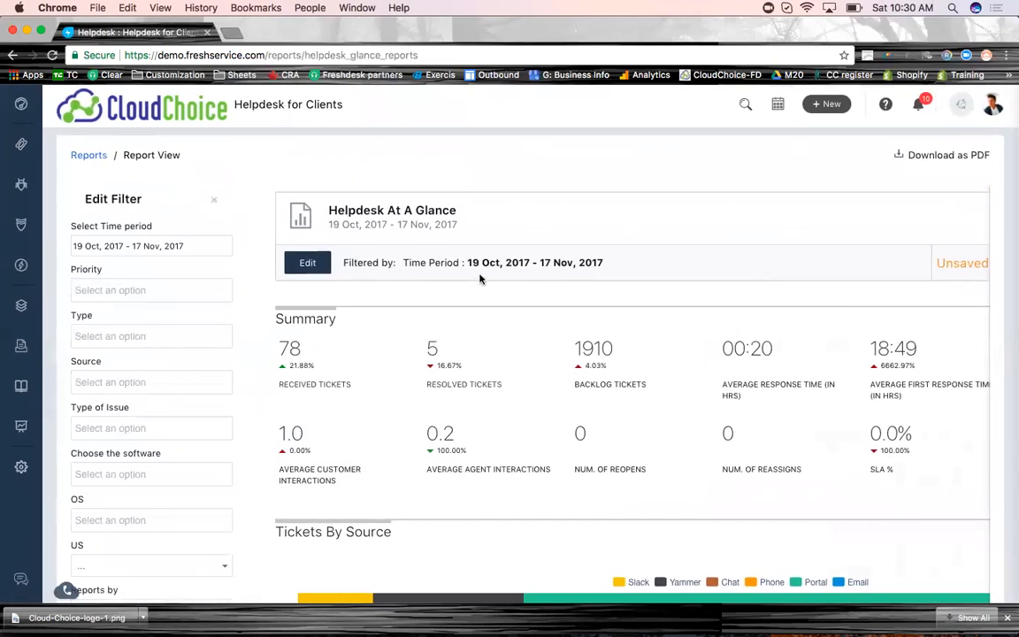
{"action": "mouse_move", "coordinate": [88, 156]}
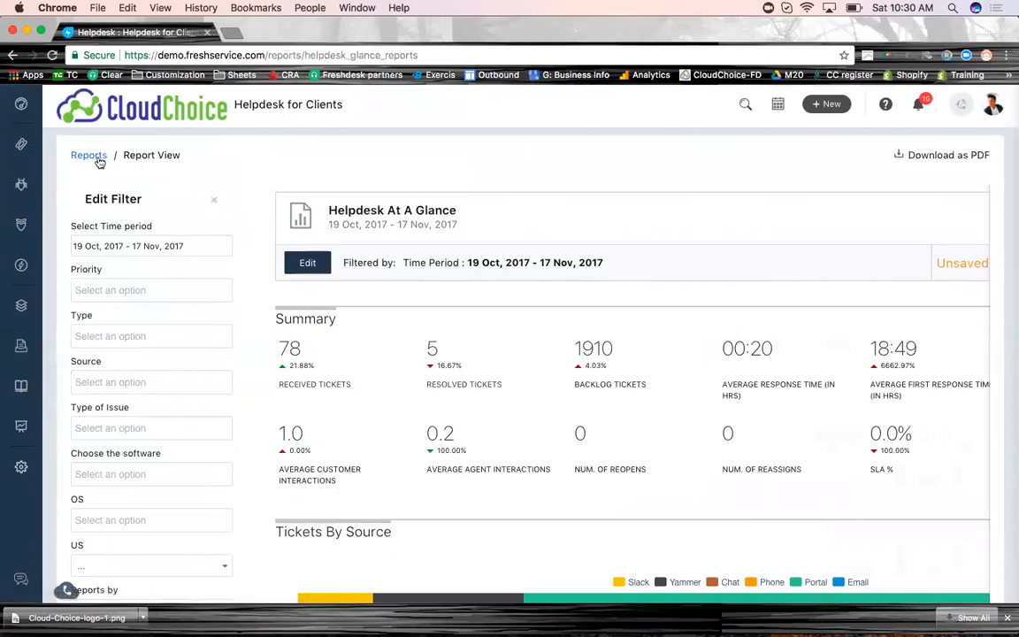
{"action": "left_click", "coordinate": [88, 156]}
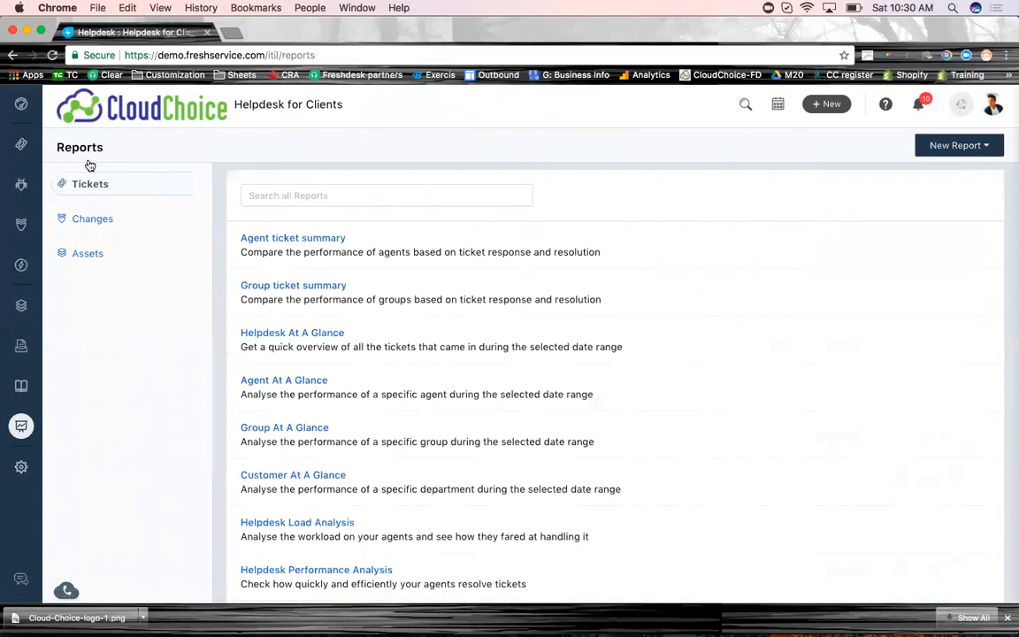
{"action": "mouse_move", "coordinate": [85, 167]}
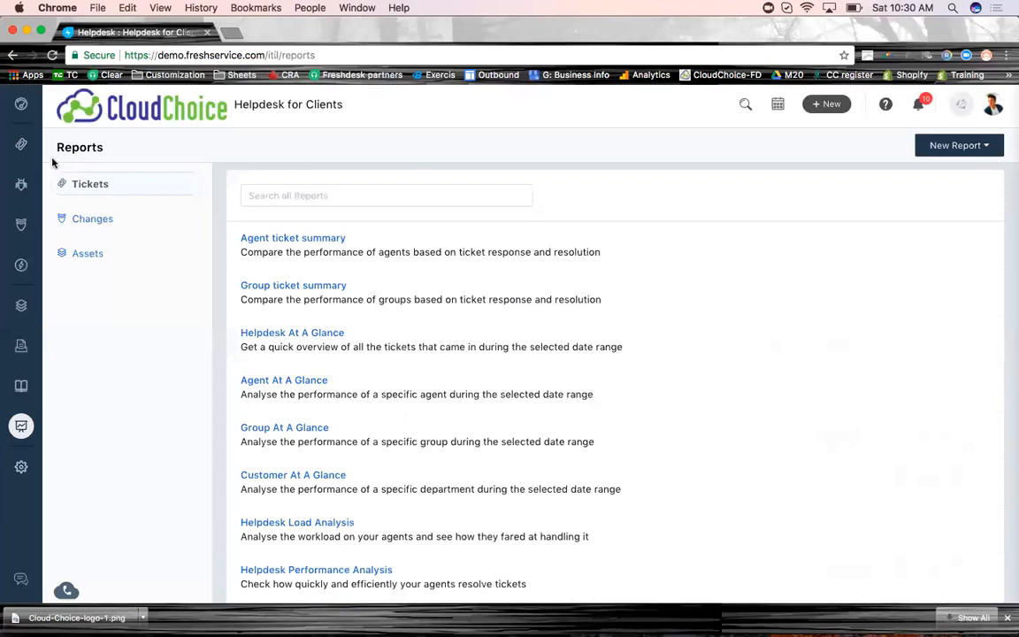
{"action": "mouse_move", "coordinate": [21, 145]}
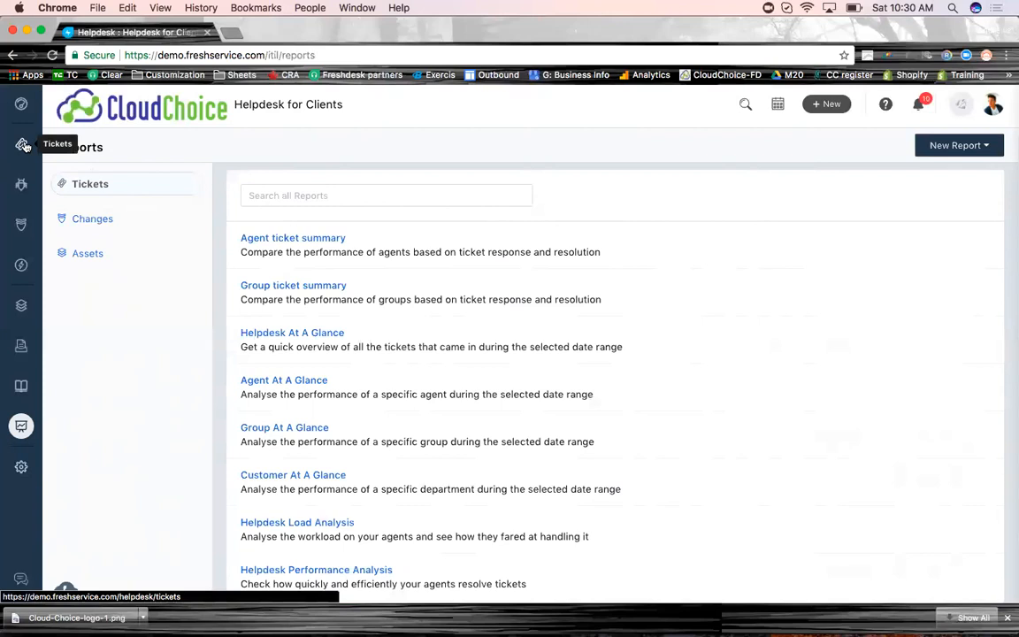
Return to the helpdesk dashboard from the sidebar.
{"action": "left_click", "coordinate": [21, 102]}
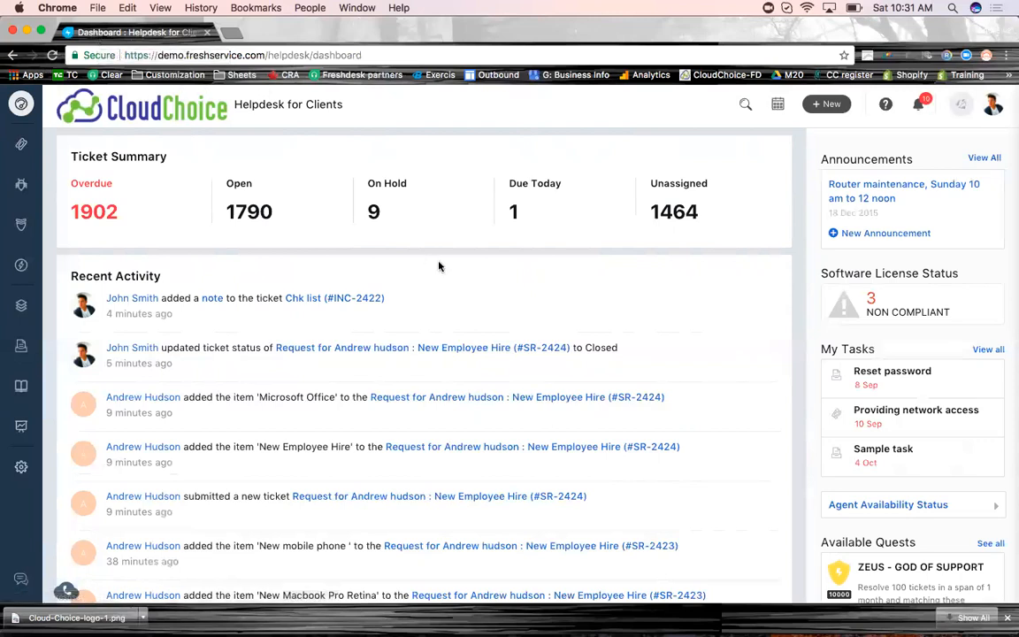
{"action": "mouse_move", "coordinate": [461, 283]}
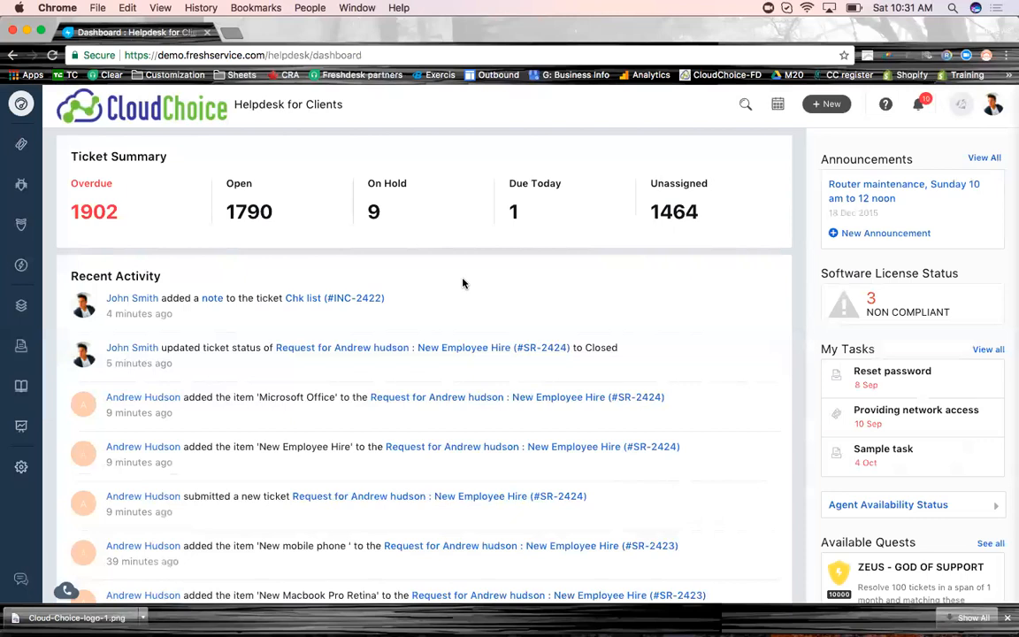
{"action": "mouse_move", "coordinate": [485, 180]}
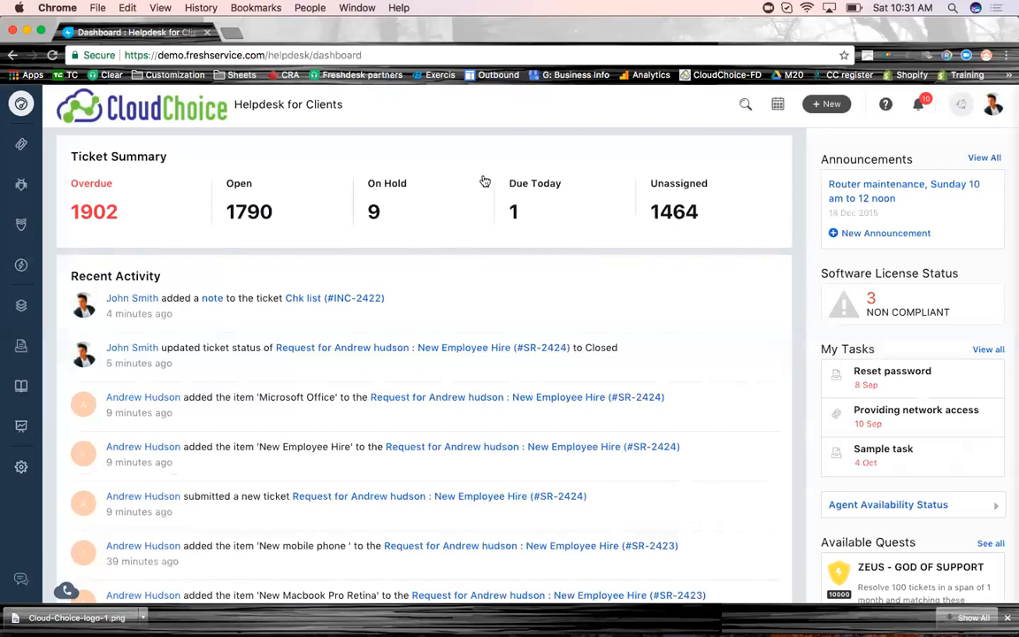
{"action": "mouse_move", "coordinate": [531, 125]}
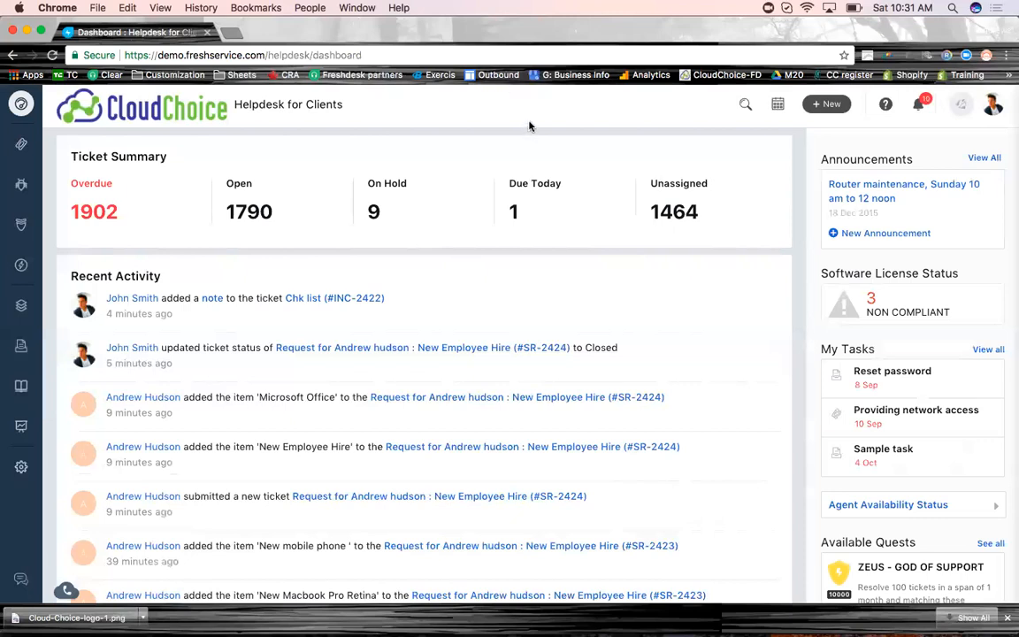
{"action": "mouse_move", "coordinate": [538, 28]}
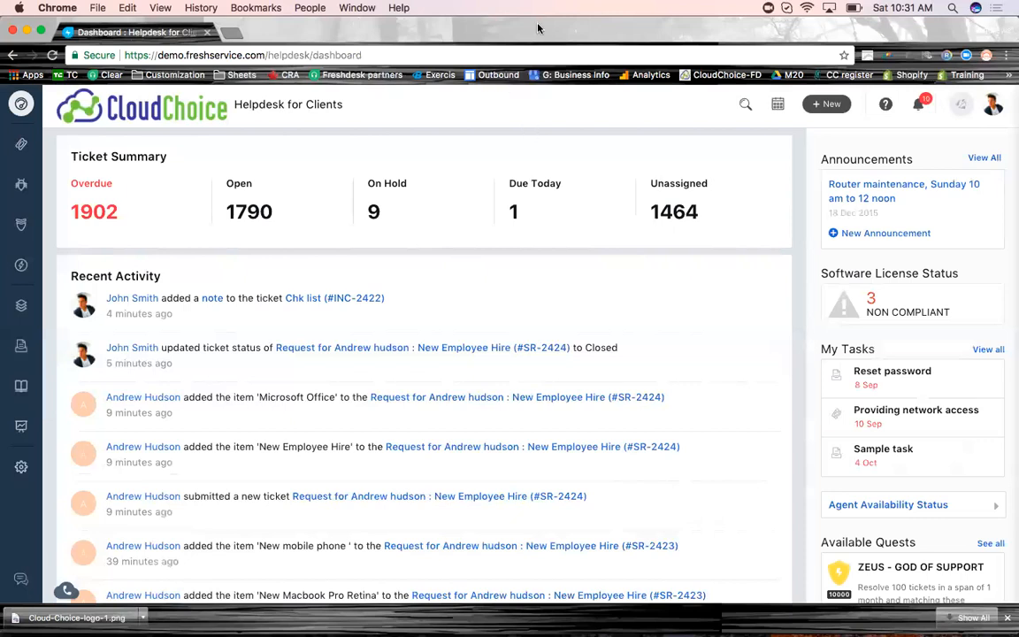